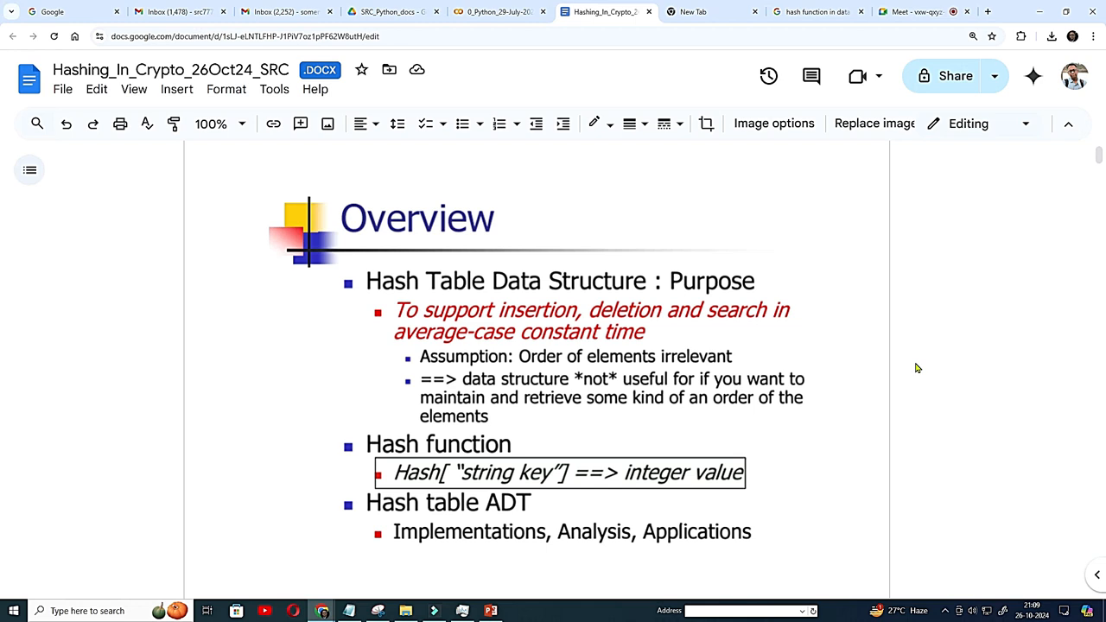
mouse_move(881, 303)
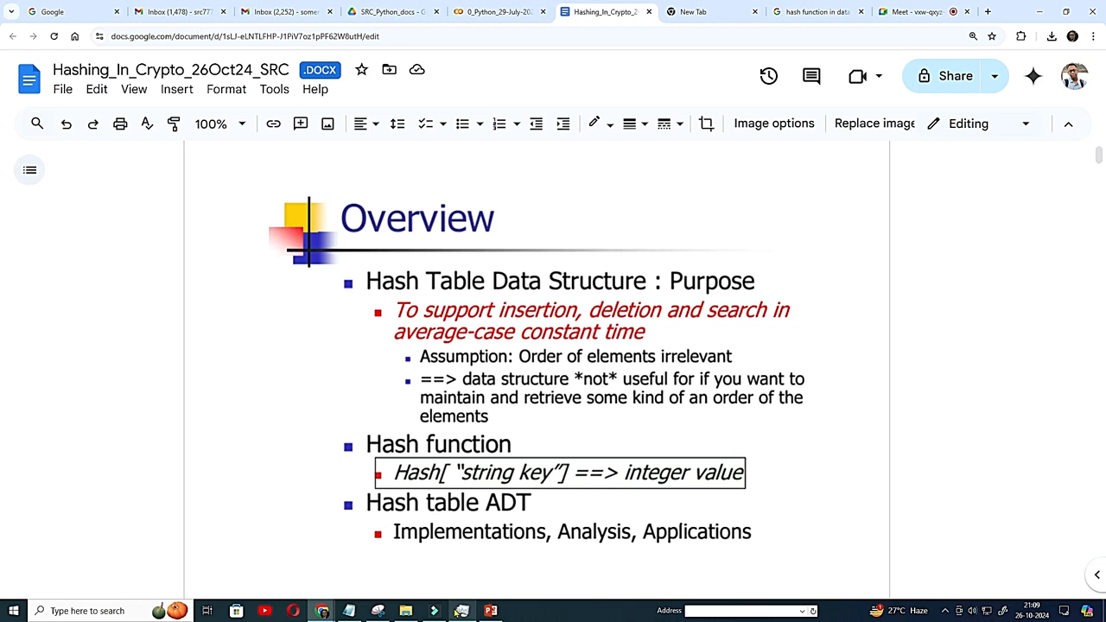
mouse_move(841, 486)
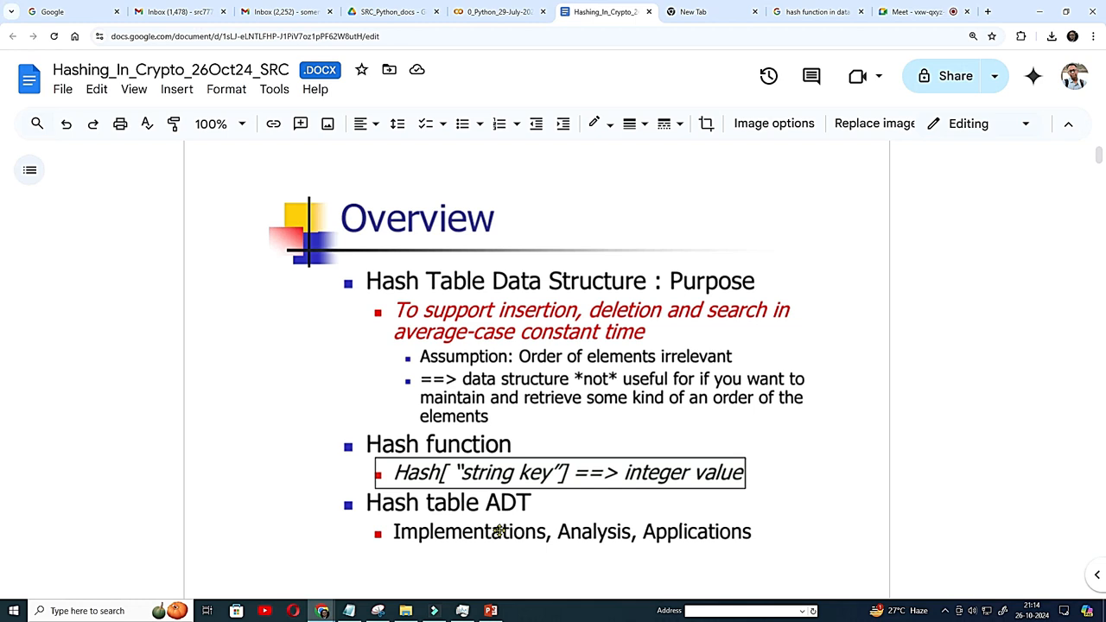
mouse_move(563, 475)
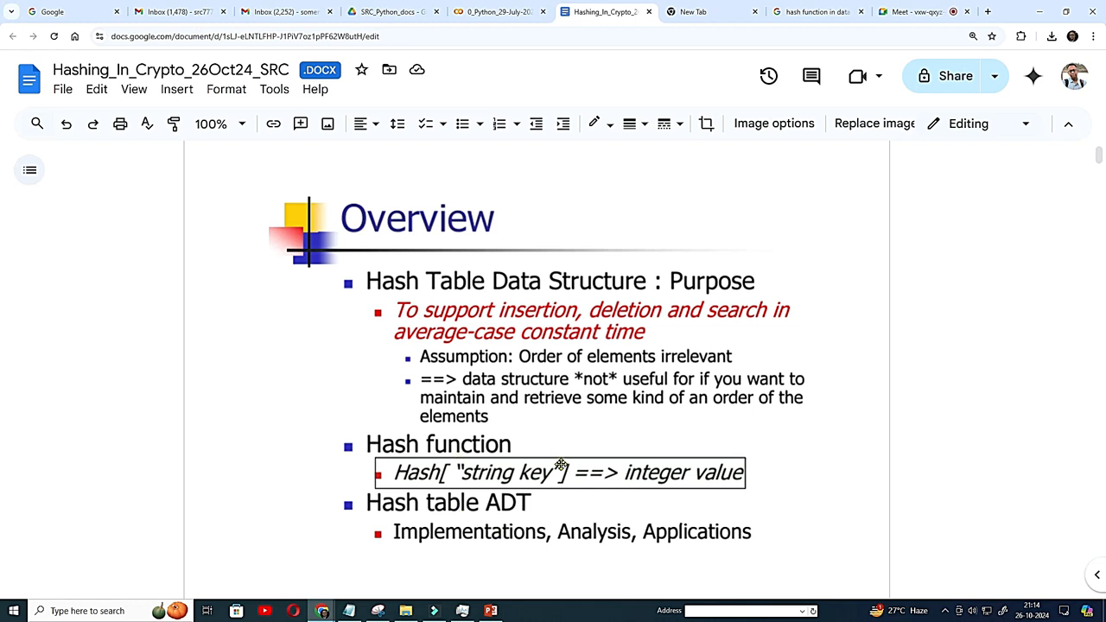
mouse_move(443, 491)
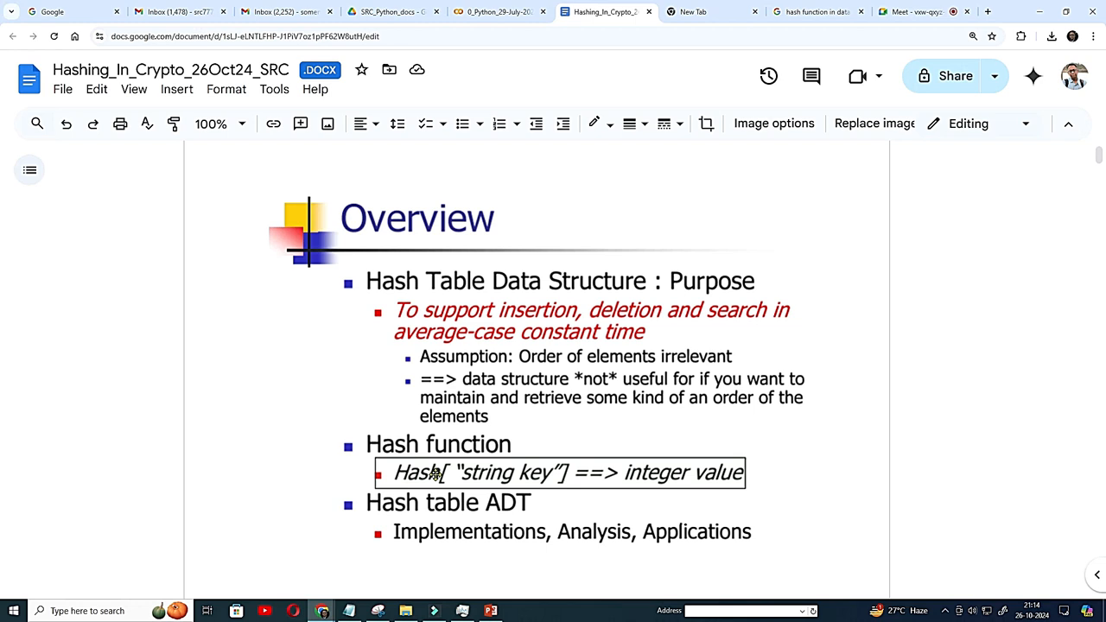
mouse_move(393, 489)
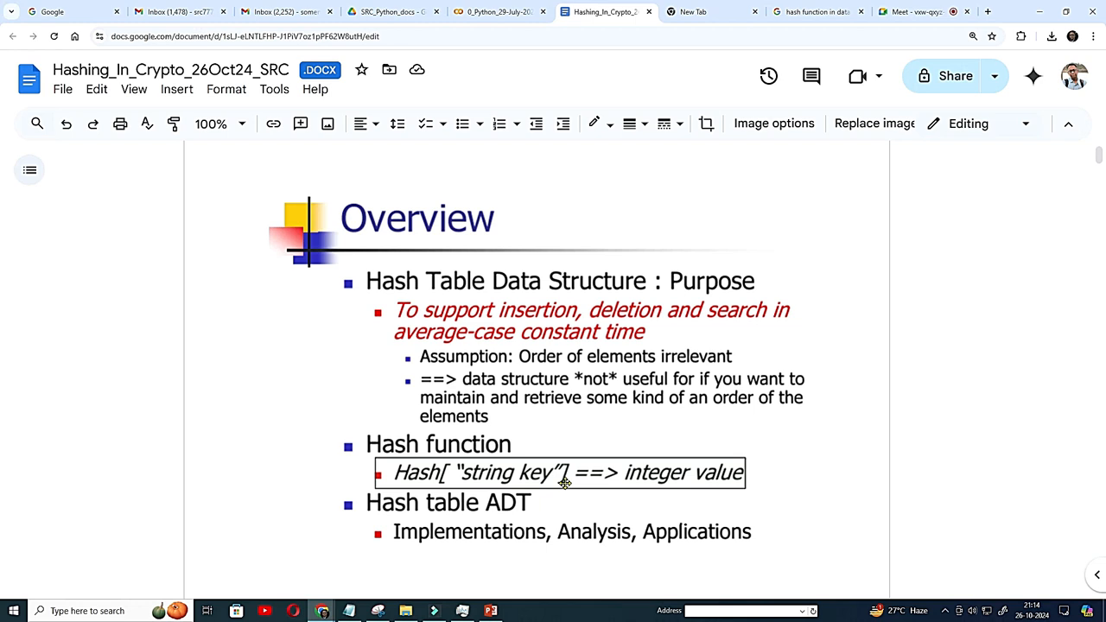
mouse_move(604, 473)
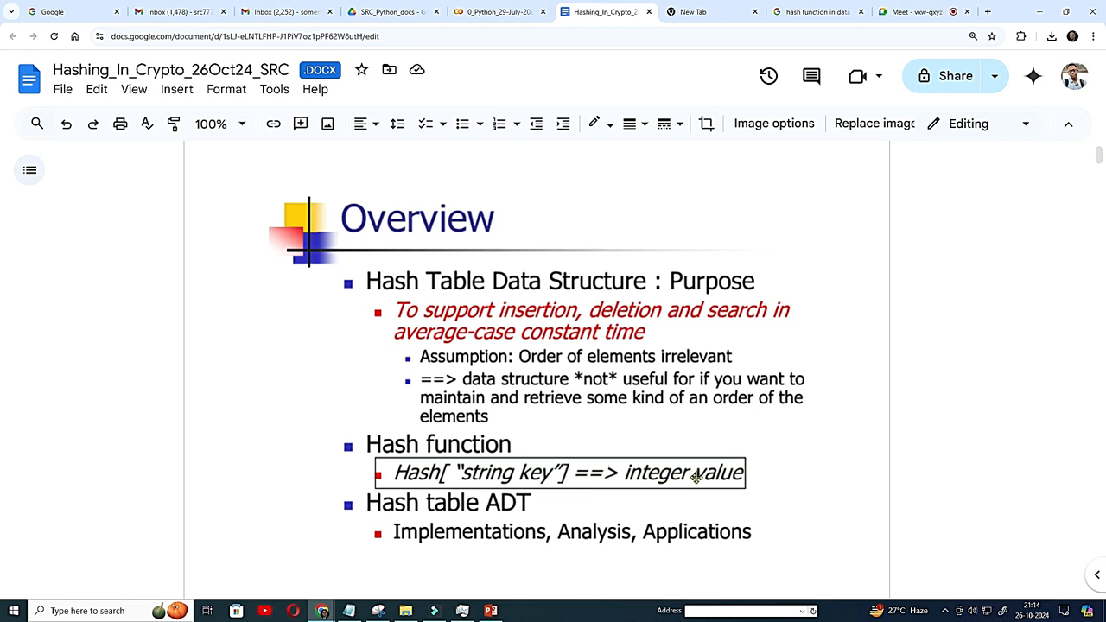
mouse_move(841, 233)
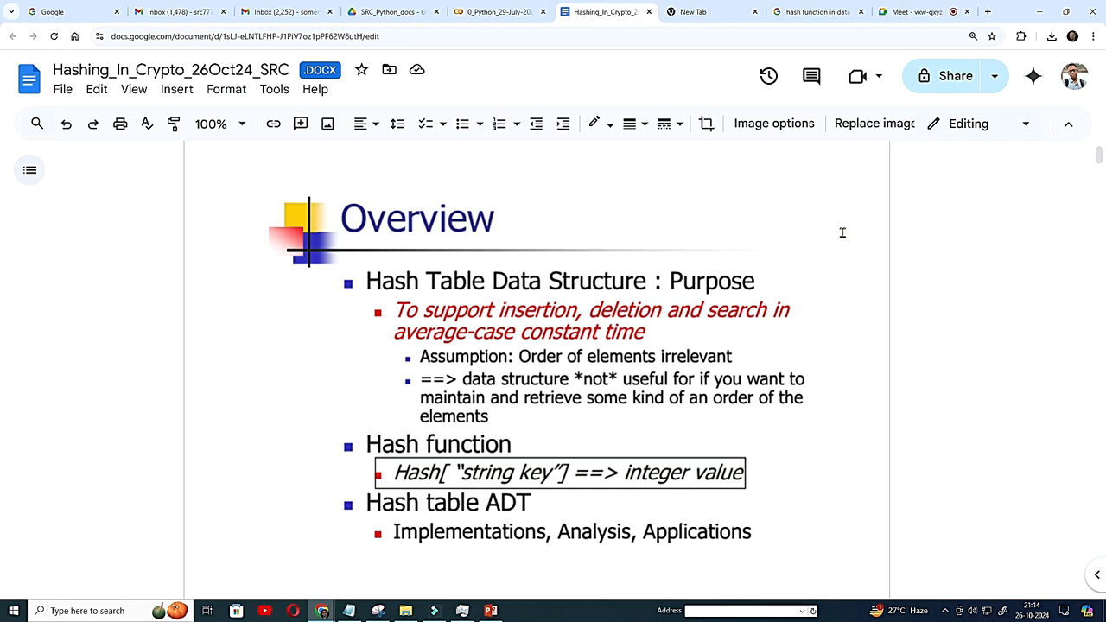
mouse_move(826, 551)
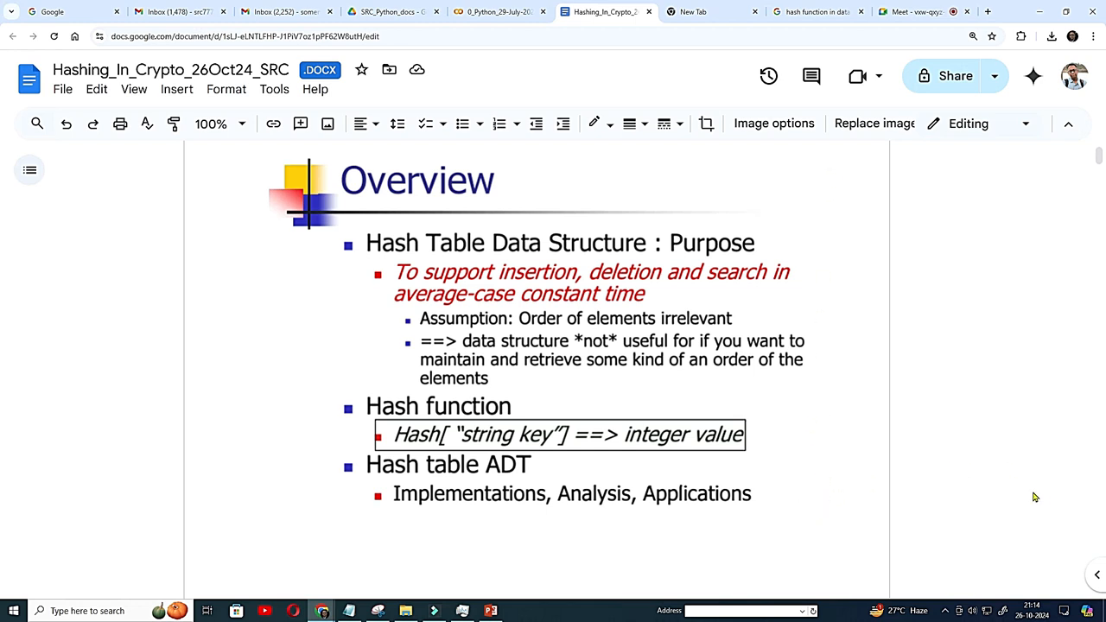
Step: Scroll past the first Hash Function Properties slide to its collision-reduction bullets
scroll("down", 3)
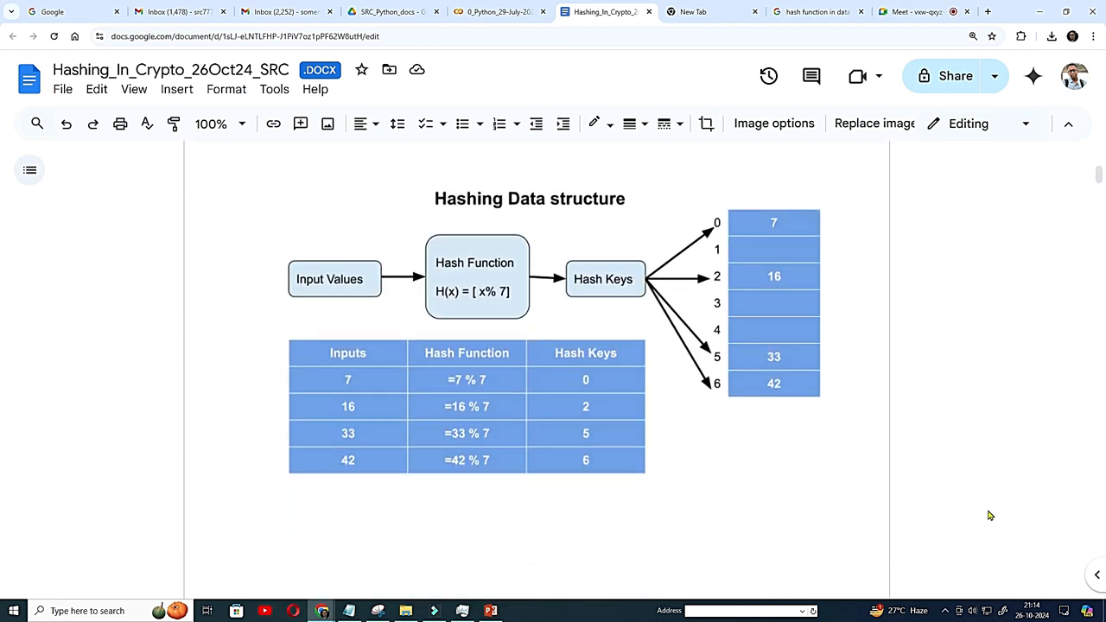
mouse_move(316, 404)
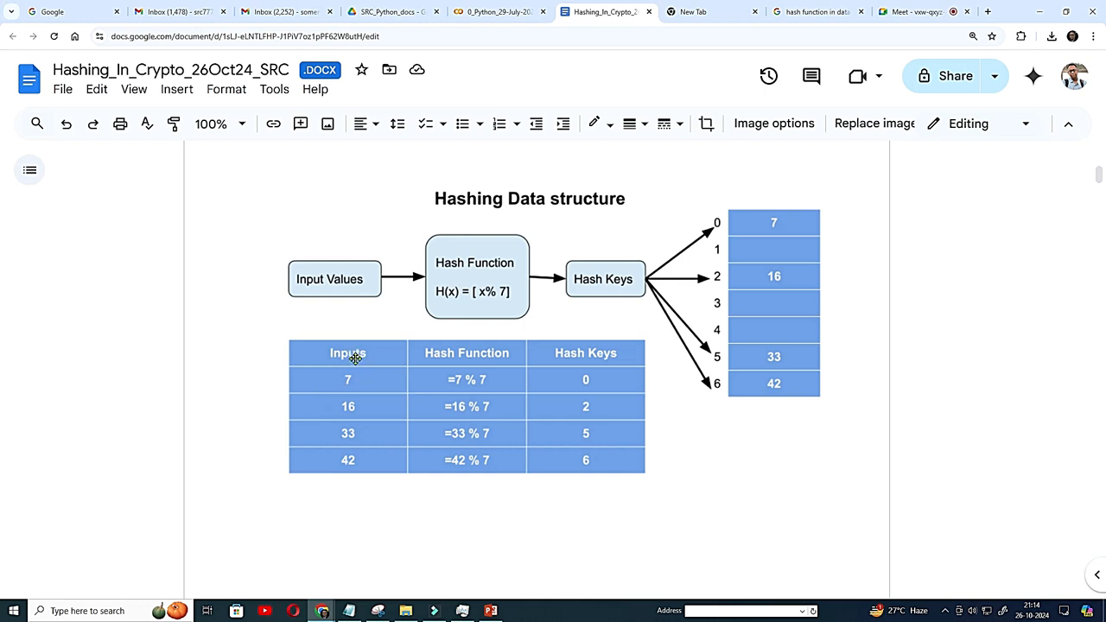
mouse_move(333, 499)
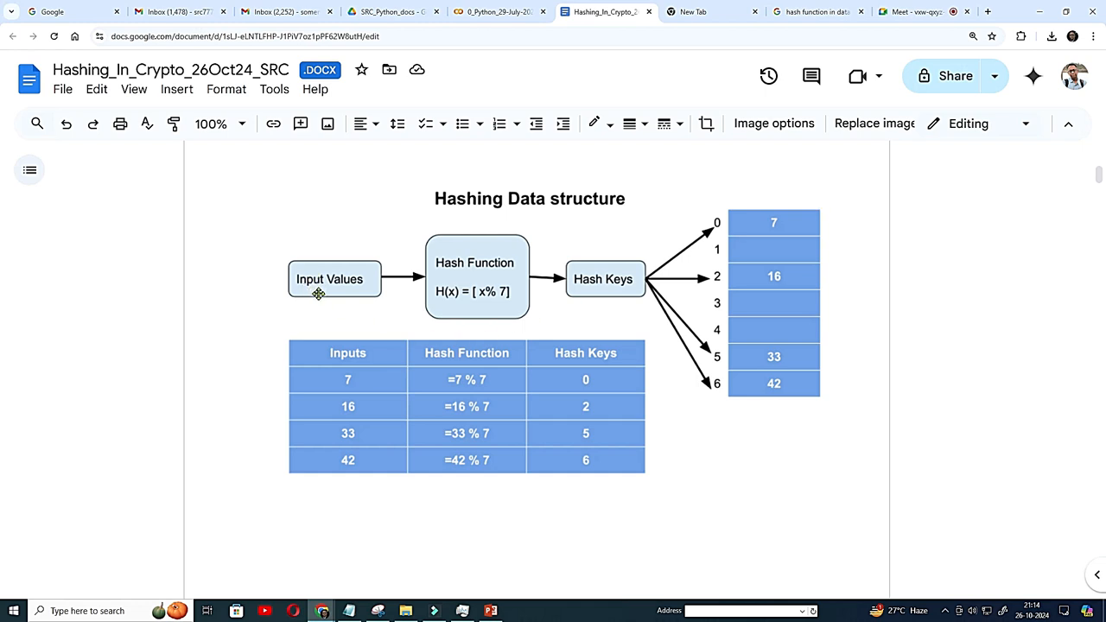
mouse_move(648, 296)
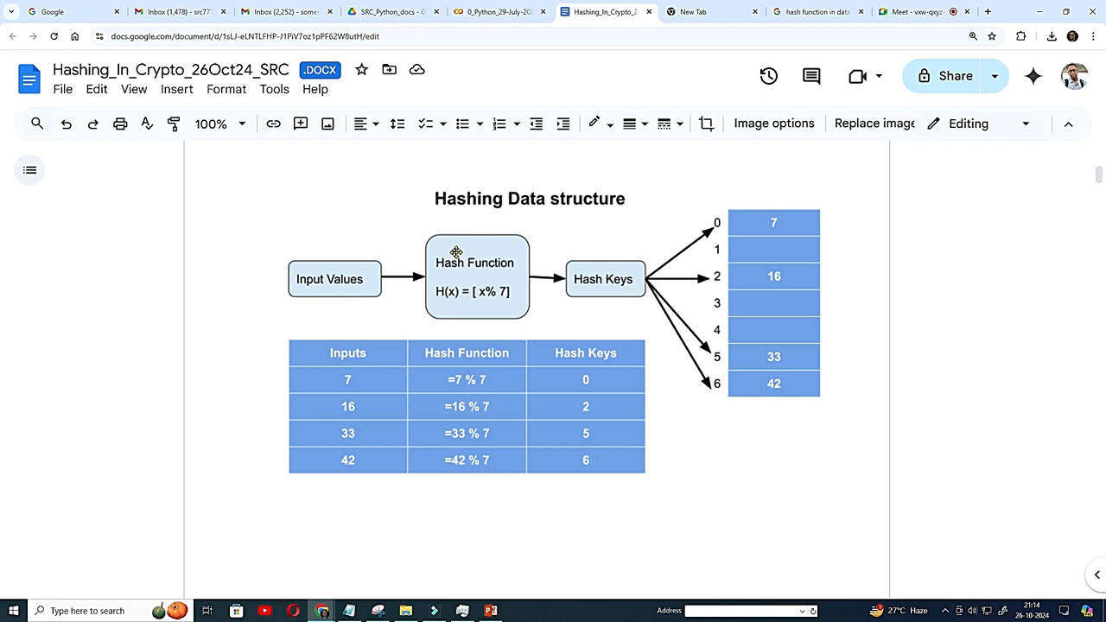
mouse_move(493, 388)
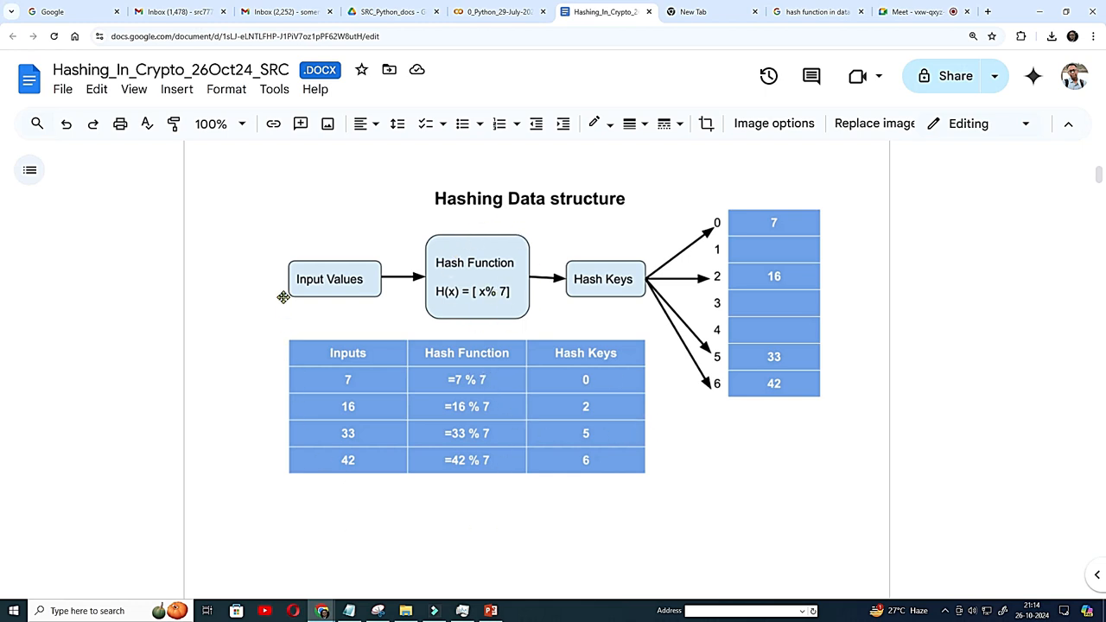
mouse_move(278, 378)
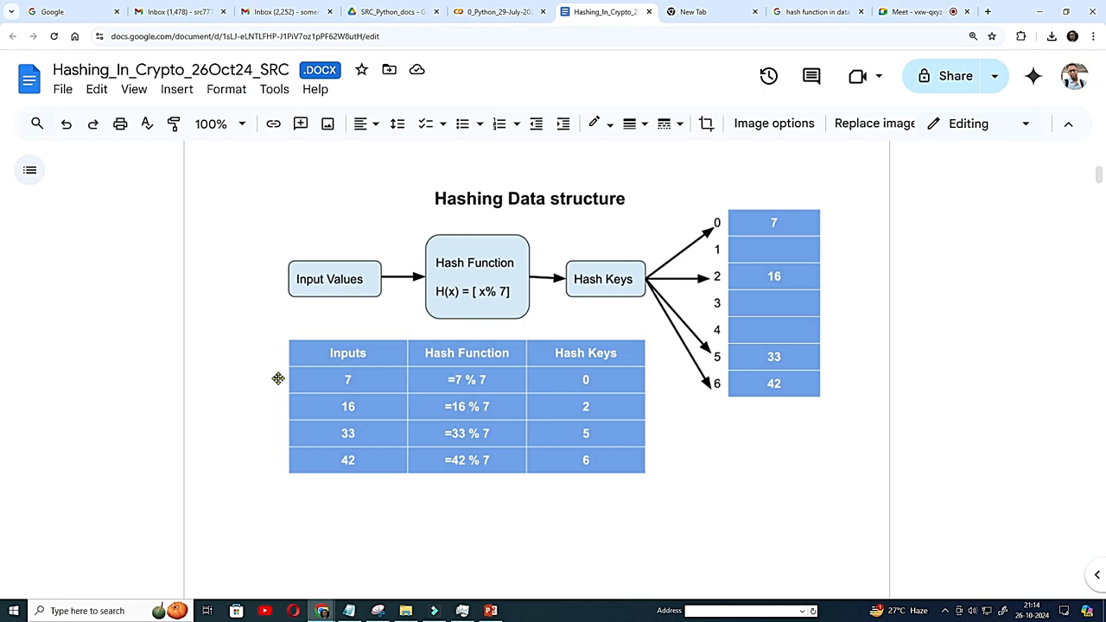
mouse_move(357, 406)
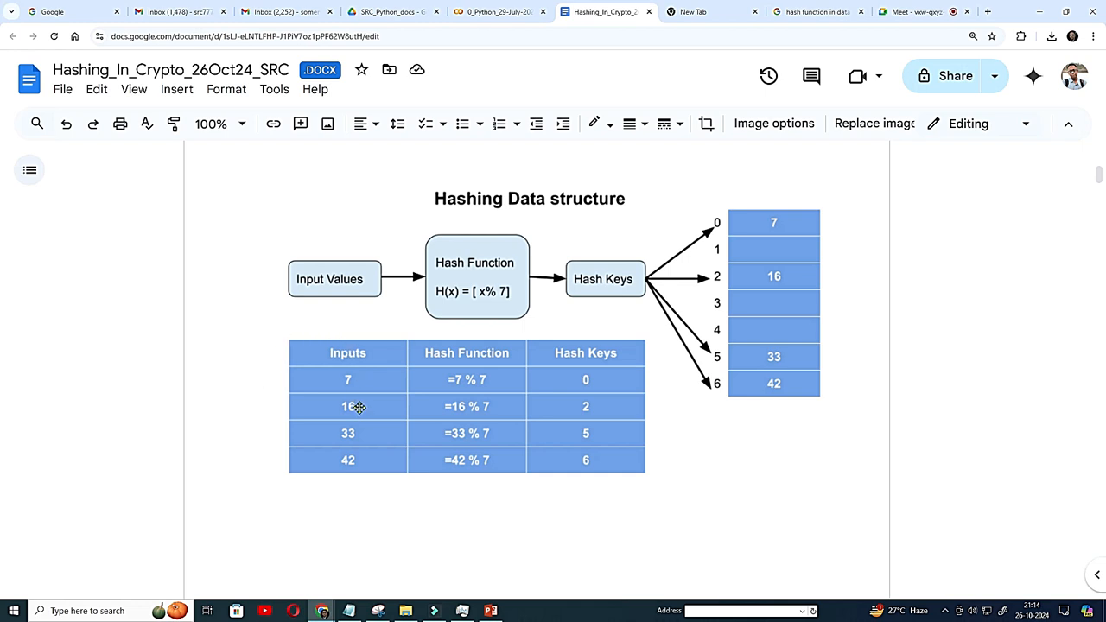
mouse_move(378, 369)
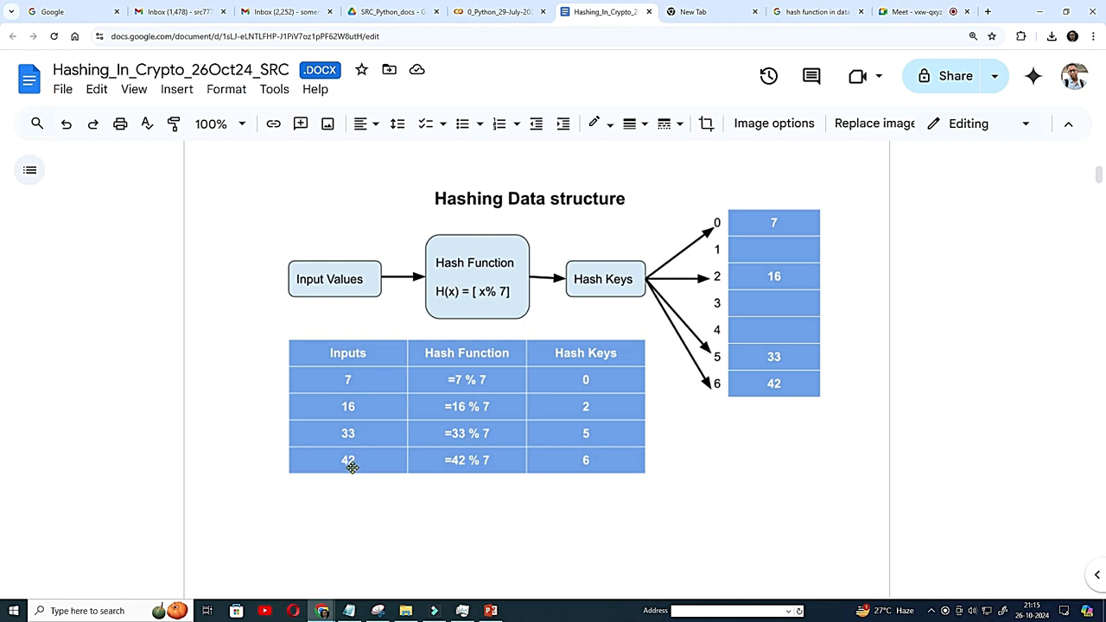
mouse_move(350, 464)
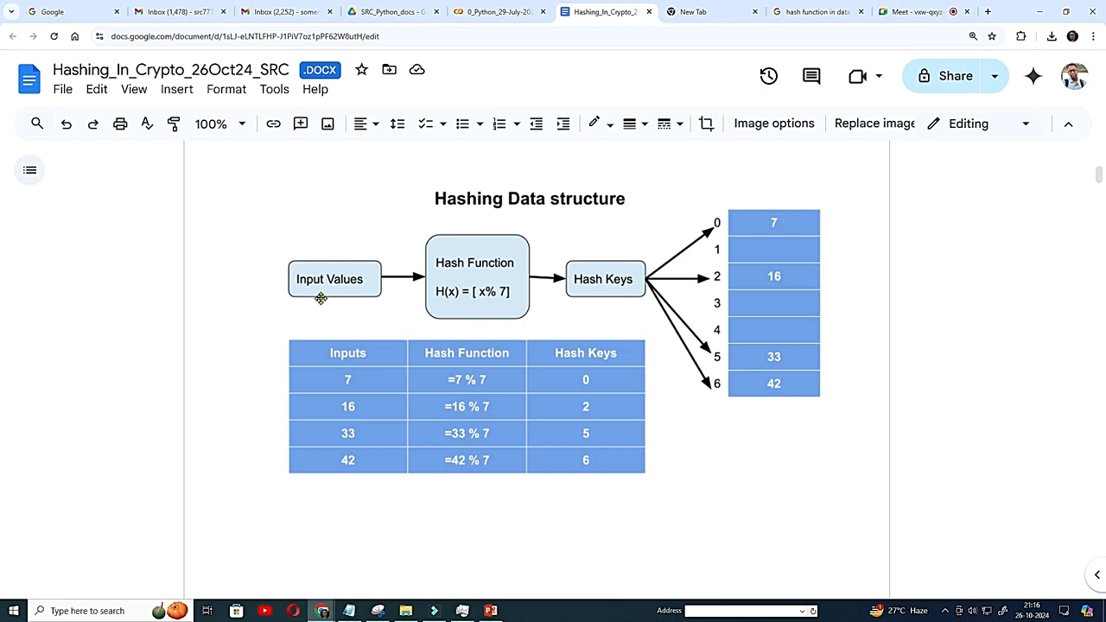
mouse_move(488, 318)
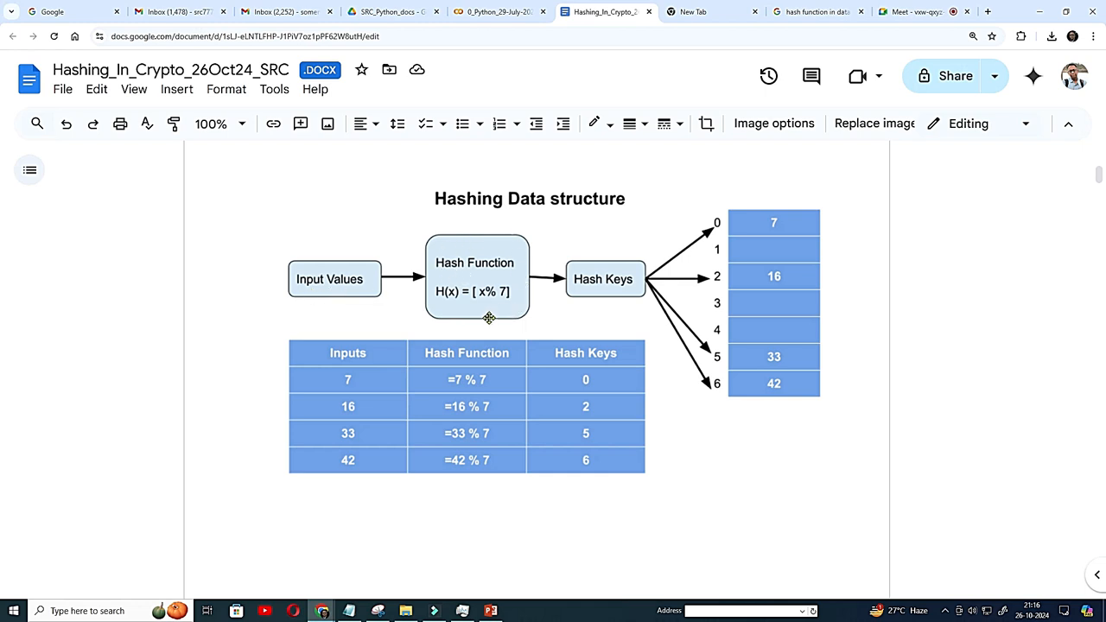
mouse_move(505, 311)
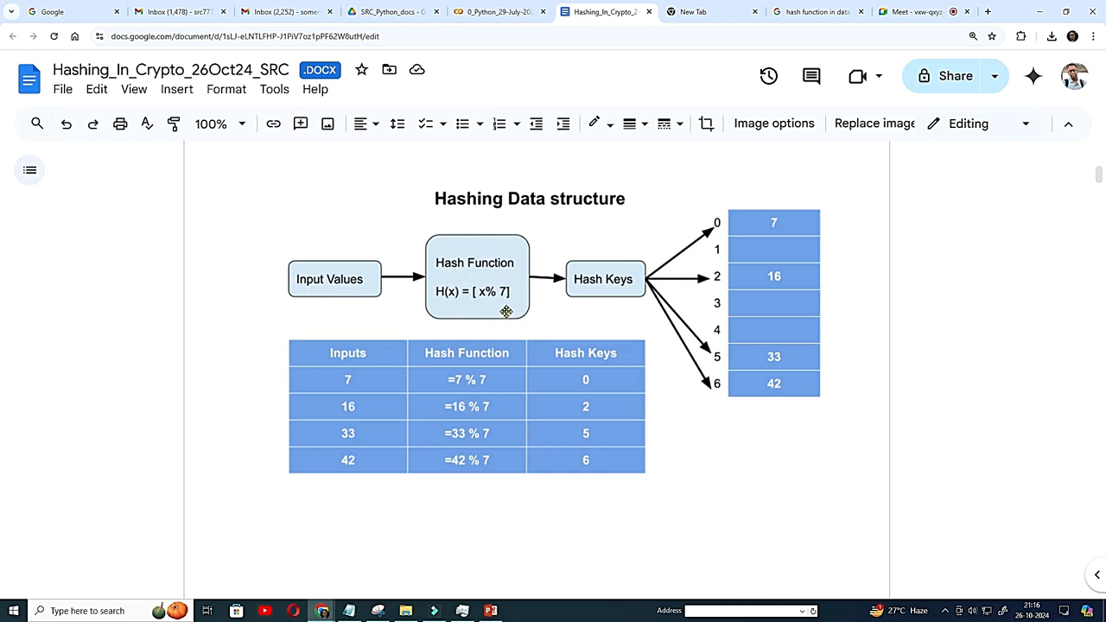
mouse_move(498, 301)
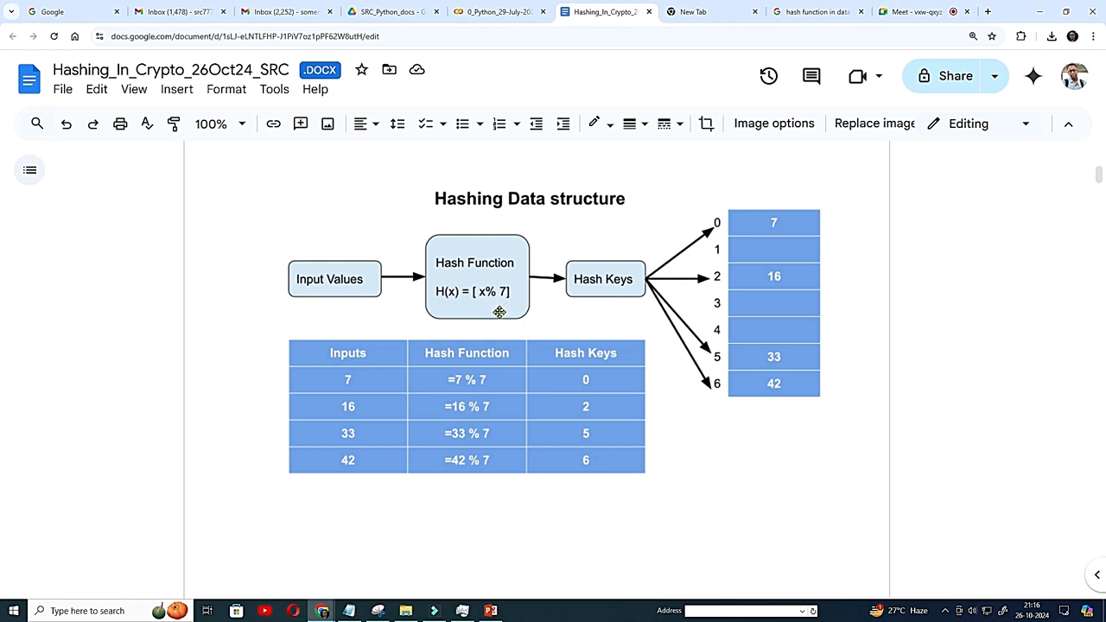
mouse_move(595, 296)
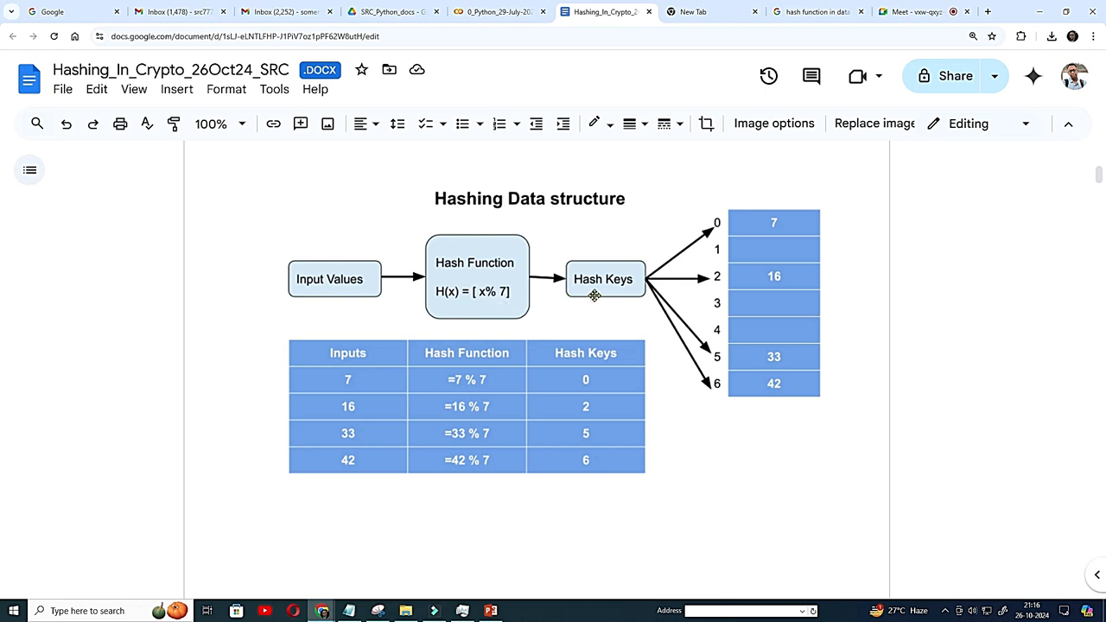
mouse_move(703, 222)
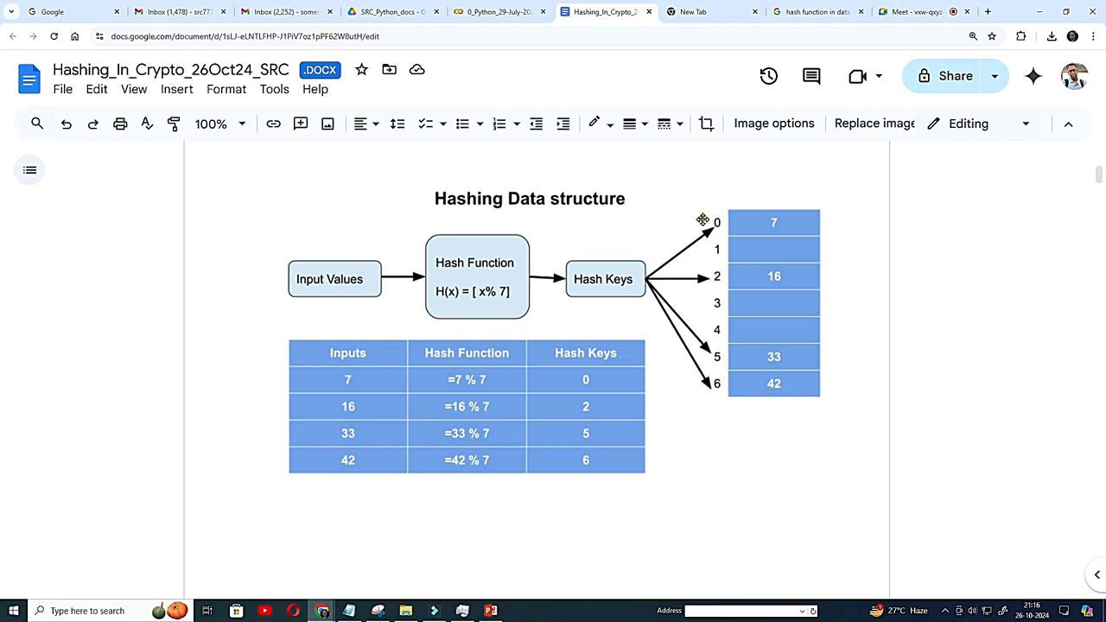
mouse_move(765, 222)
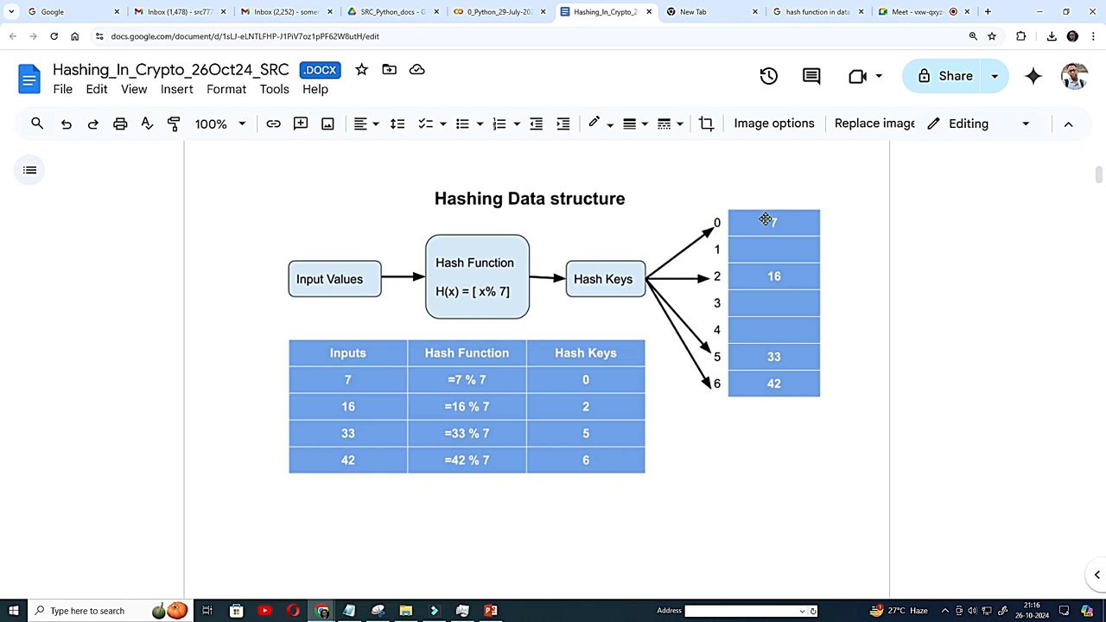
mouse_move(718, 357)
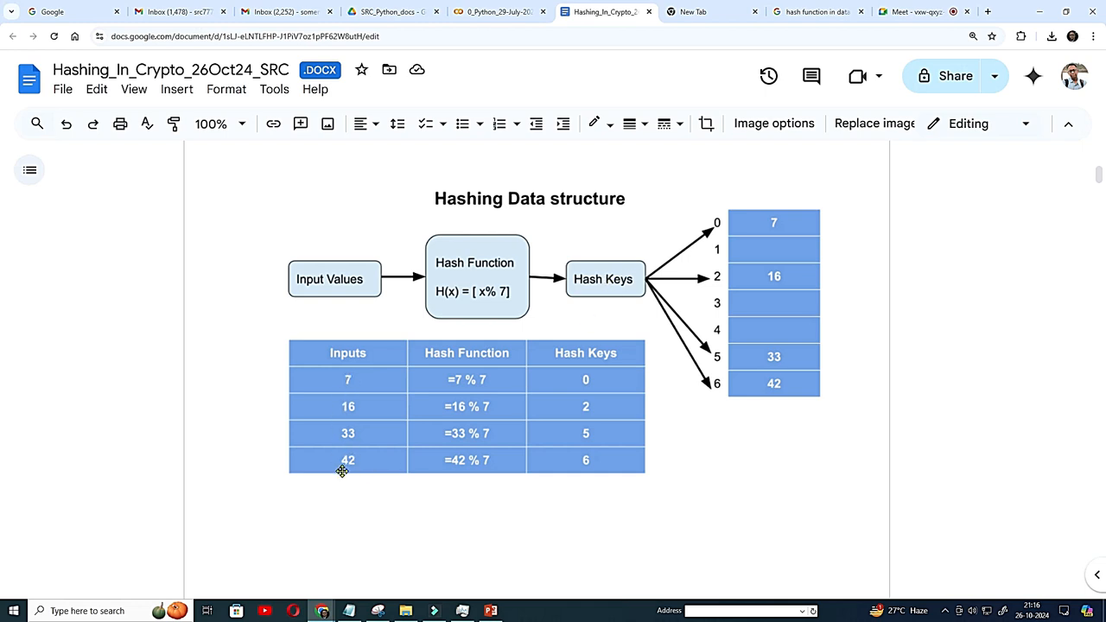
mouse_move(812, 396)
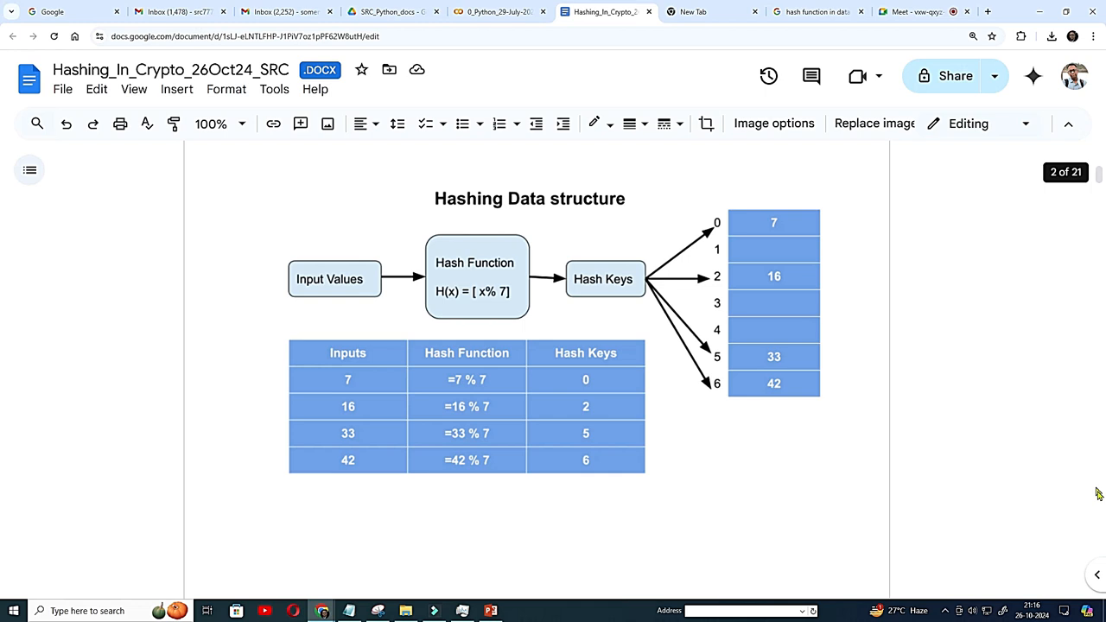
scroll("down", 3)
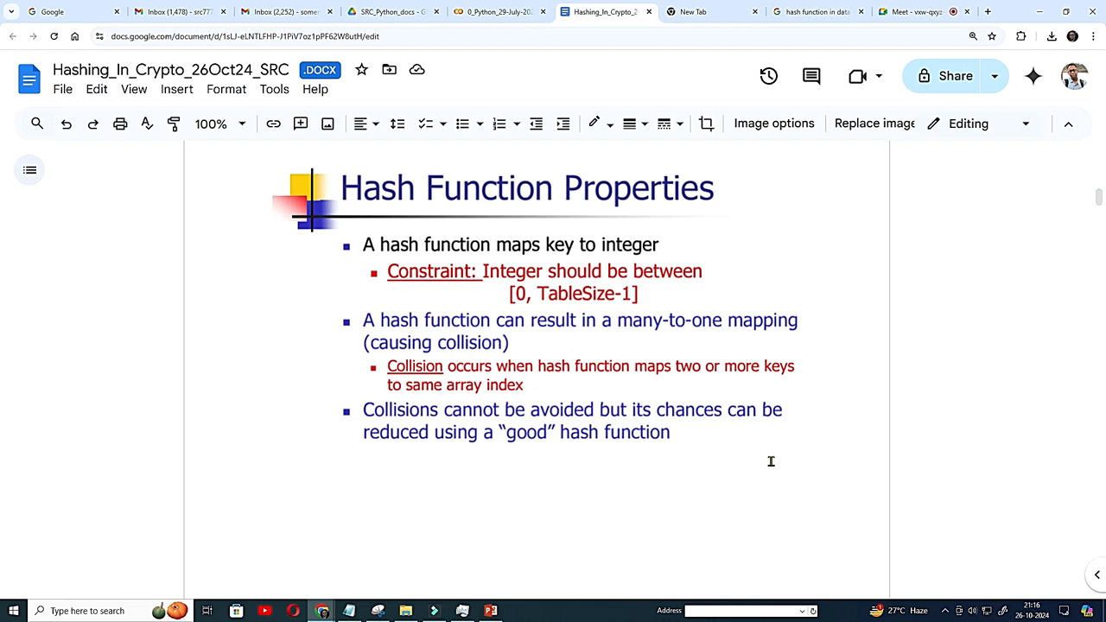
mouse_move(473, 286)
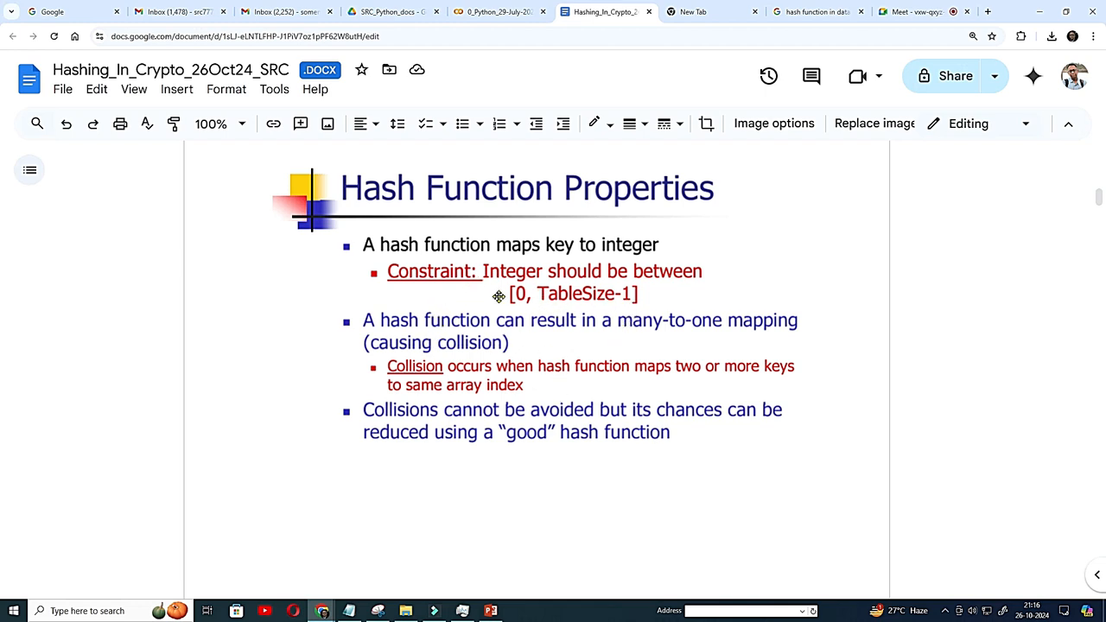
mouse_move(664, 280)
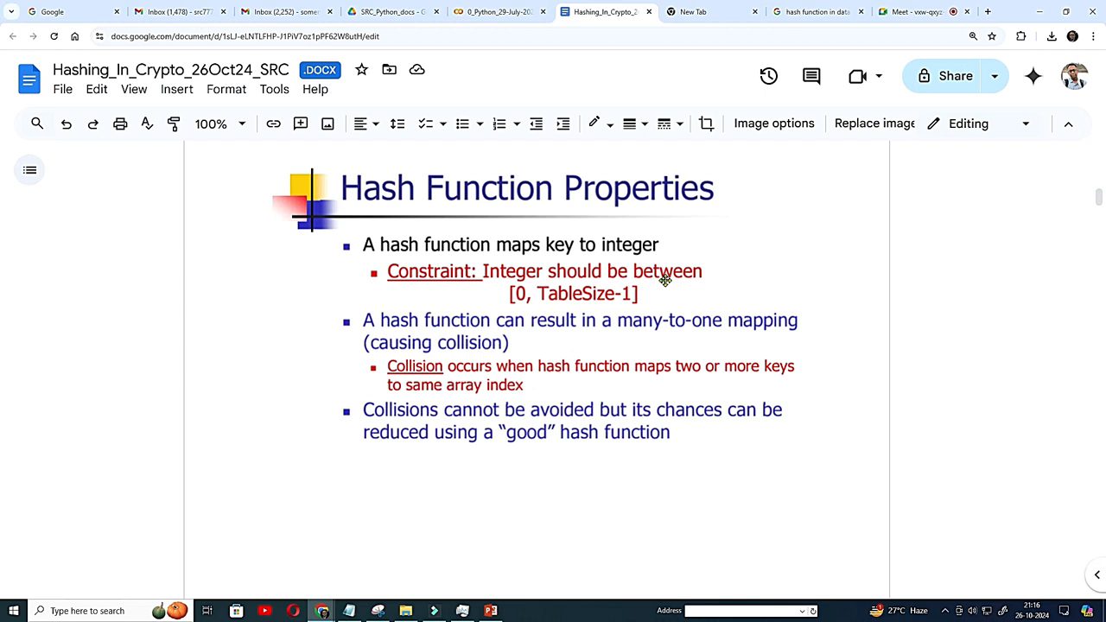
mouse_move(658, 275)
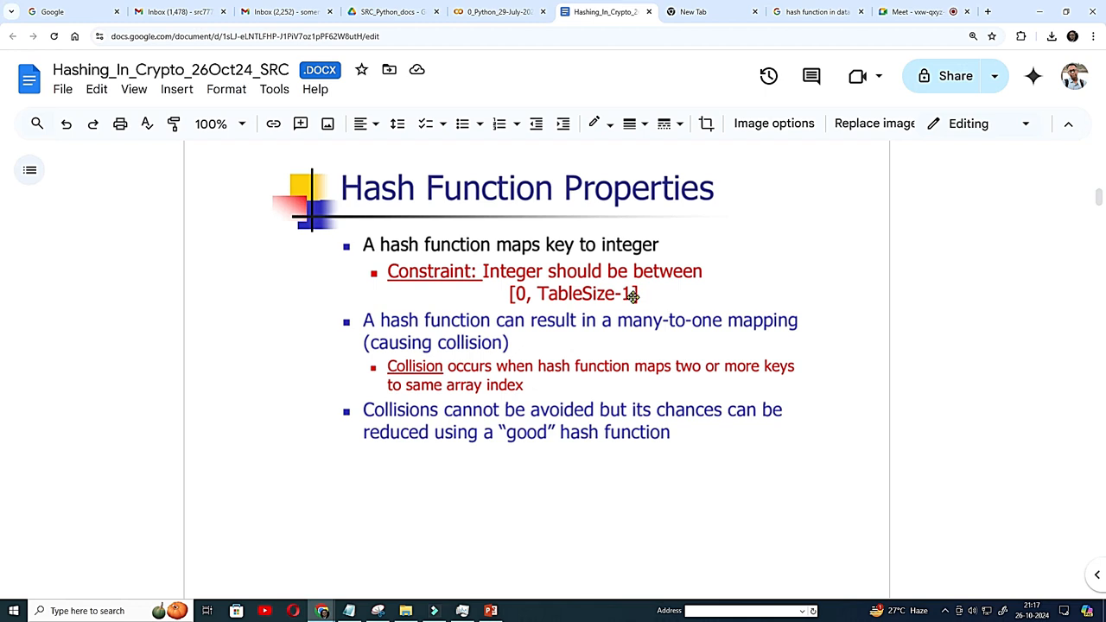
mouse_move(540, 322)
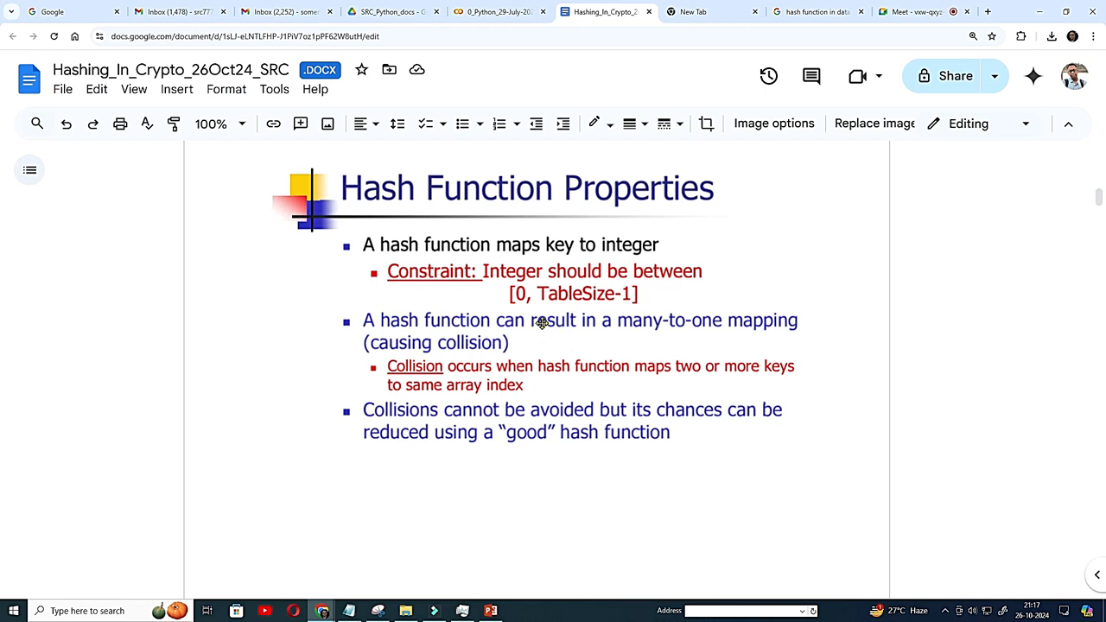
mouse_move(552, 350)
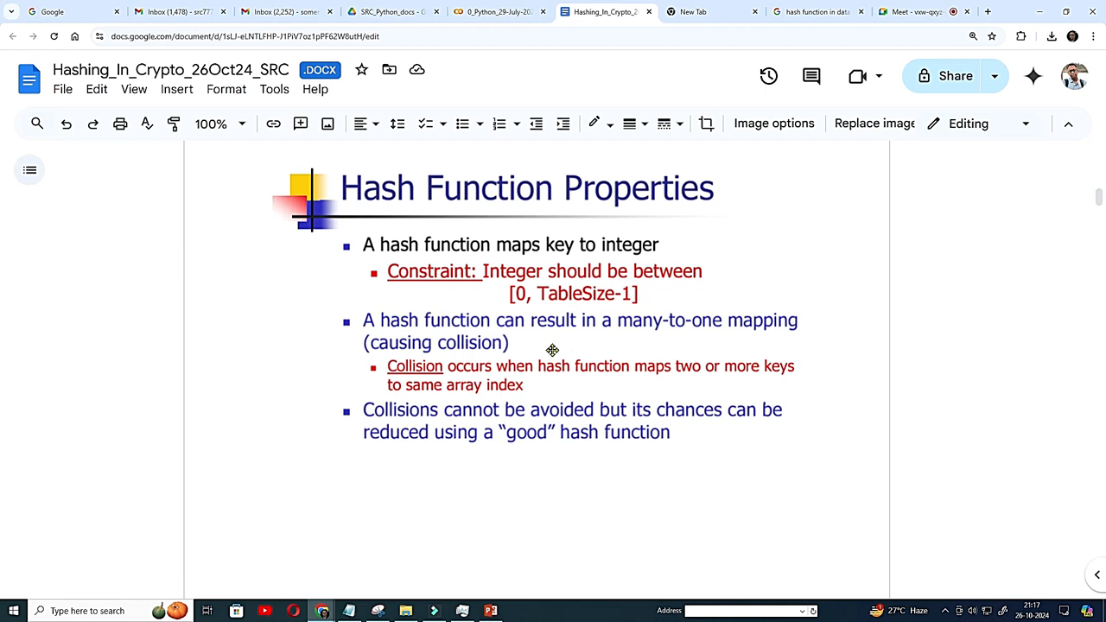
scroll("down", 3)
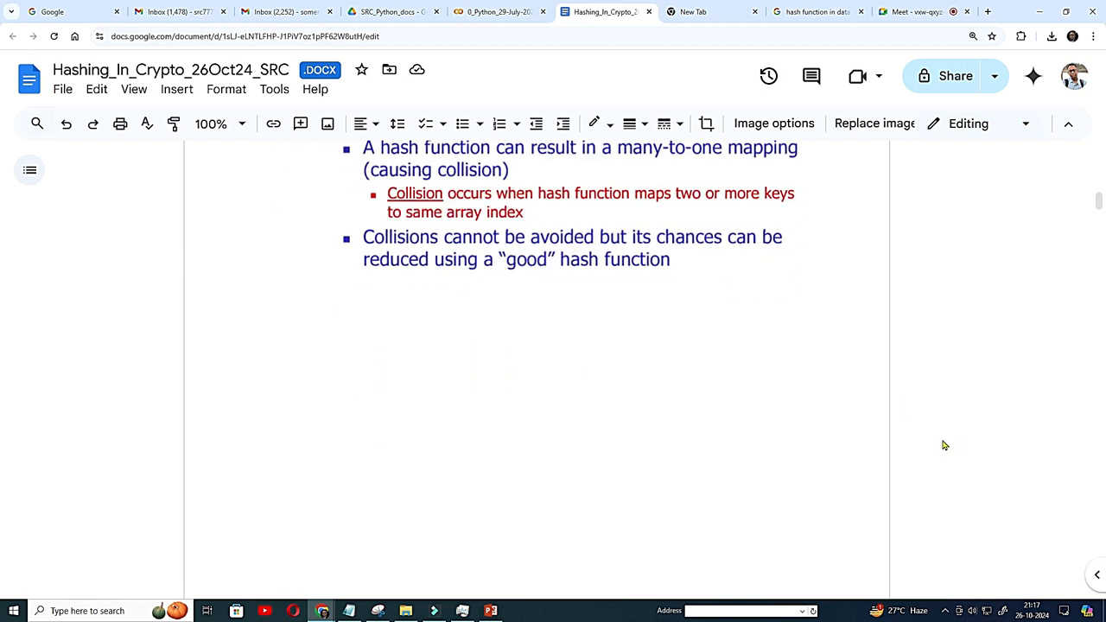
Step: Scroll to the second Hash Function Properties slide listing fewer collisions and fast computation
scroll("down", 3)
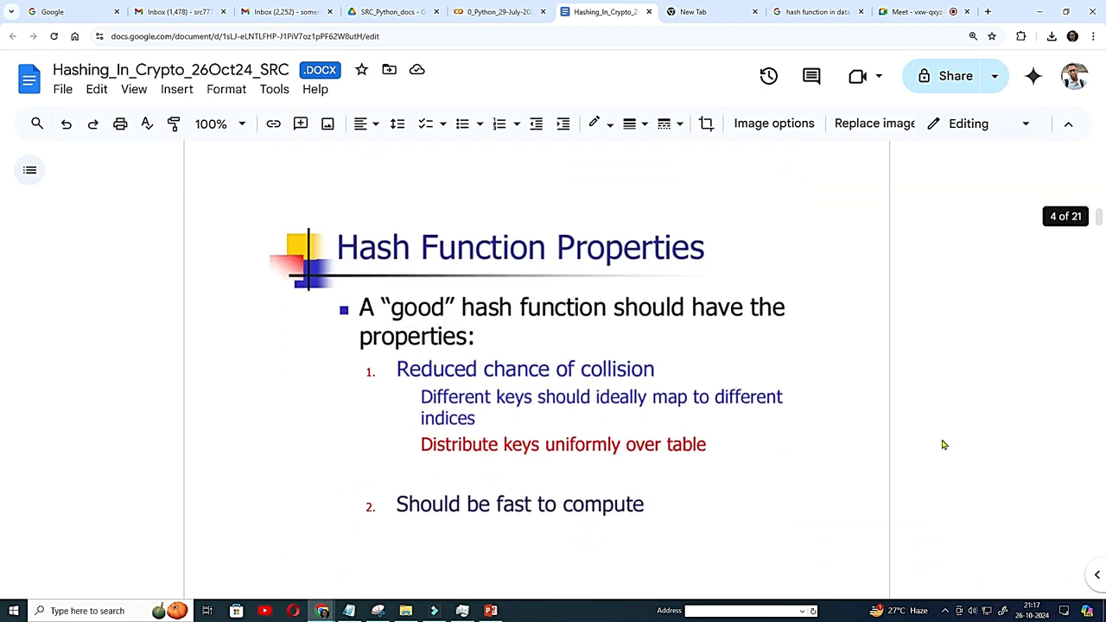
scroll("down", 3)
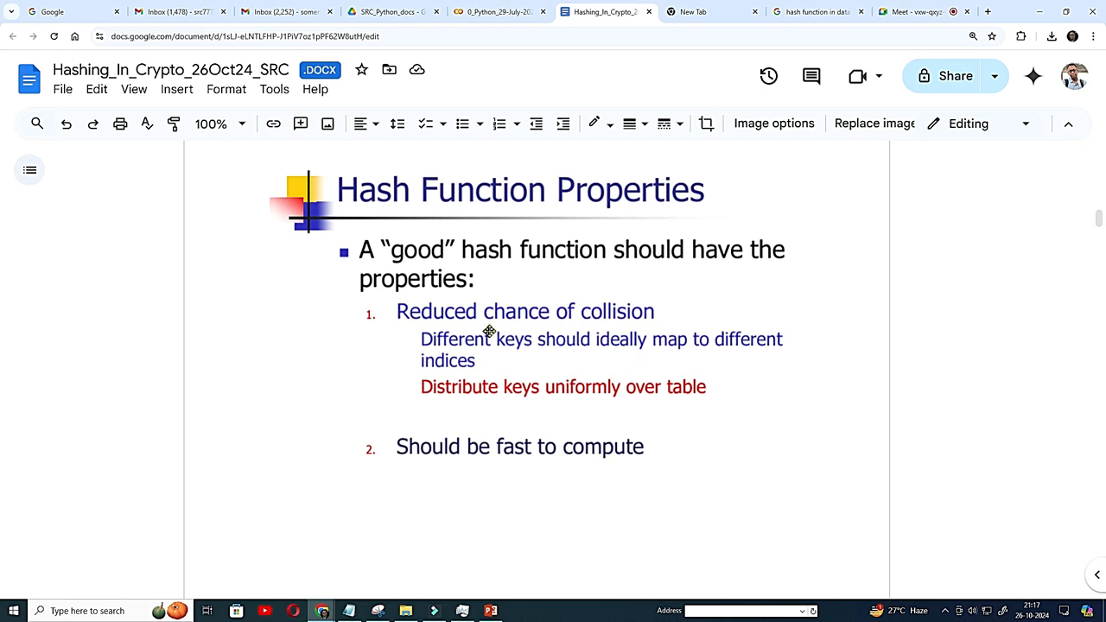
mouse_move(521, 372)
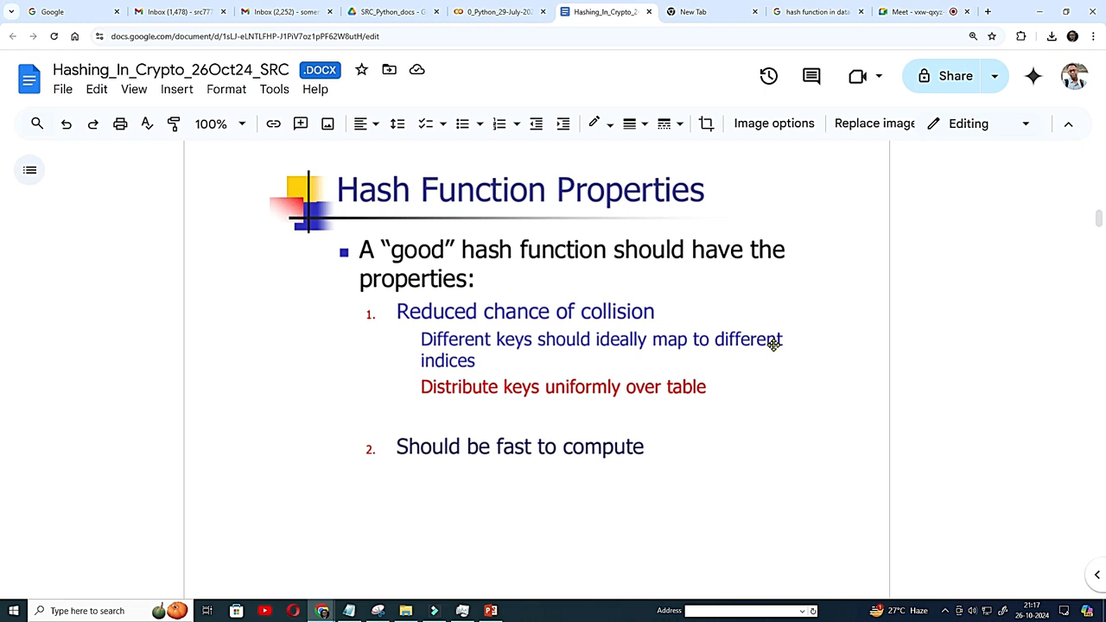
mouse_move(661, 408)
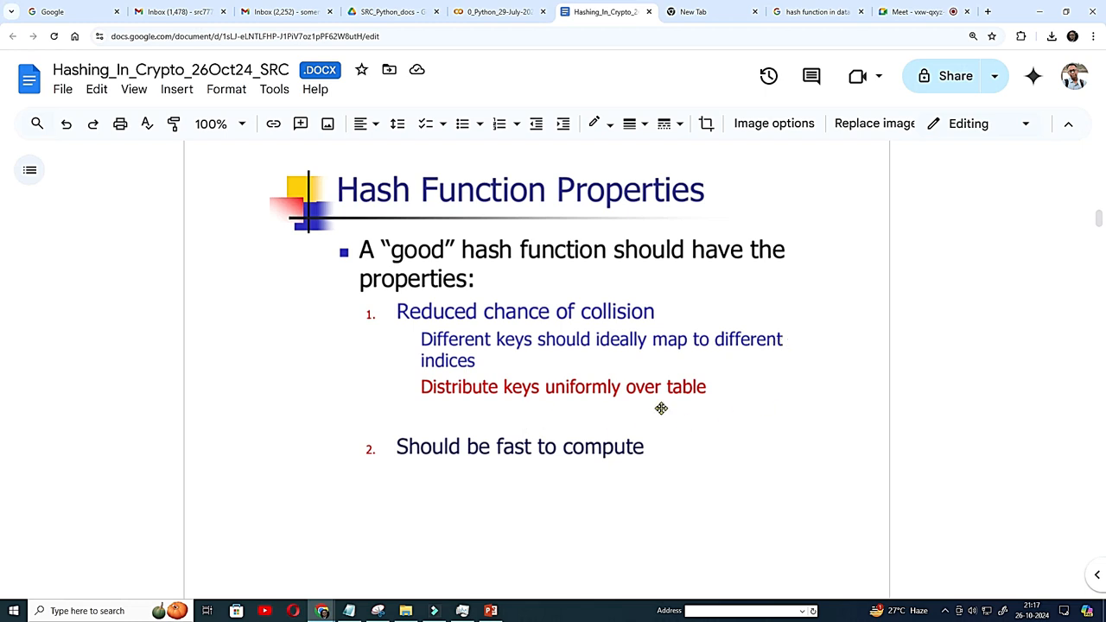
mouse_move(711, 402)
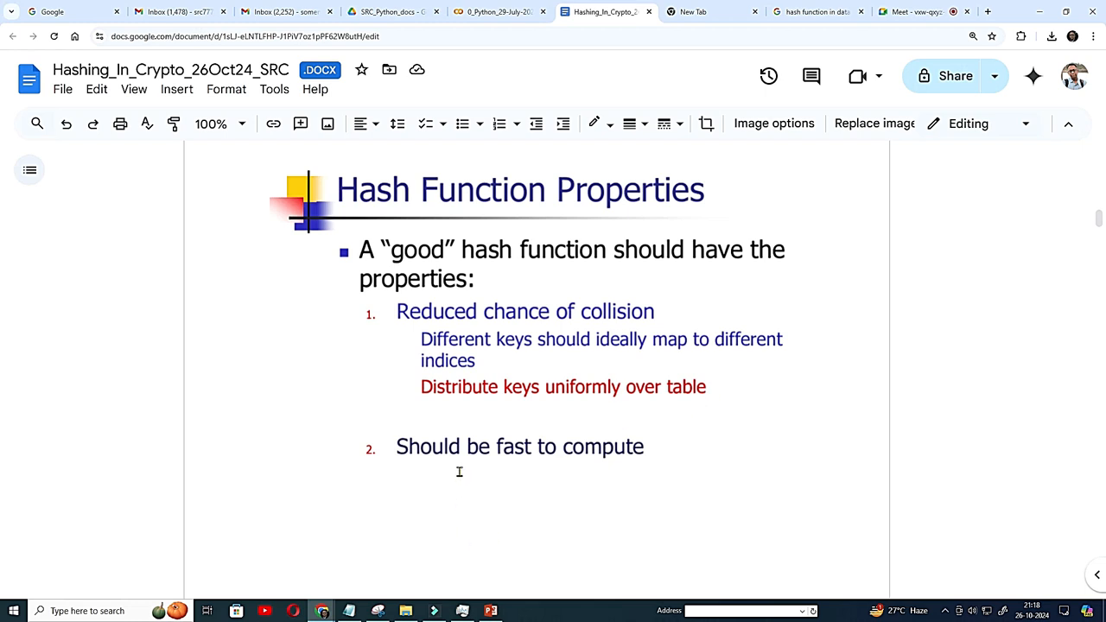
mouse_move(616, 478)
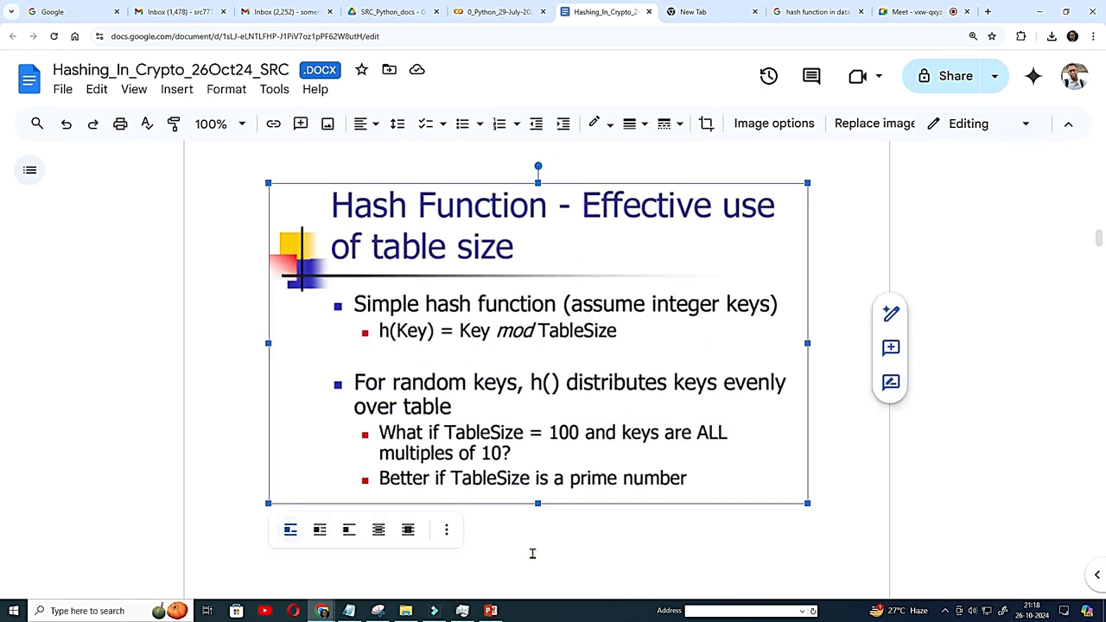
mouse_move(542, 350)
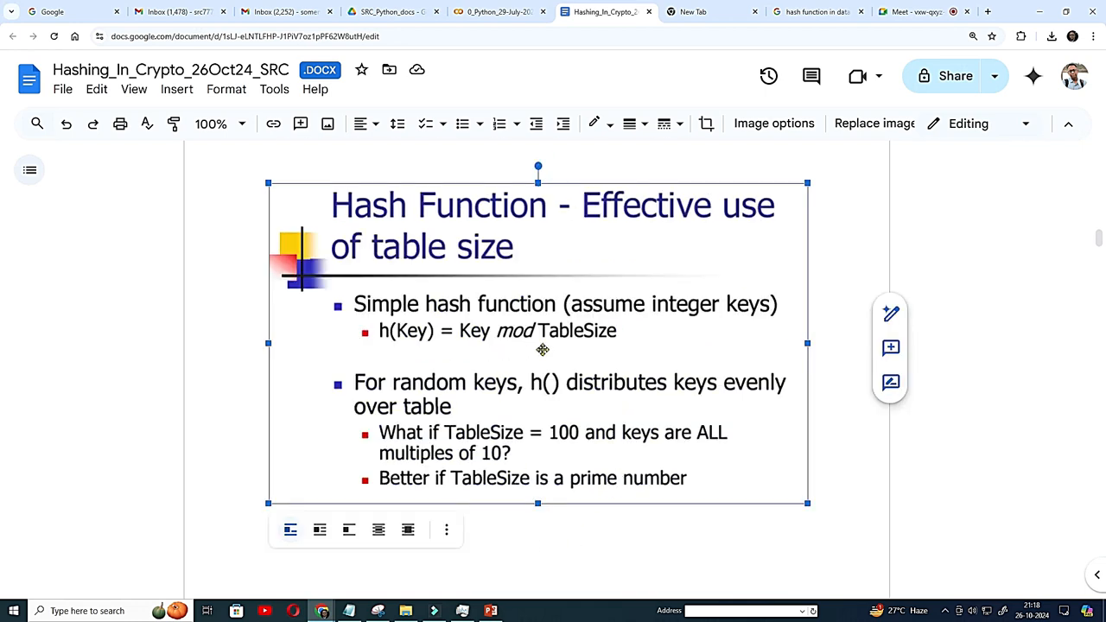
mouse_move(683, 348)
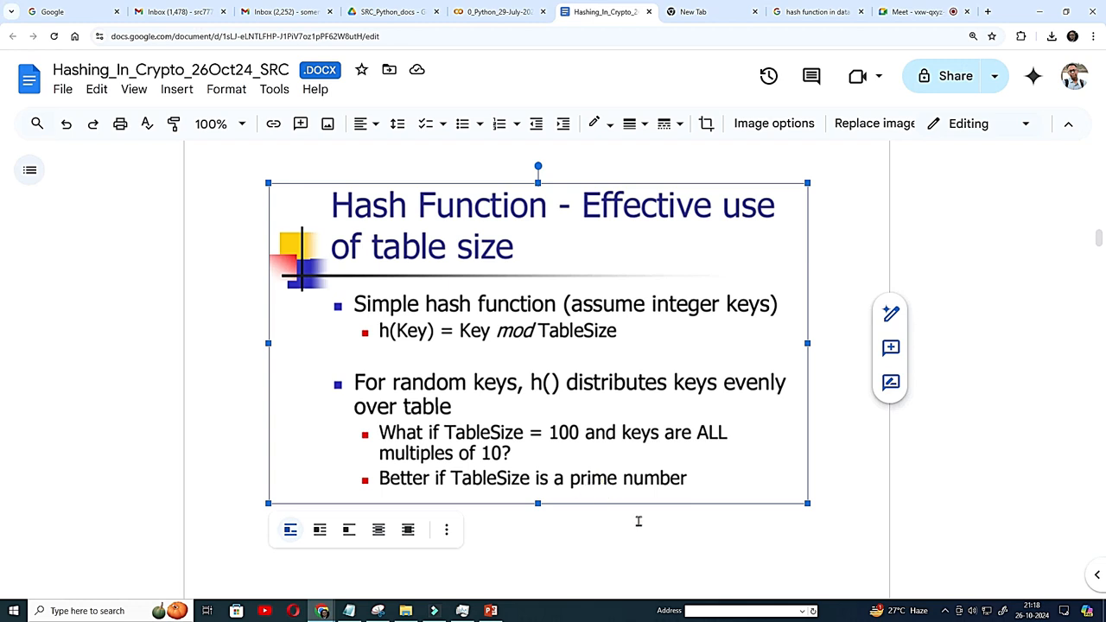
Step: Scroll to the 'Hash Function – Effective use of table size' slide on Key mod TableSize
scroll("down", 3)
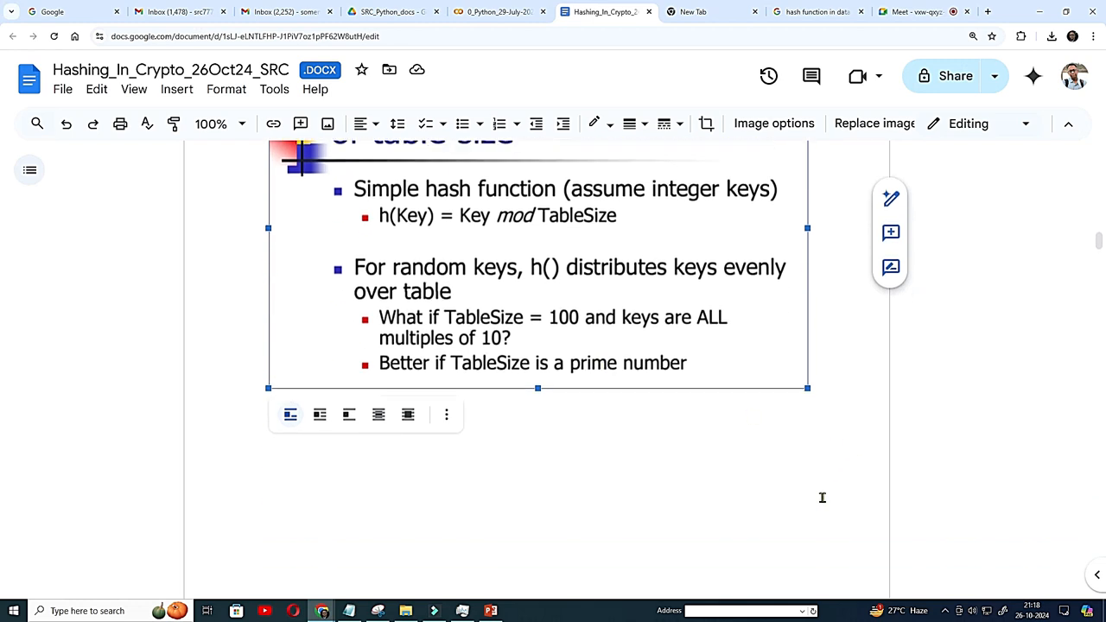
scroll("down", 3)
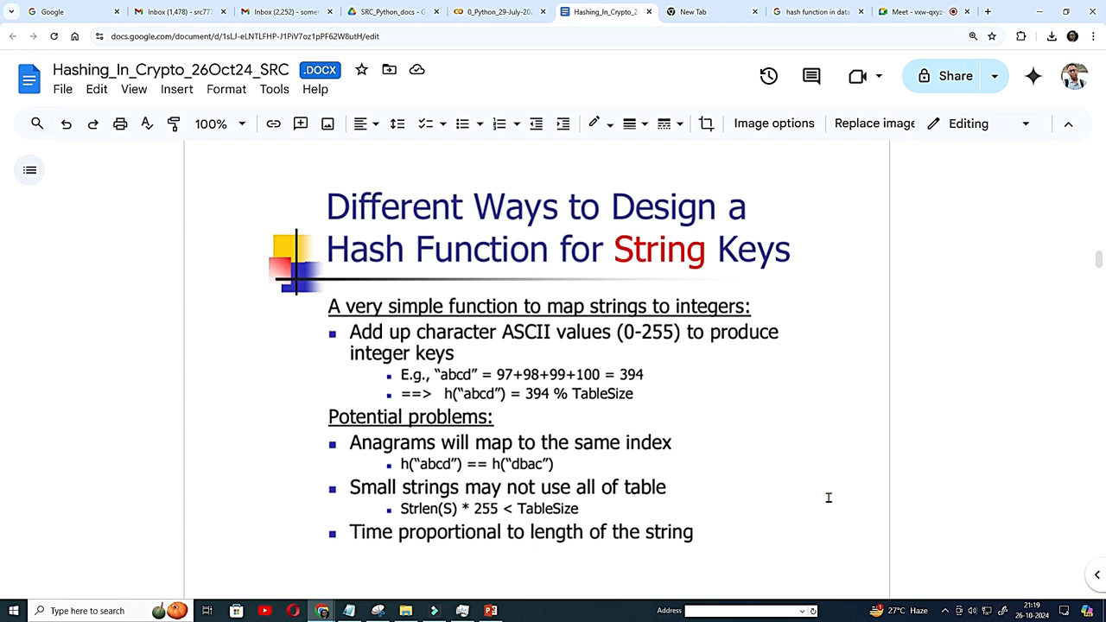
mouse_move(599, 354)
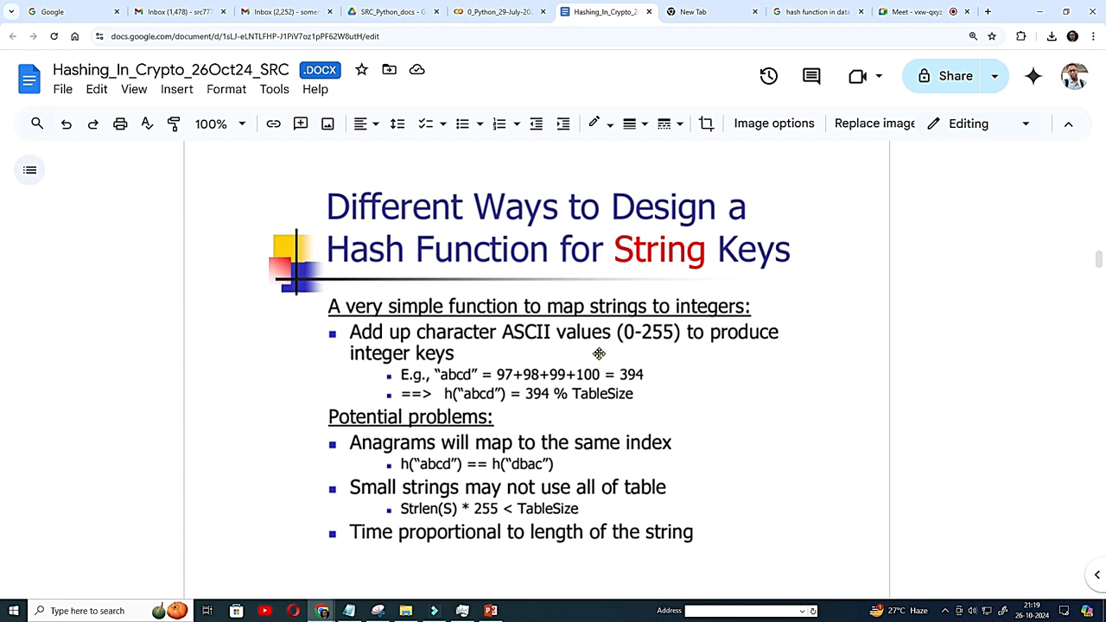
mouse_move(487, 348)
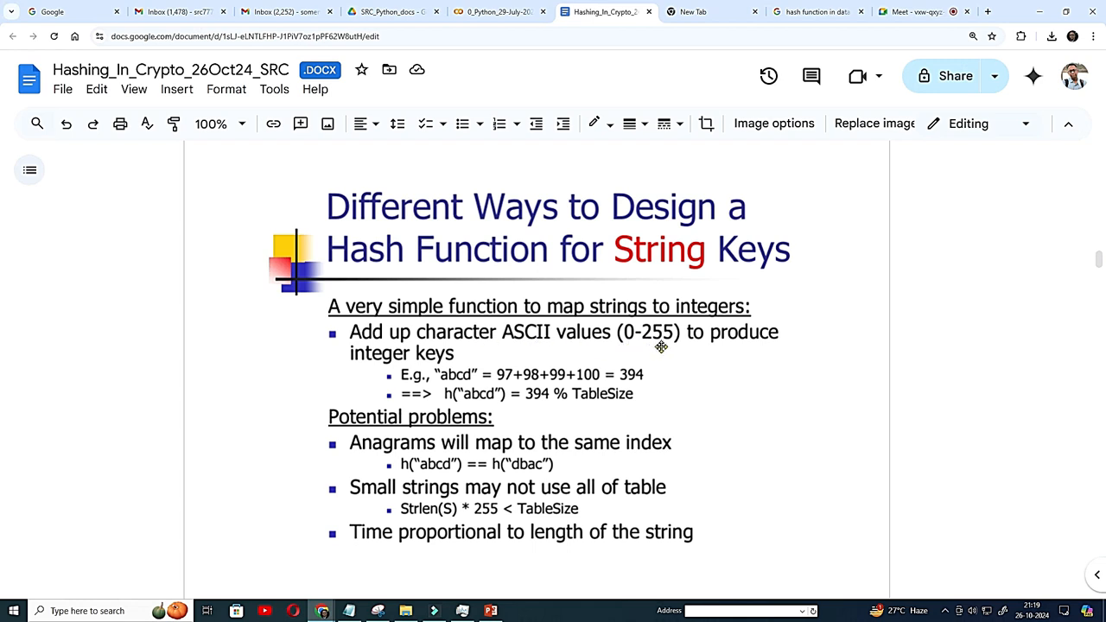
mouse_move(453, 397)
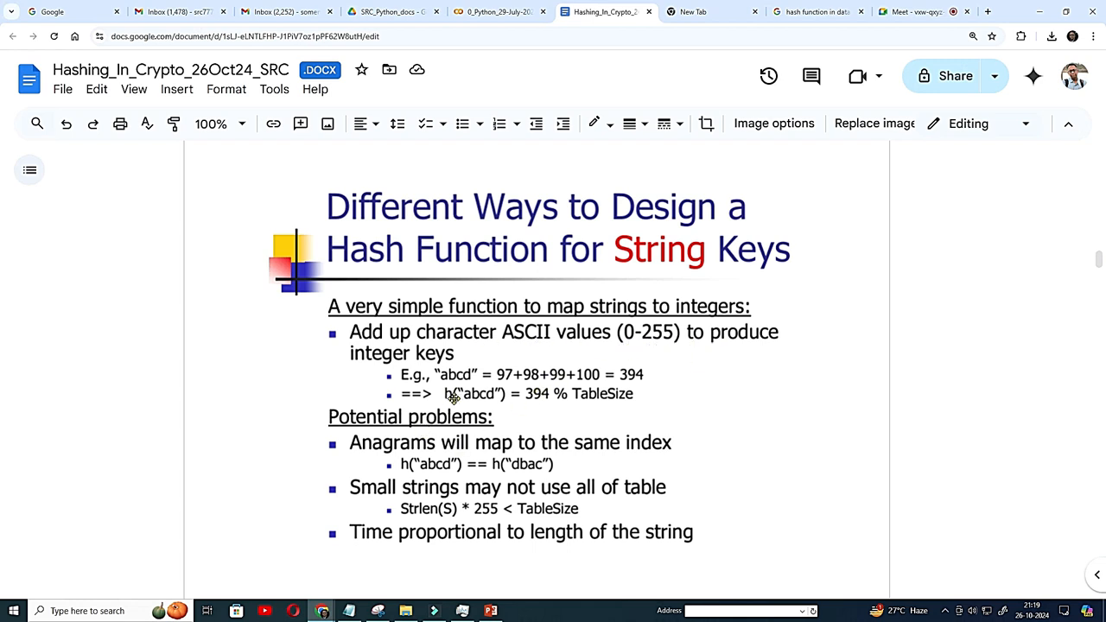
mouse_move(528, 417)
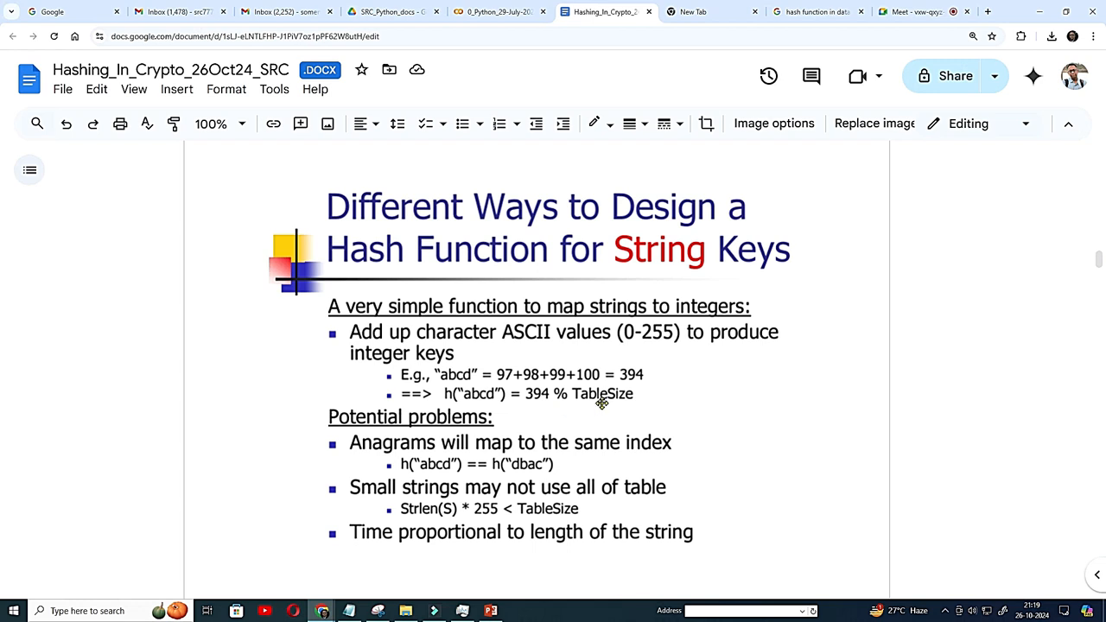
mouse_move(588, 405)
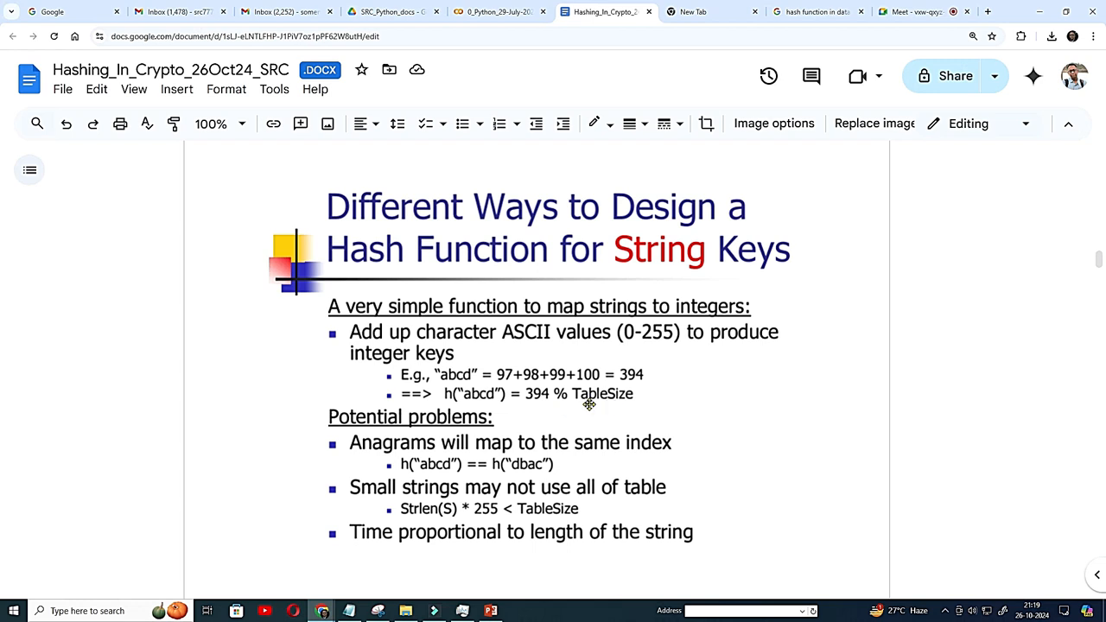
mouse_move(606, 408)
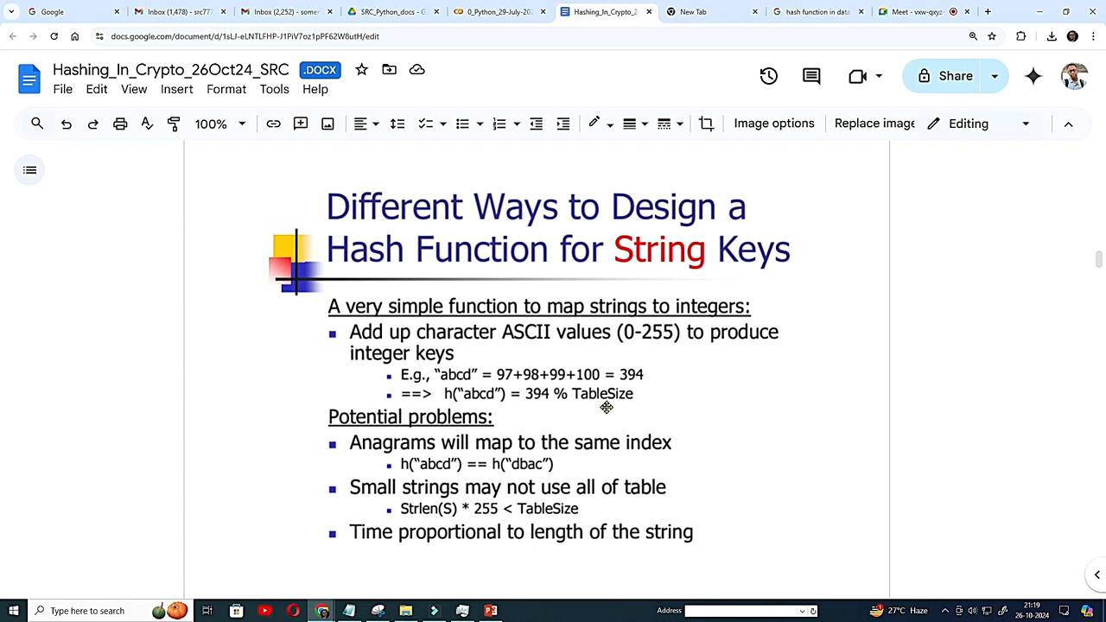
mouse_move(603, 406)
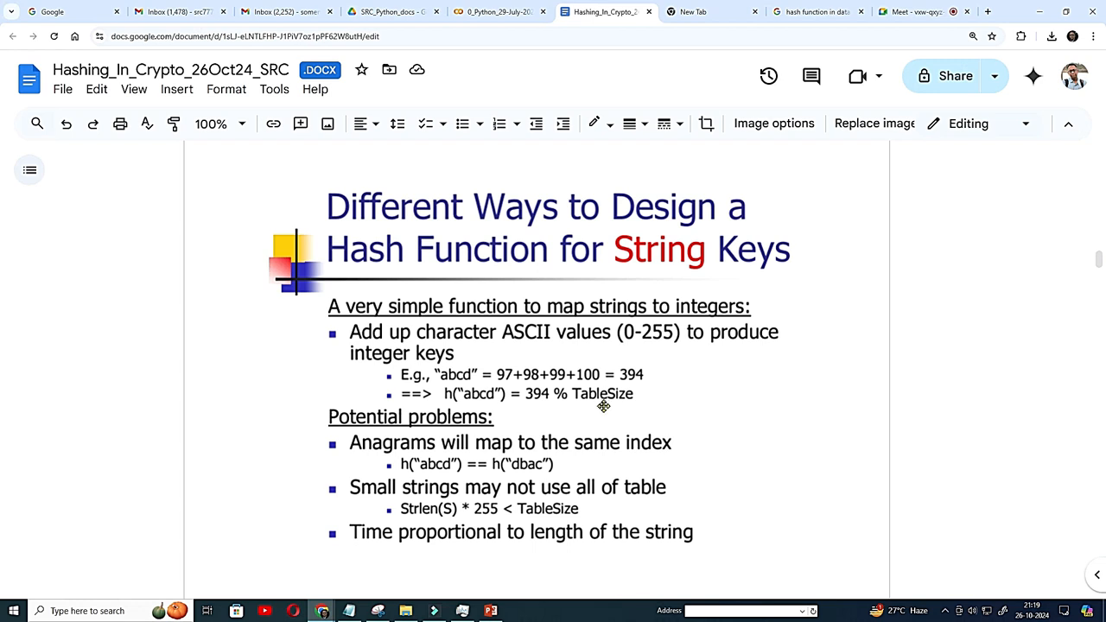
mouse_move(564, 412)
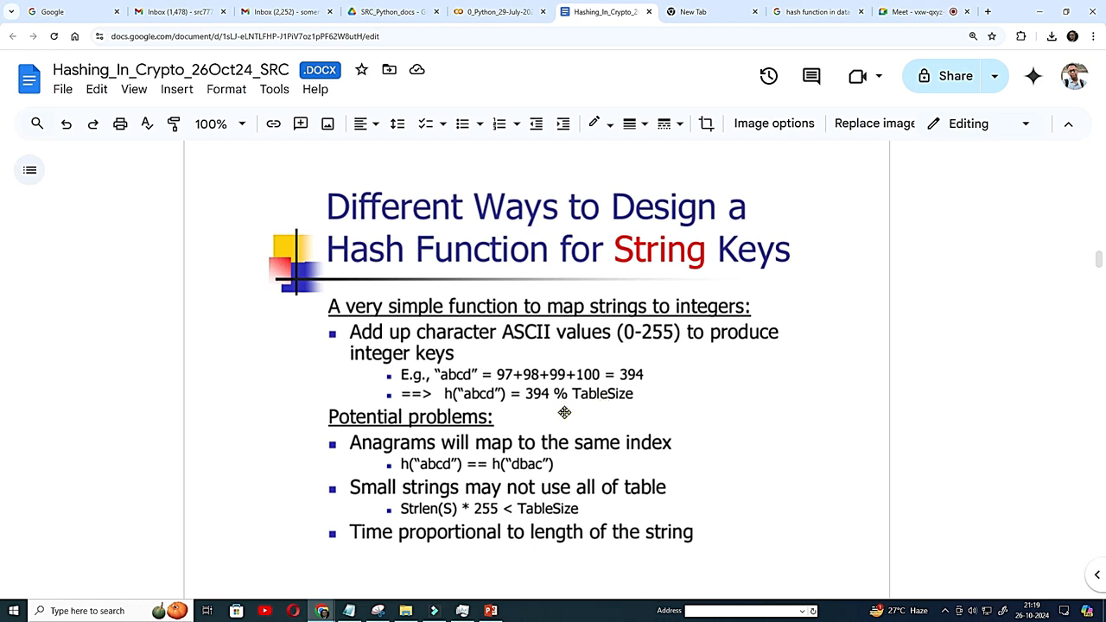
mouse_move(747, 515)
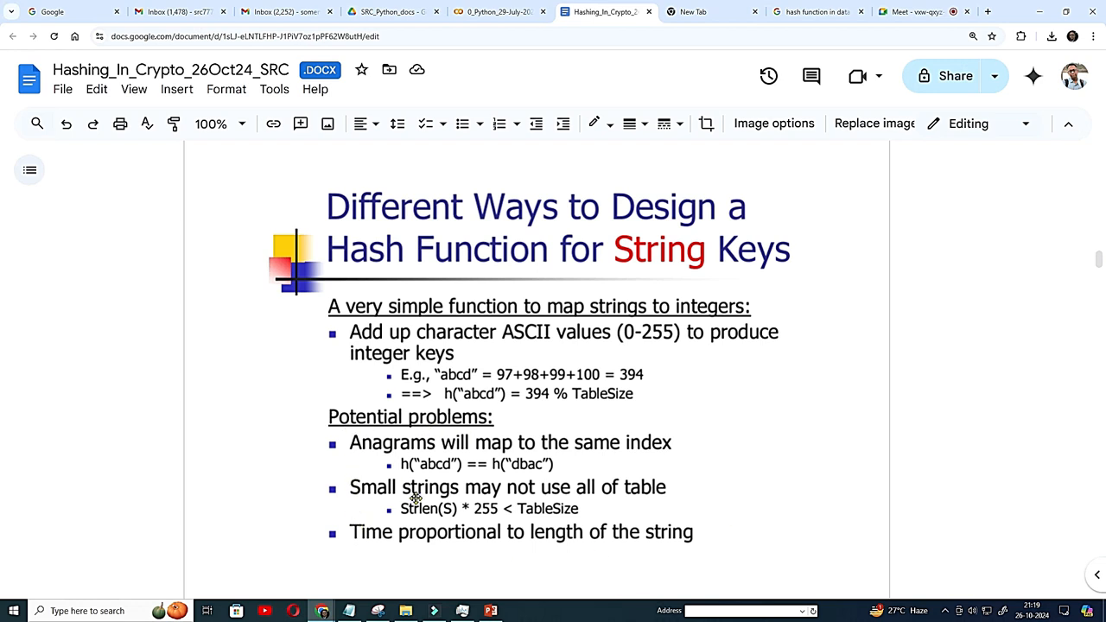
mouse_move(430, 479)
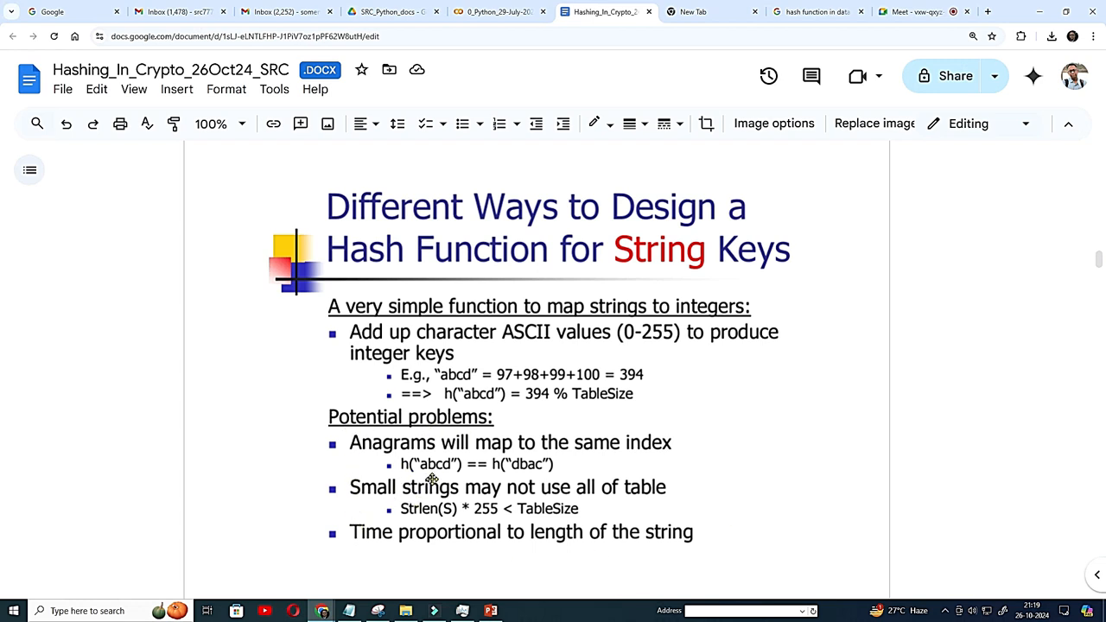
mouse_move(421, 461)
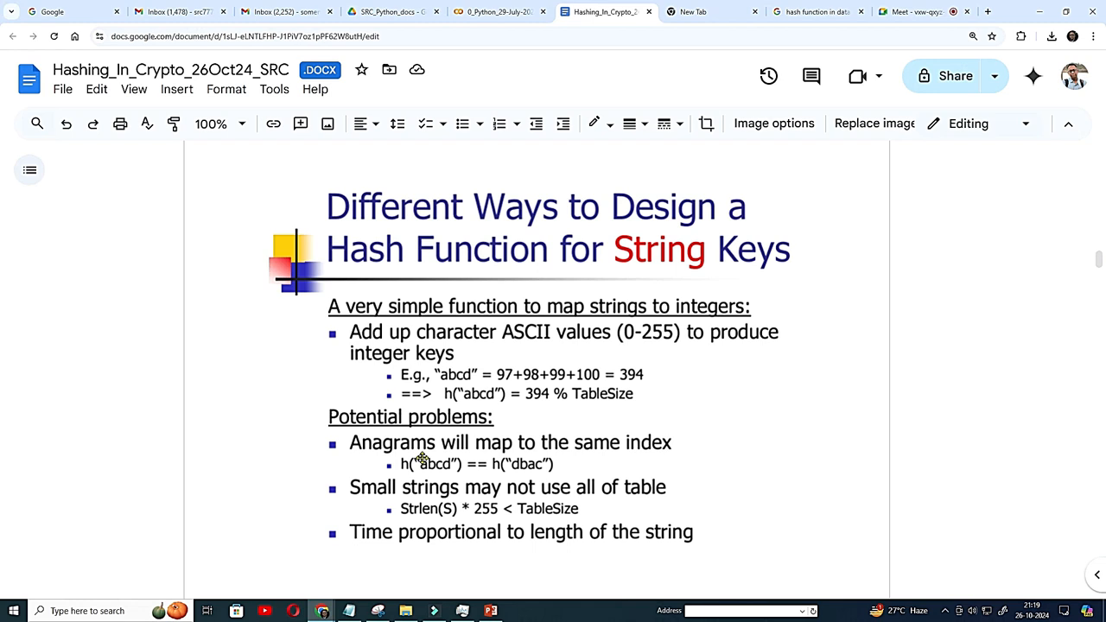
mouse_move(564, 447)
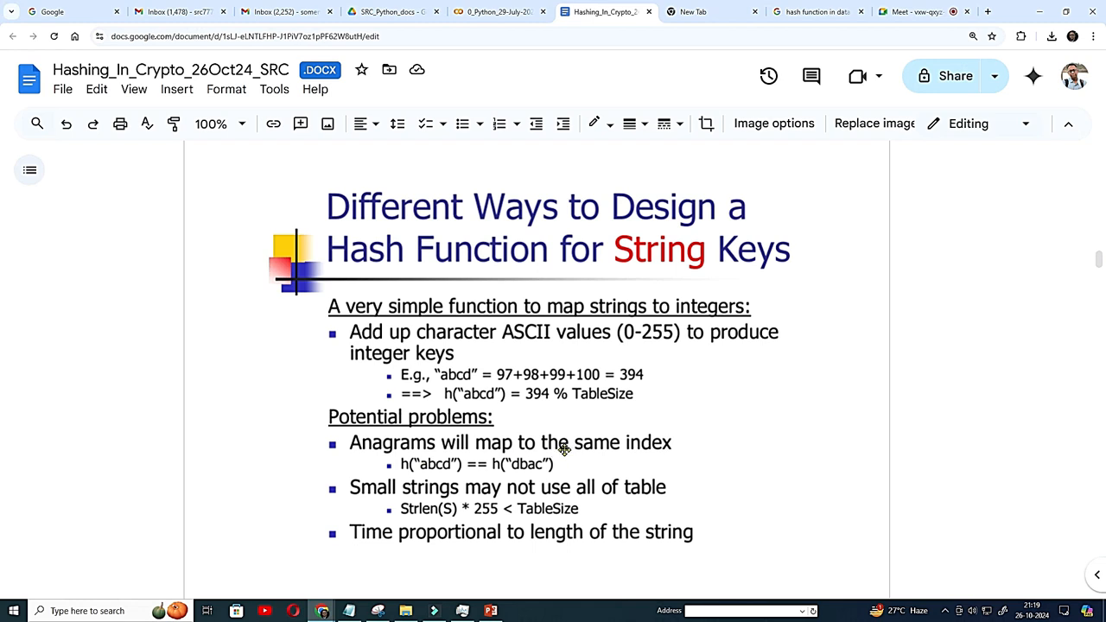
mouse_move(451, 473)
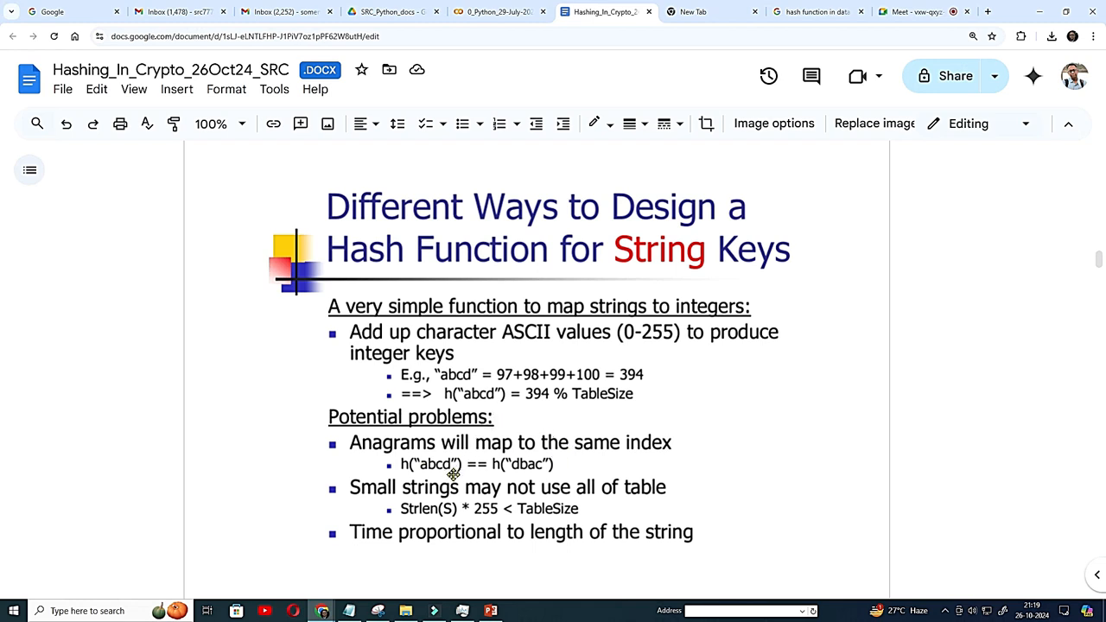
mouse_move(427, 485)
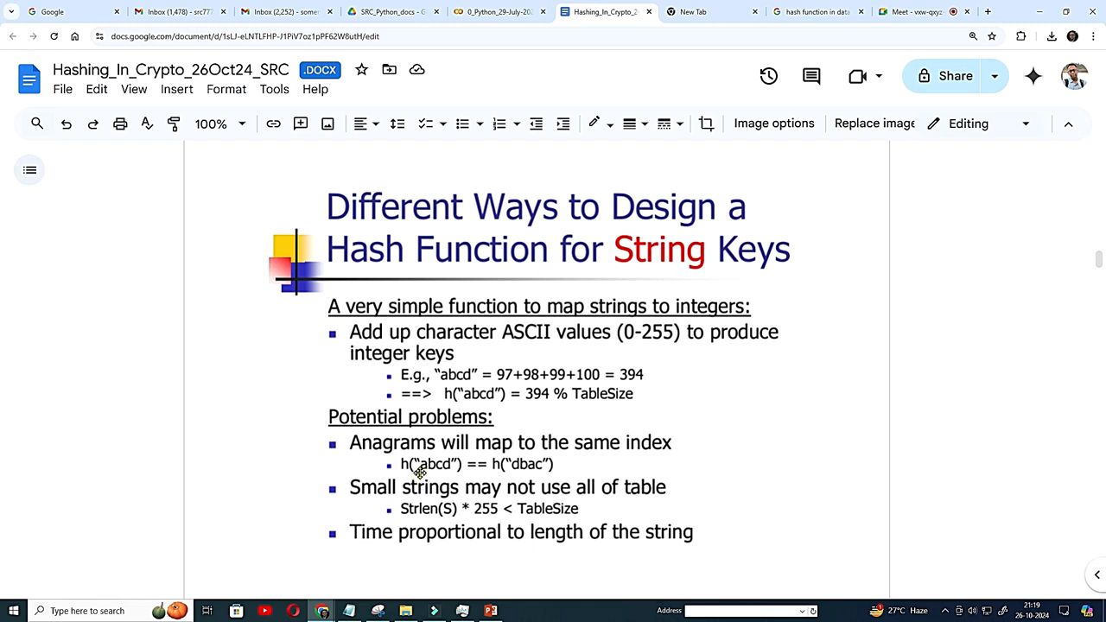
mouse_move(458, 467)
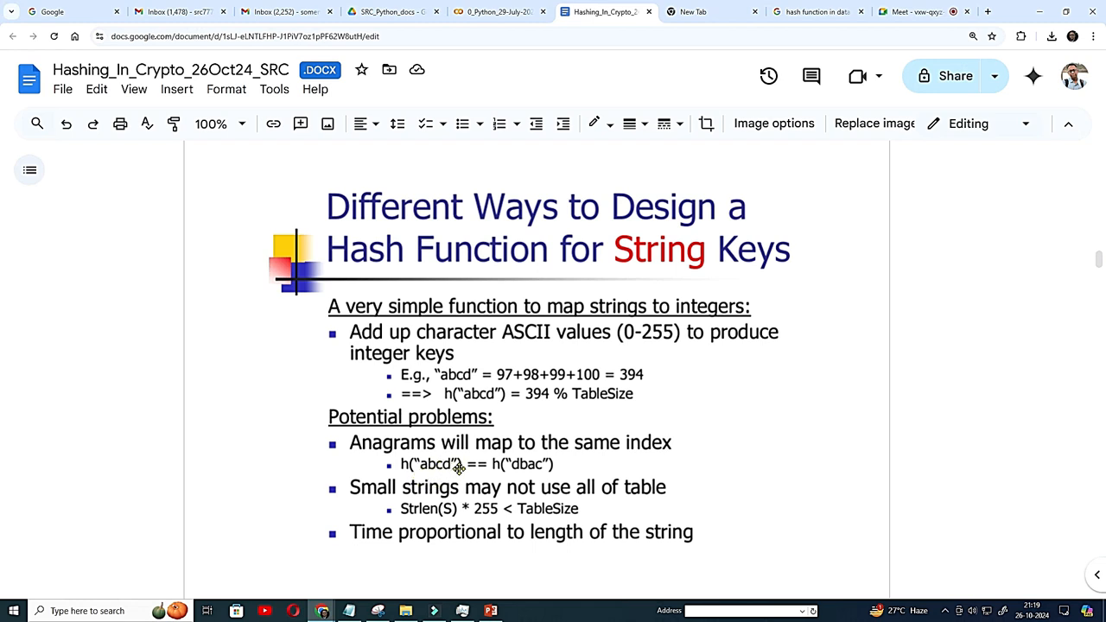
mouse_move(427, 475)
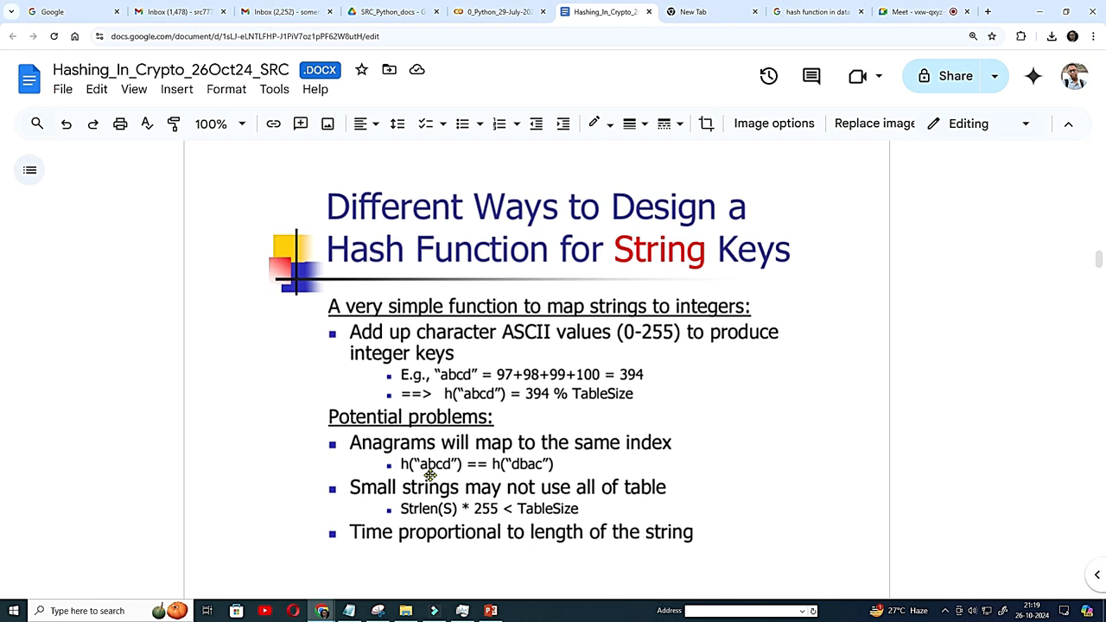
mouse_move(415, 466)
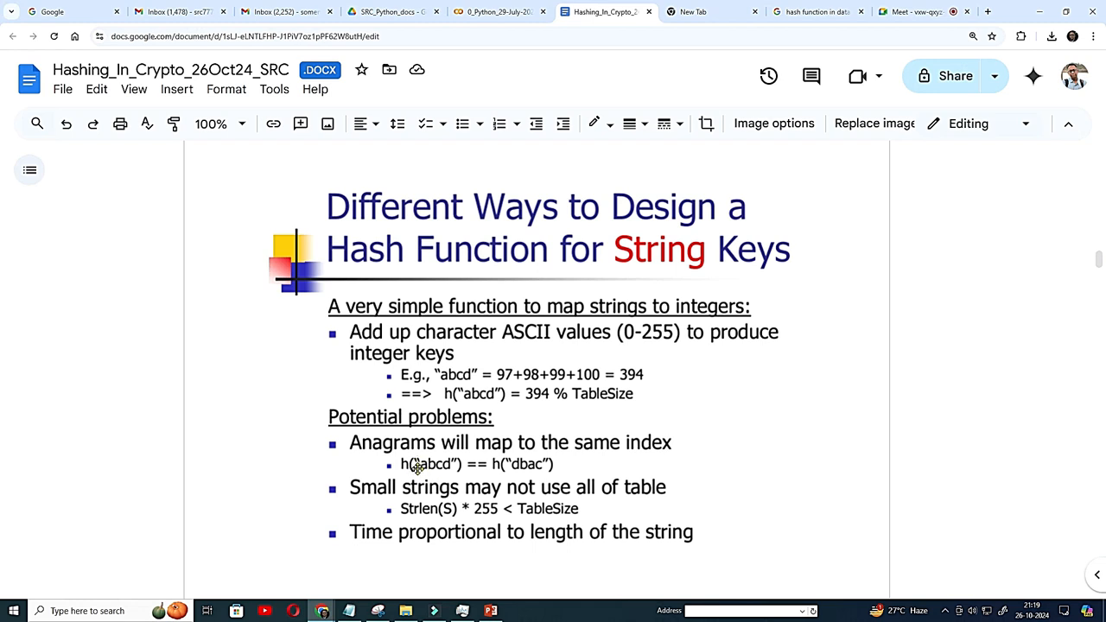
mouse_move(395, 433)
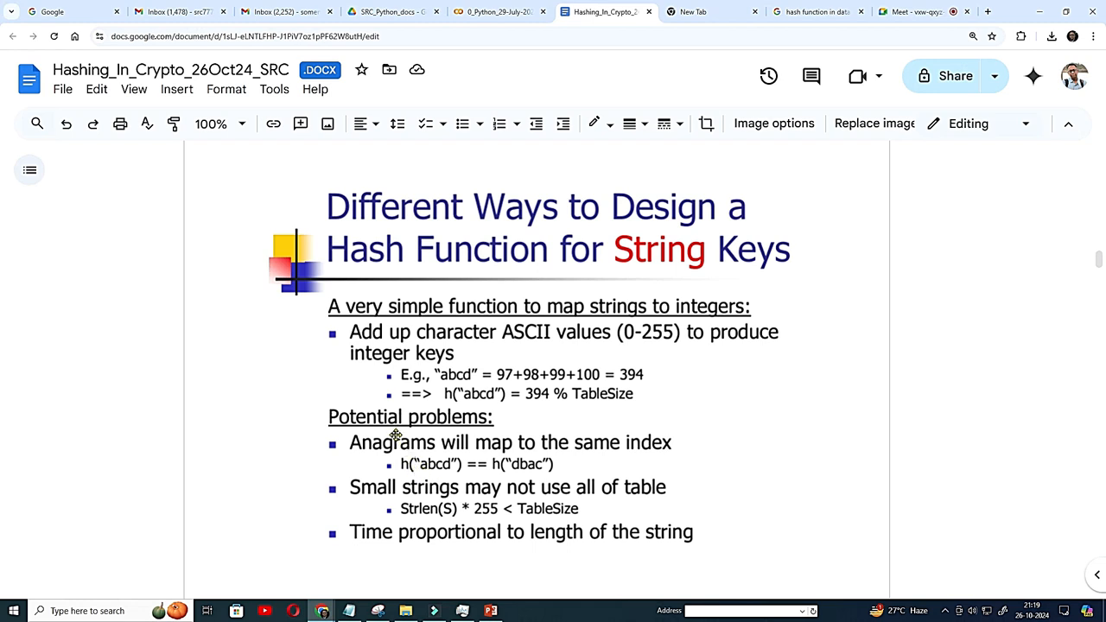
mouse_move(411, 489)
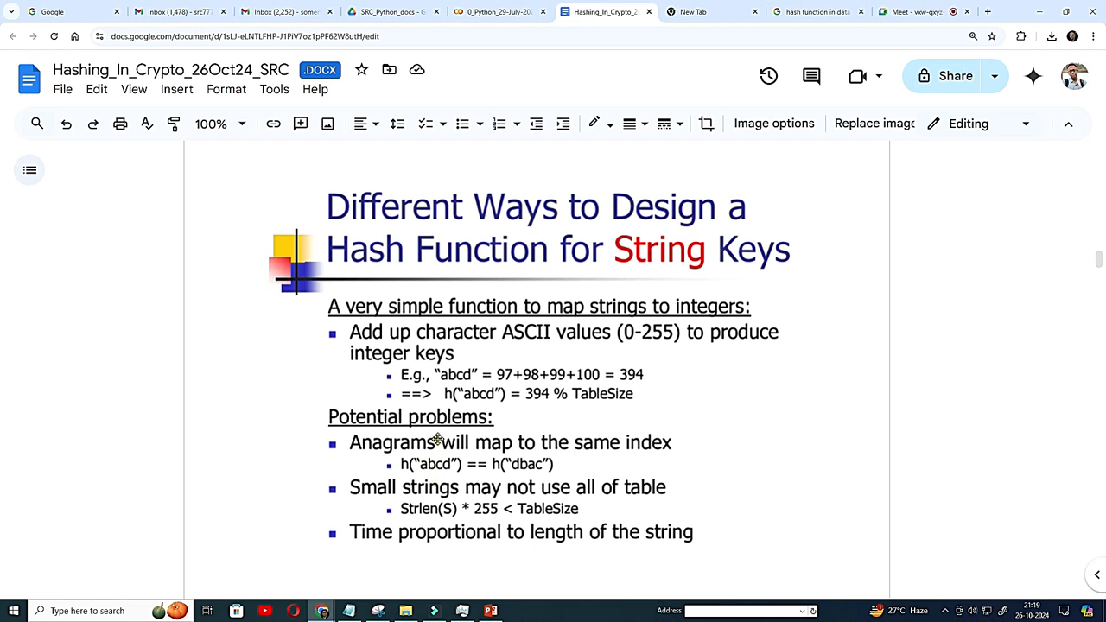
mouse_move(442, 486)
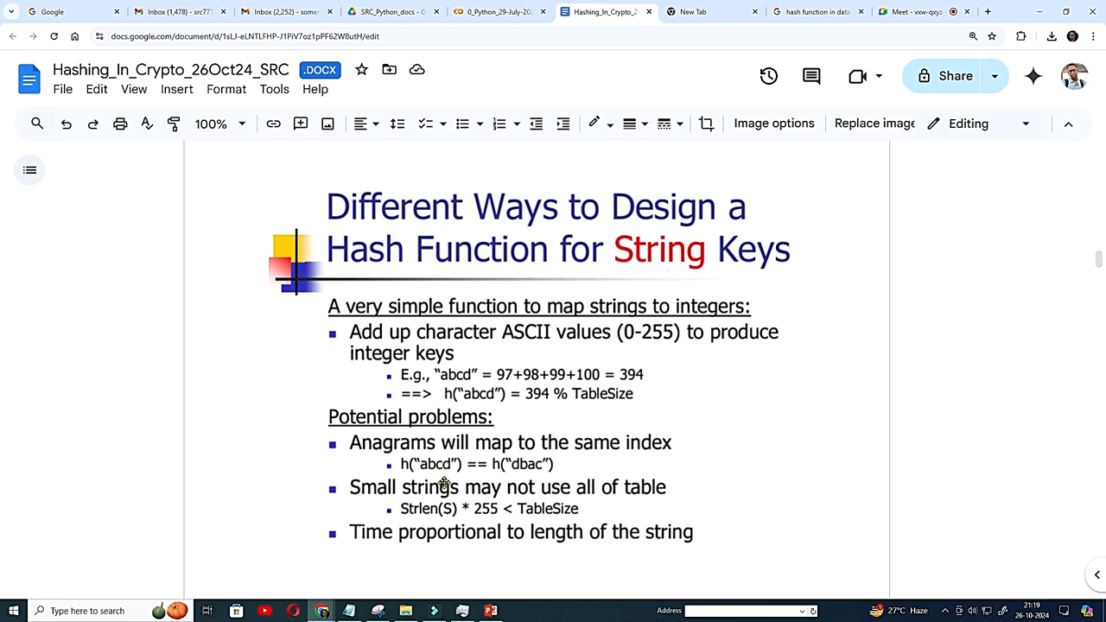
mouse_move(483, 464)
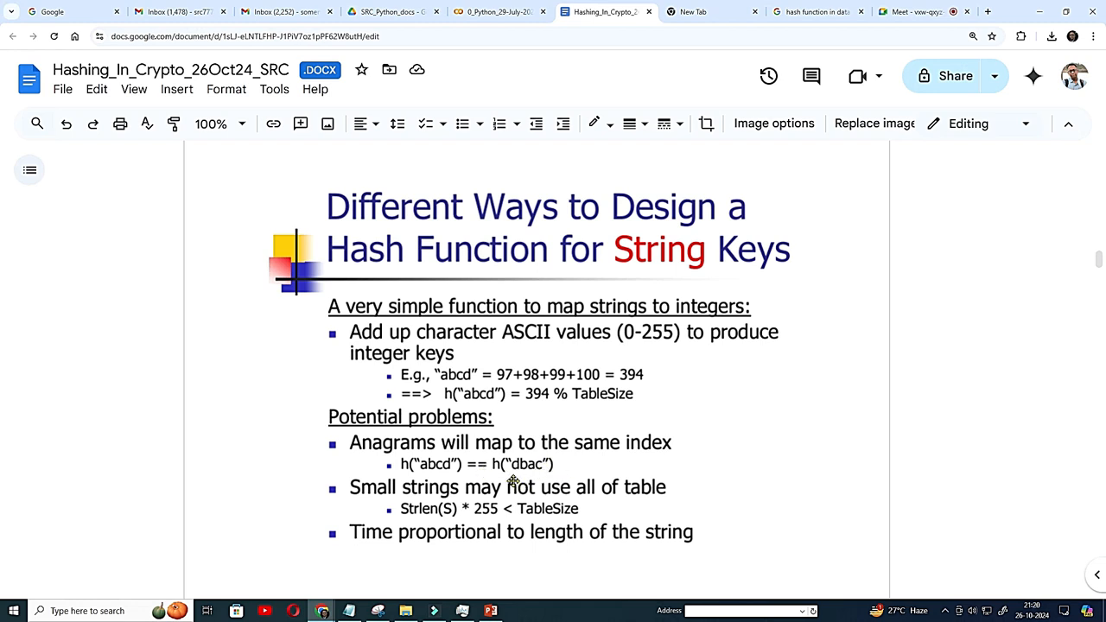
mouse_move(419, 474)
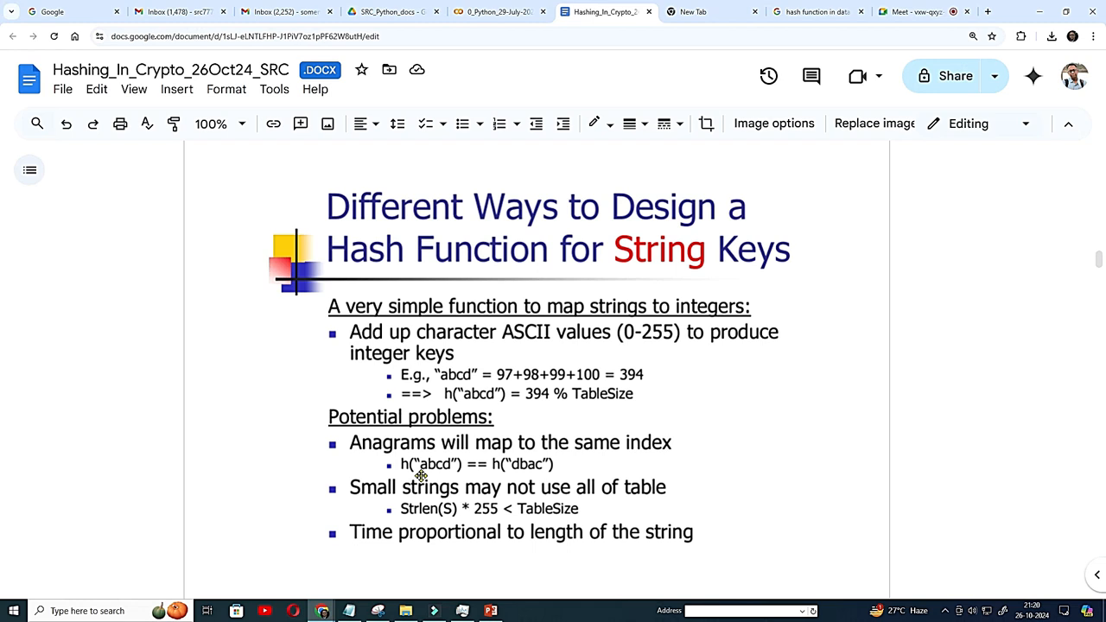
mouse_move(581, 465)
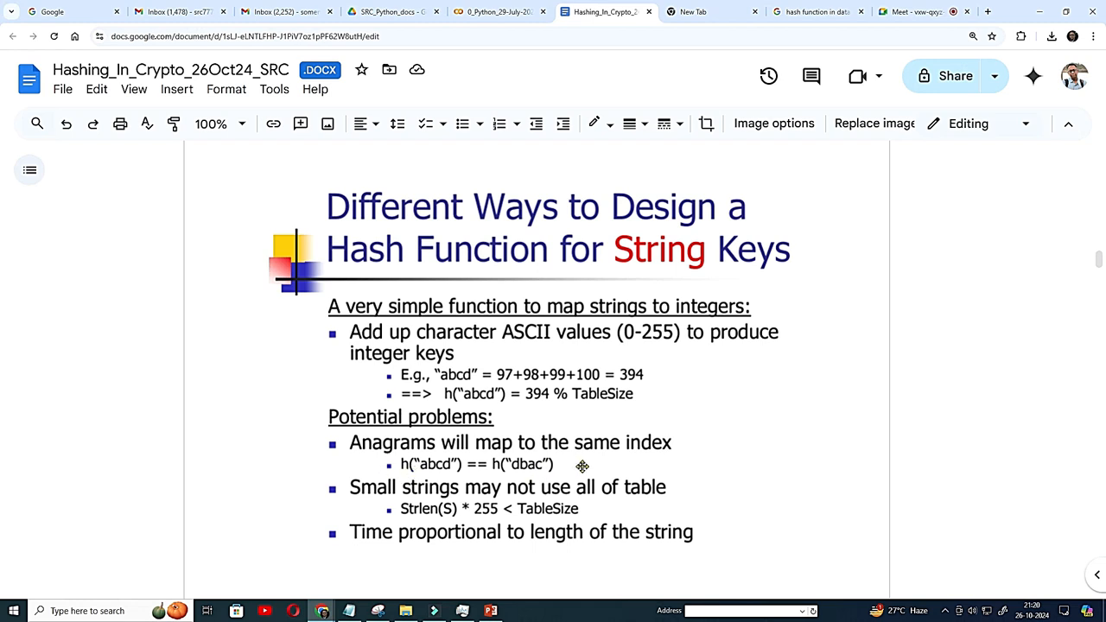
mouse_move(612, 467)
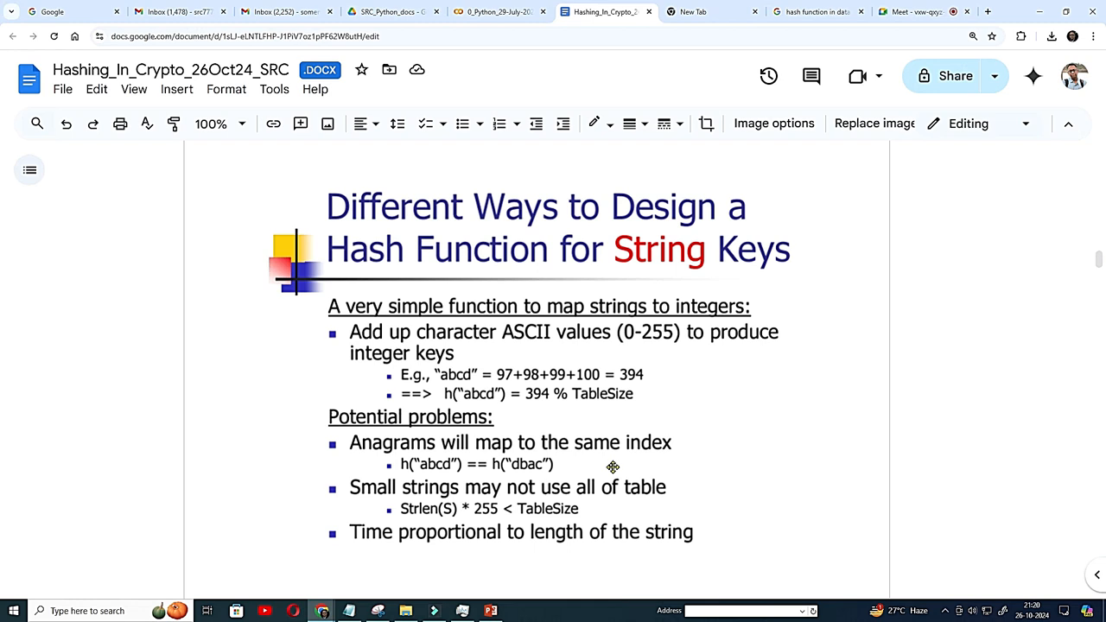
mouse_move(640, 468)
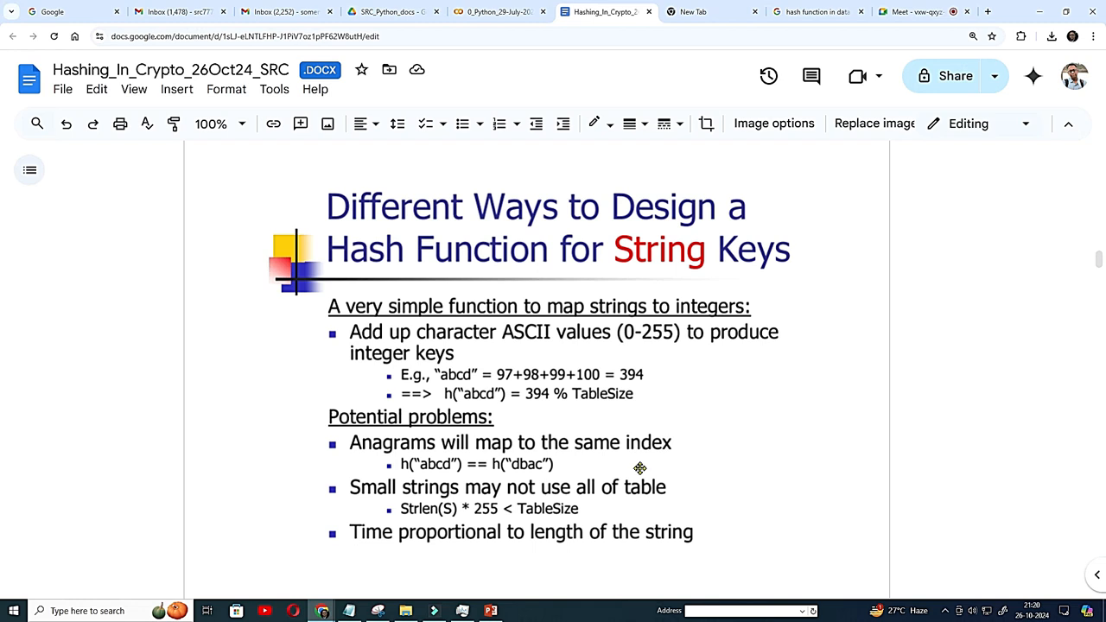
mouse_move(396, 532)
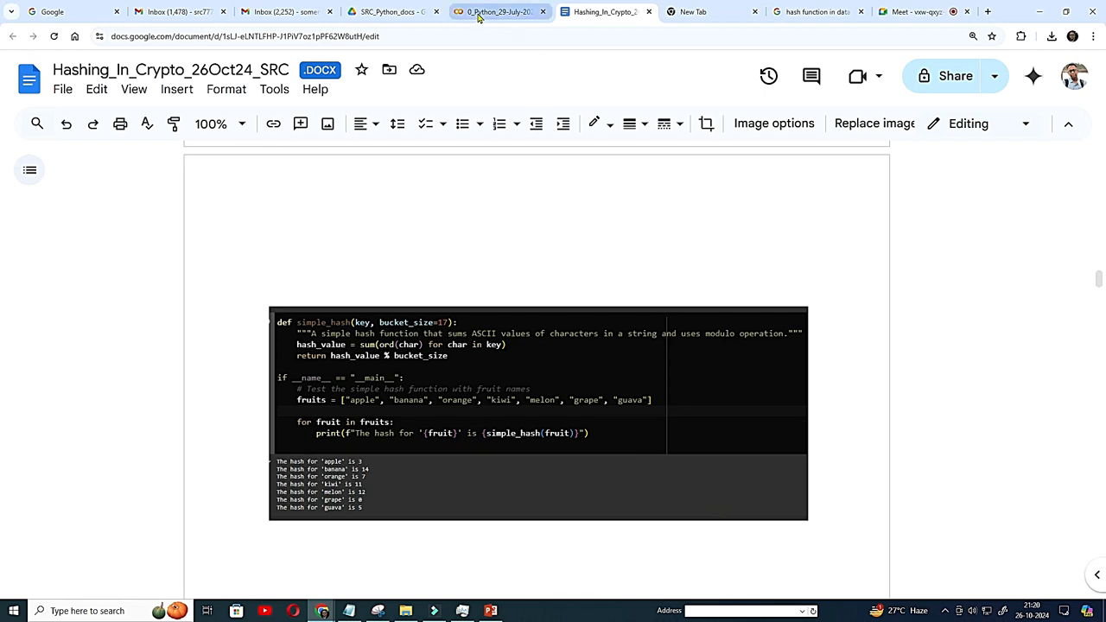
Step: Switch to the Colab hash() notebook and zoom the browser page in
left_click(484, 13)
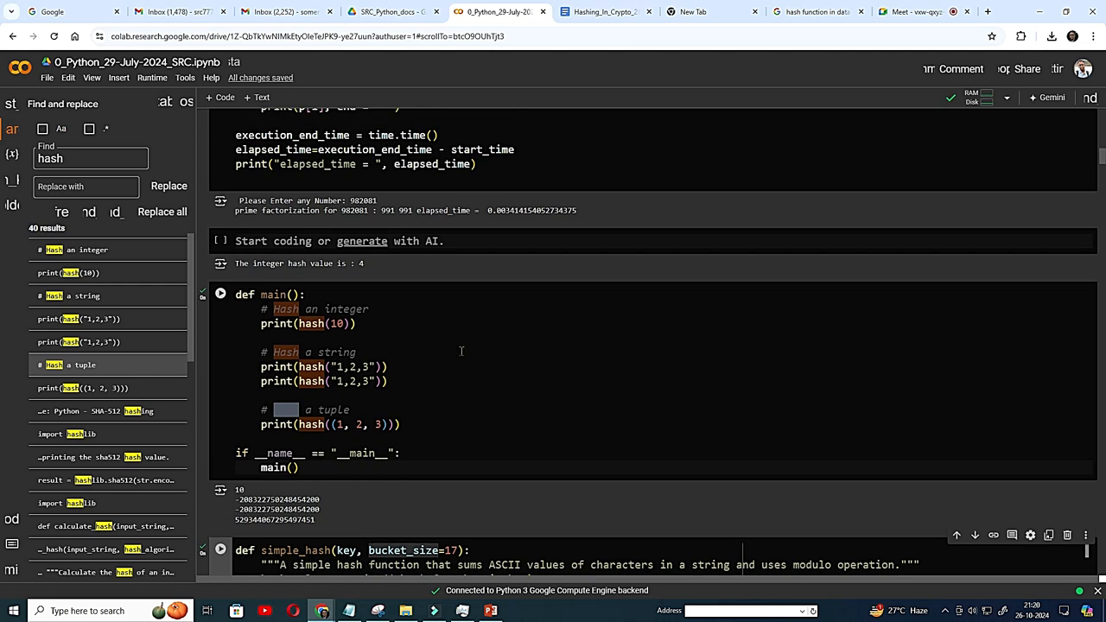
left_click(221, 294)
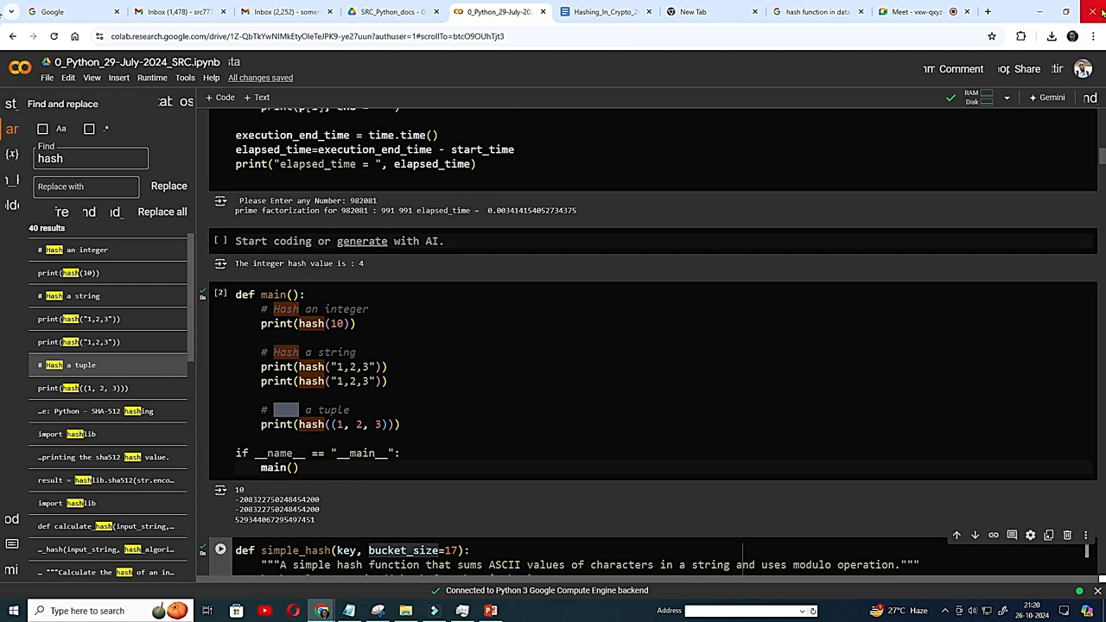
left_click(1094, 36)
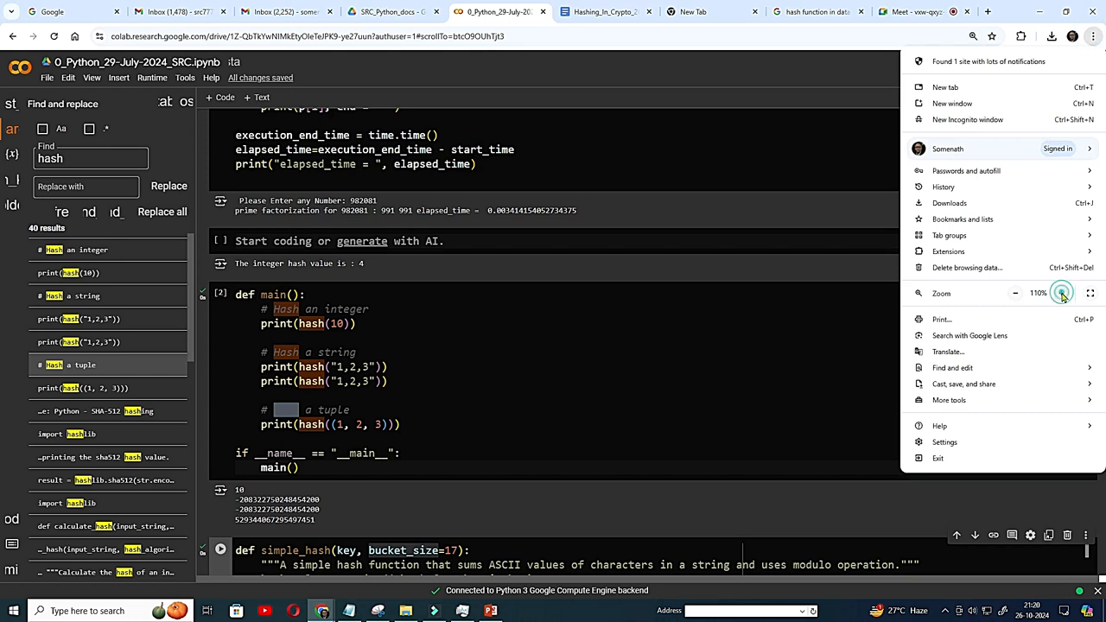
left_click(741, 335)
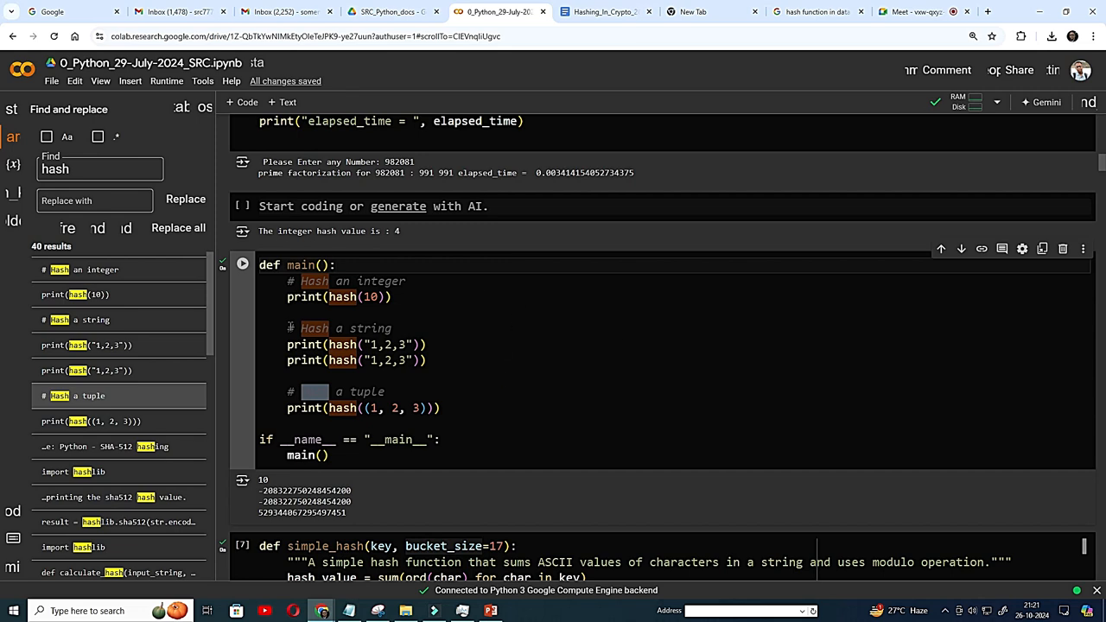
Step: Run the def main() cell hashing an integer, string and tuple
left_click(243, 264)
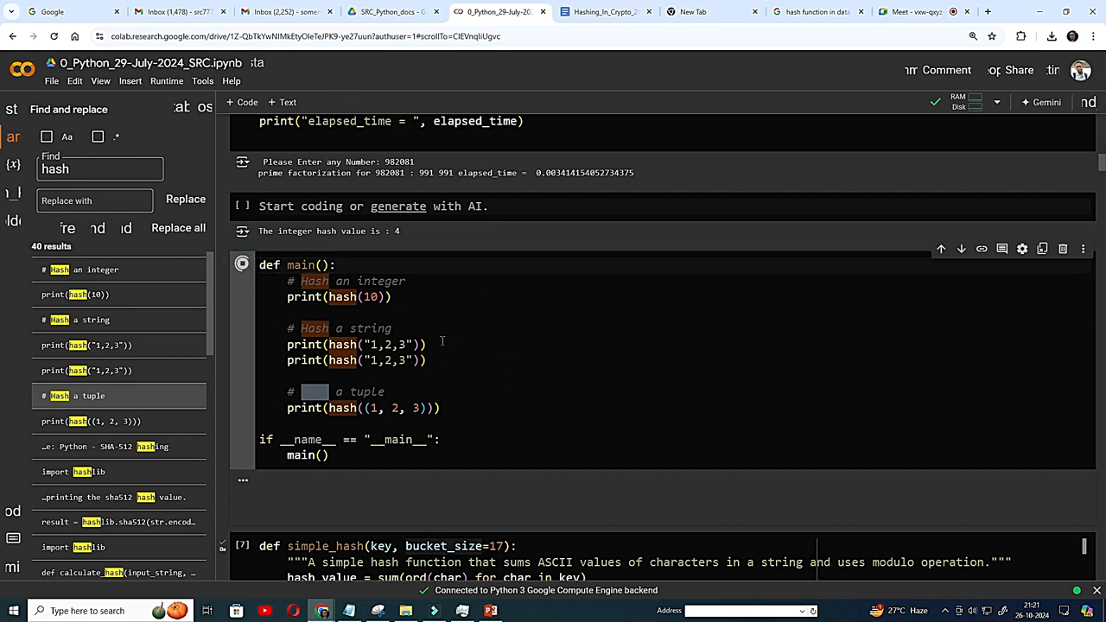
left_click(242, 265)
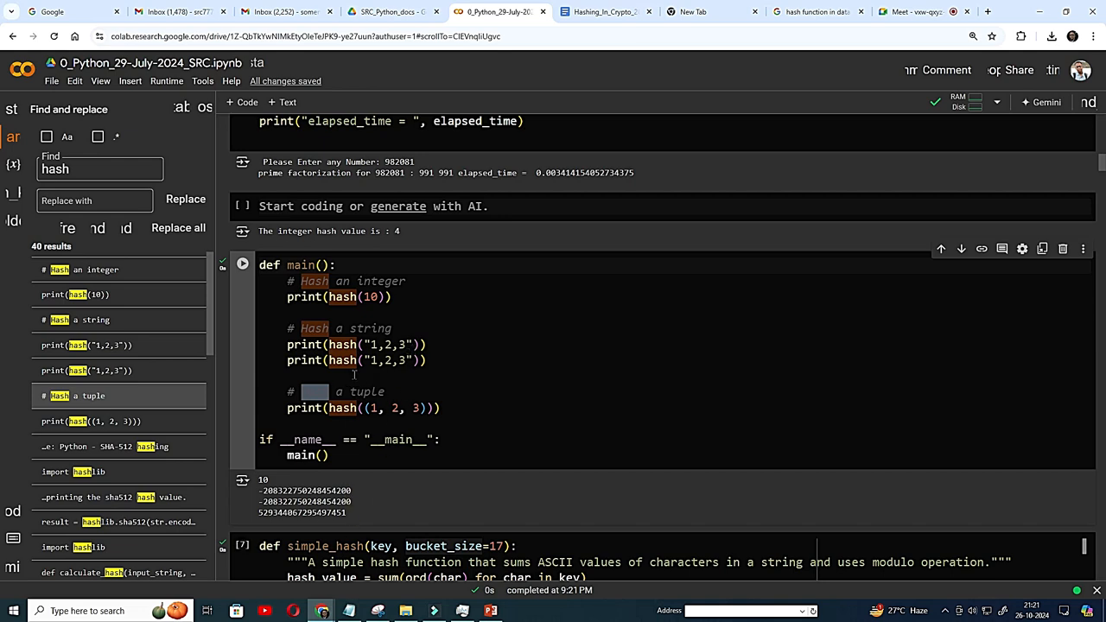
mouse_move(410, 370)
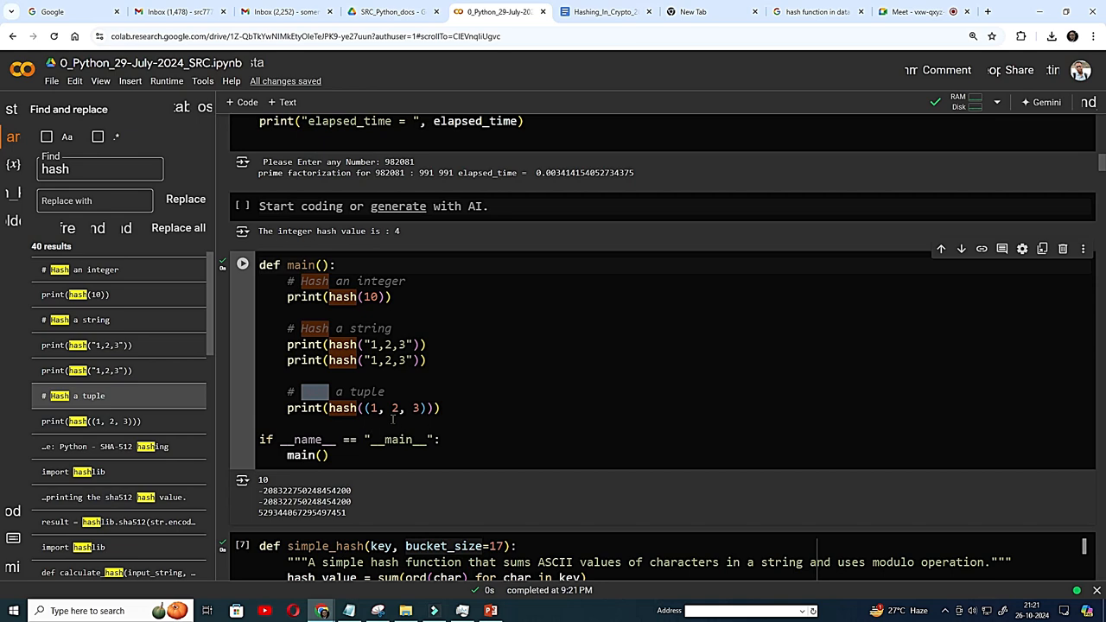
mouse_move(435, 417)
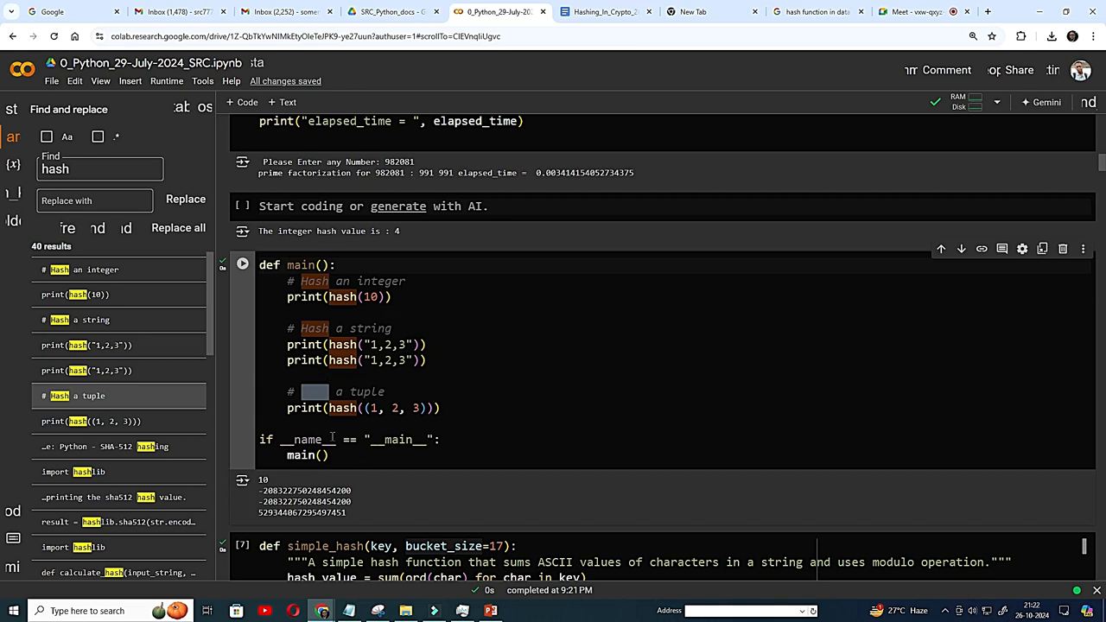
scroll("down", 3)
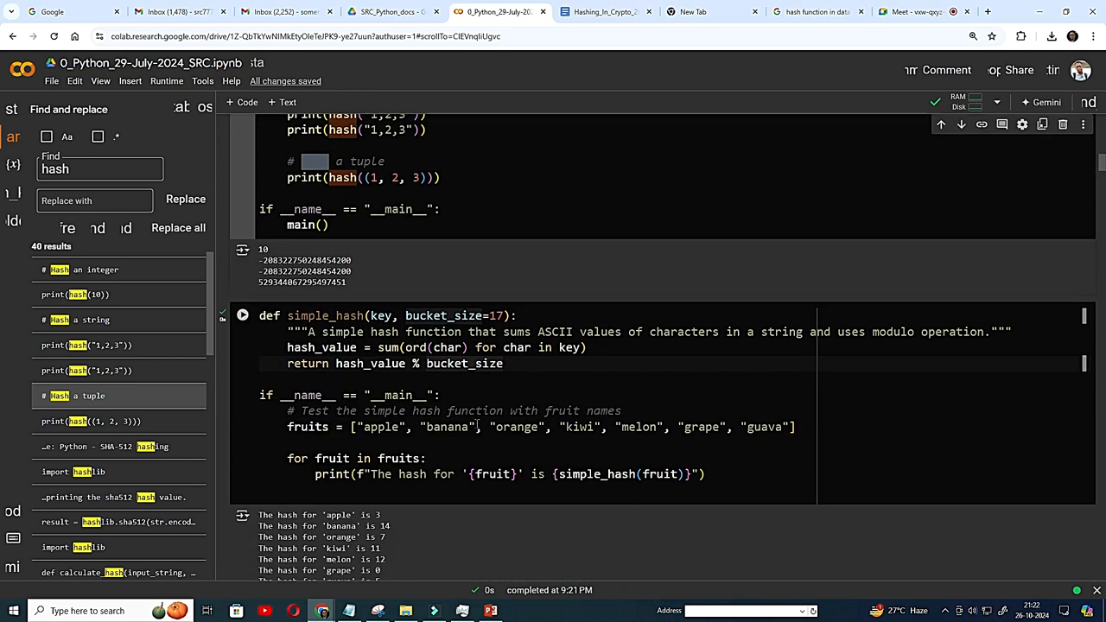
scroll("down", 3)
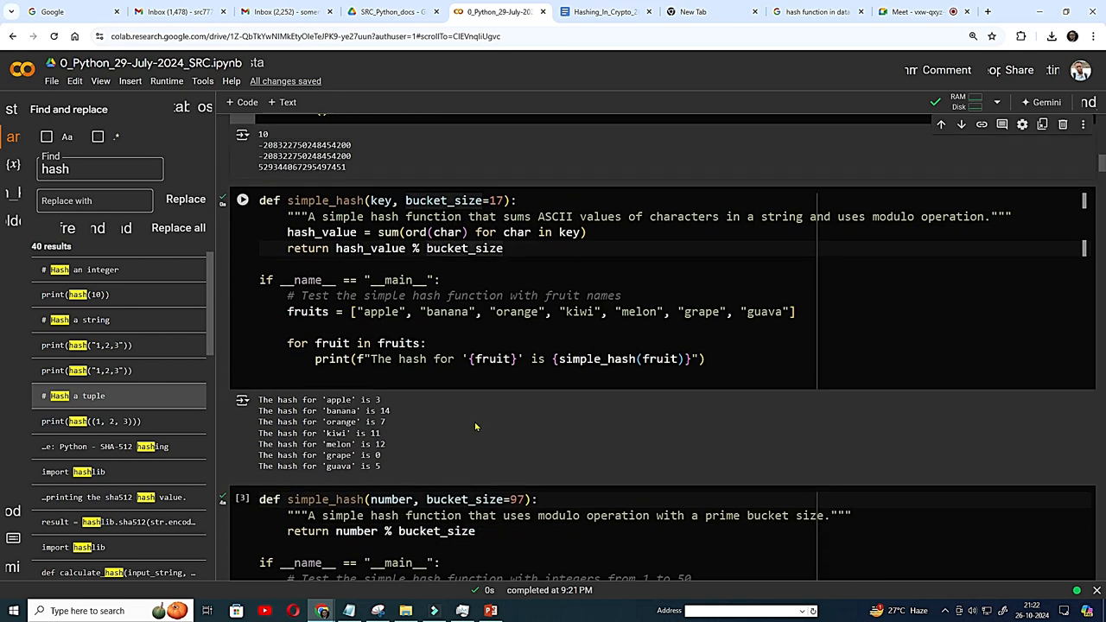
mouse_move(287, 211)
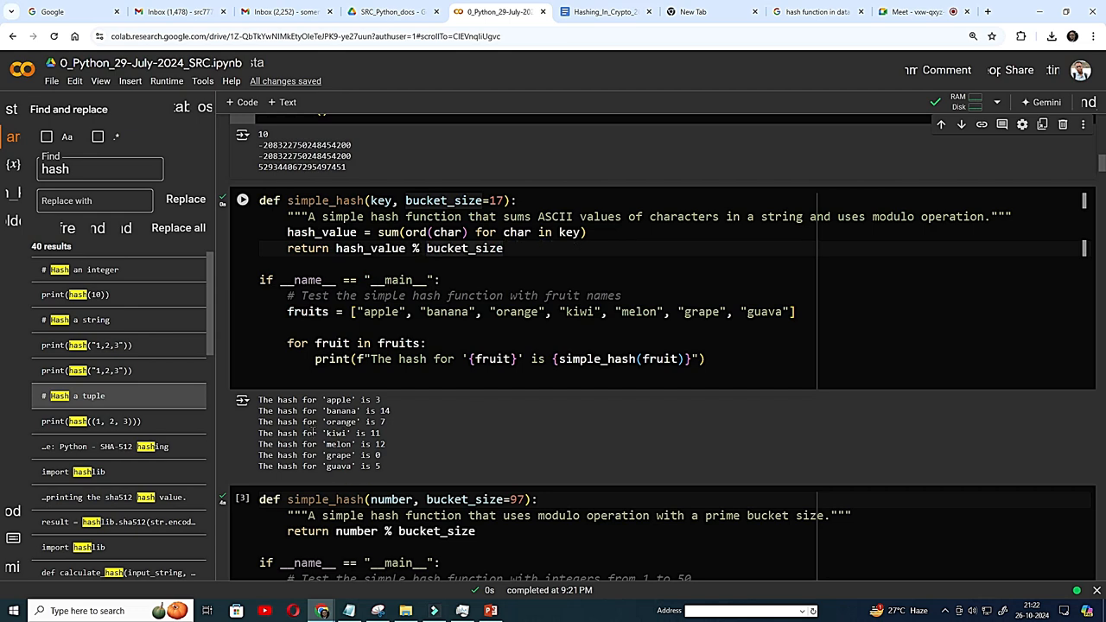
mouse_move(383, 409)
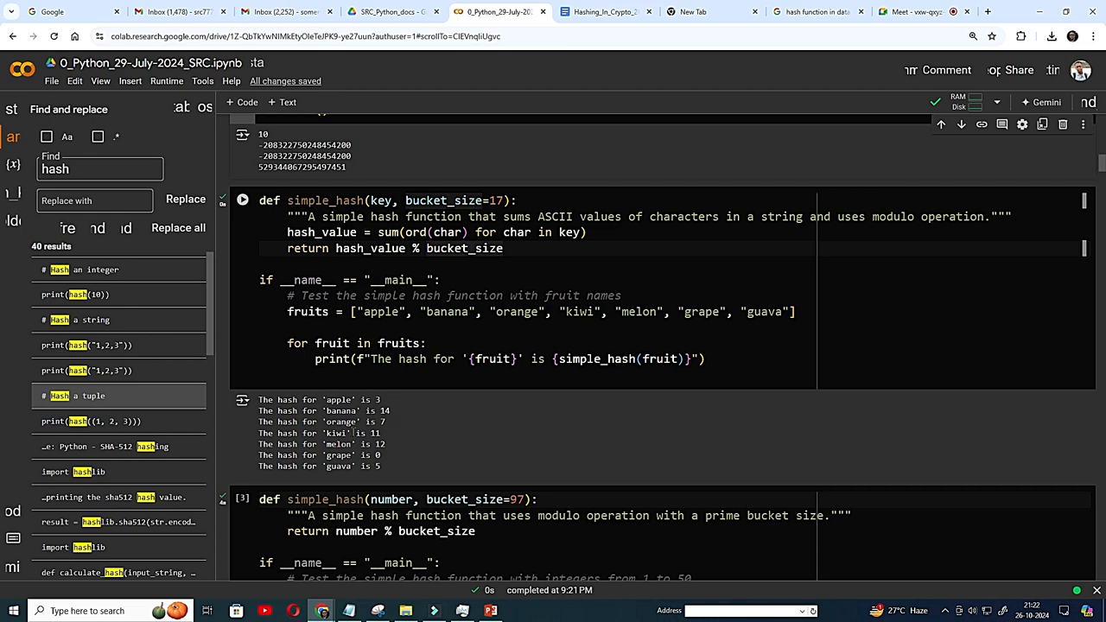
mouse_move(389, 431)
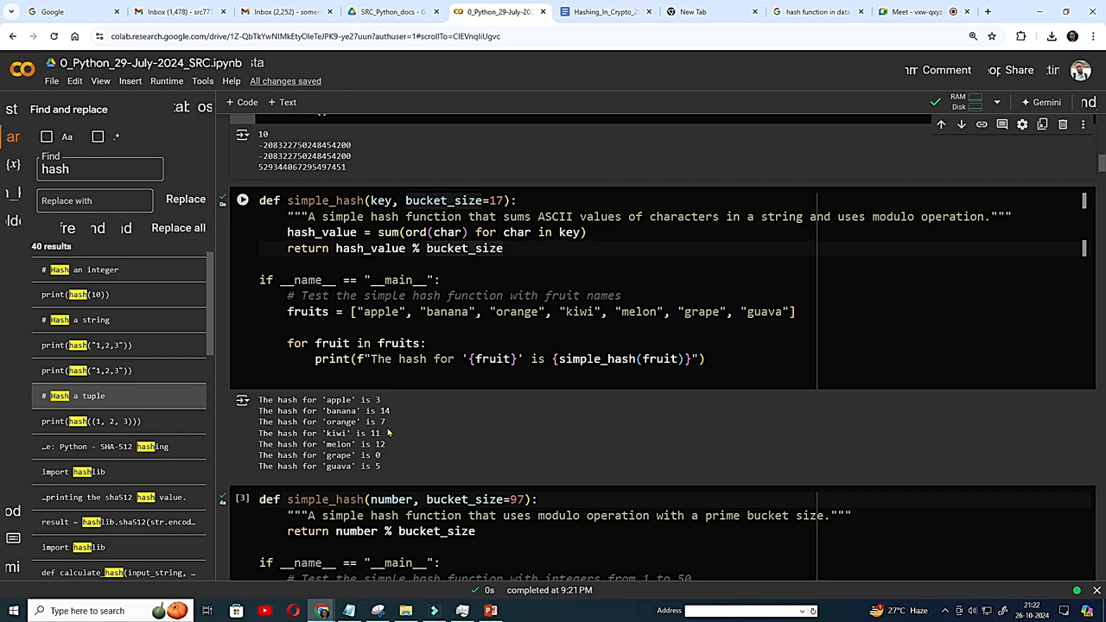
mouse_move(349, 478)
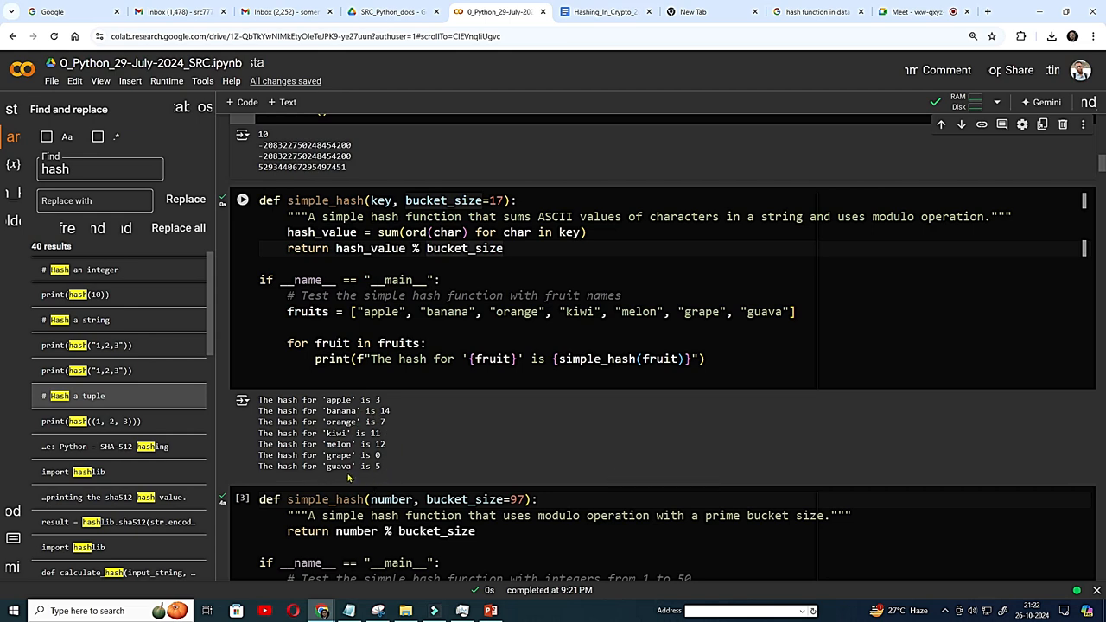
mouse_move(369, 480)
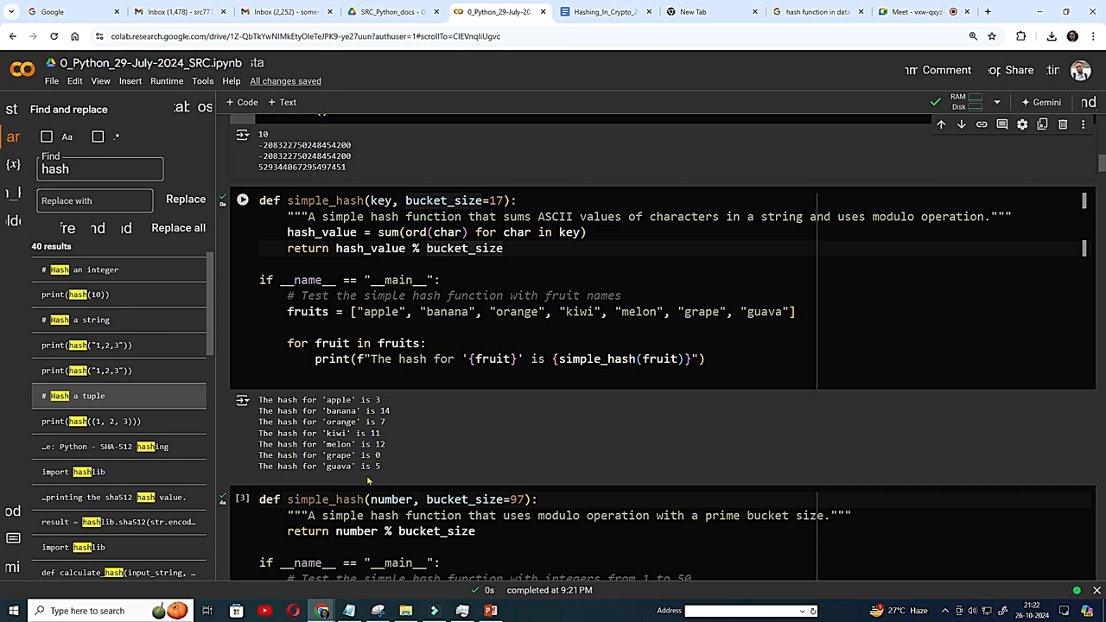
mouse_move(352, 480)
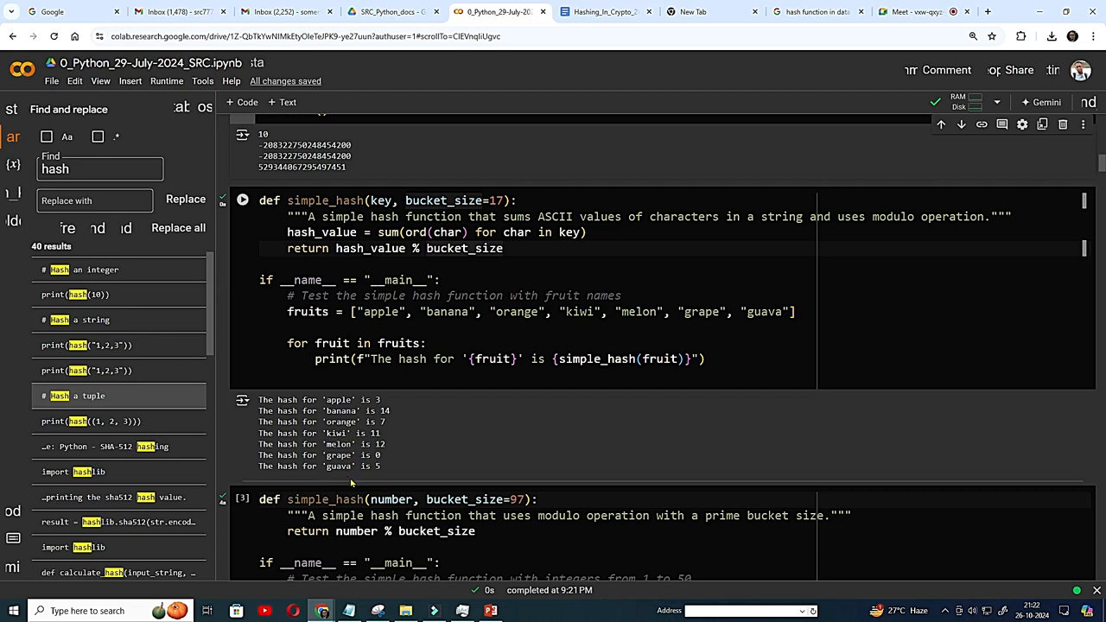
mouse_move(352, 482)
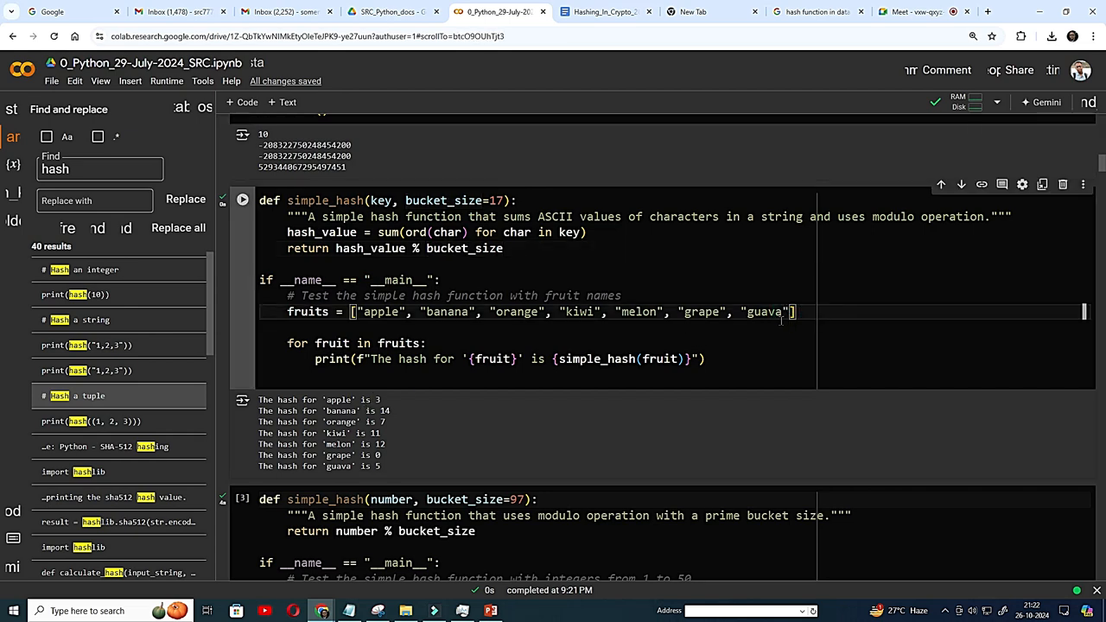
Step: Append "watermelon" to the fruits list and rerun the cell
type(",")
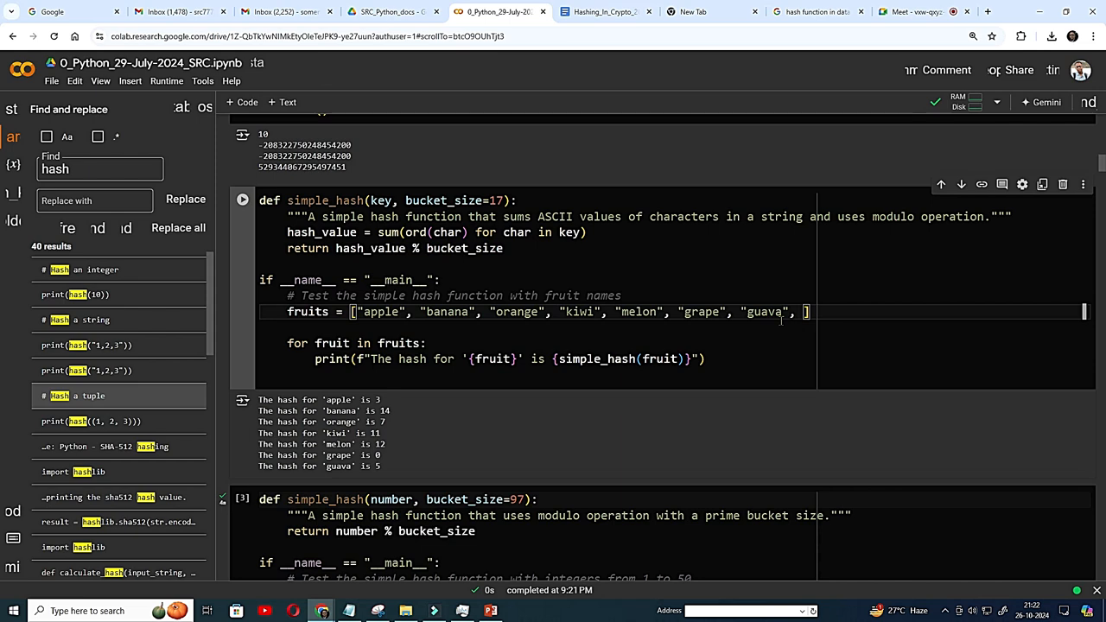
type("watermelo")
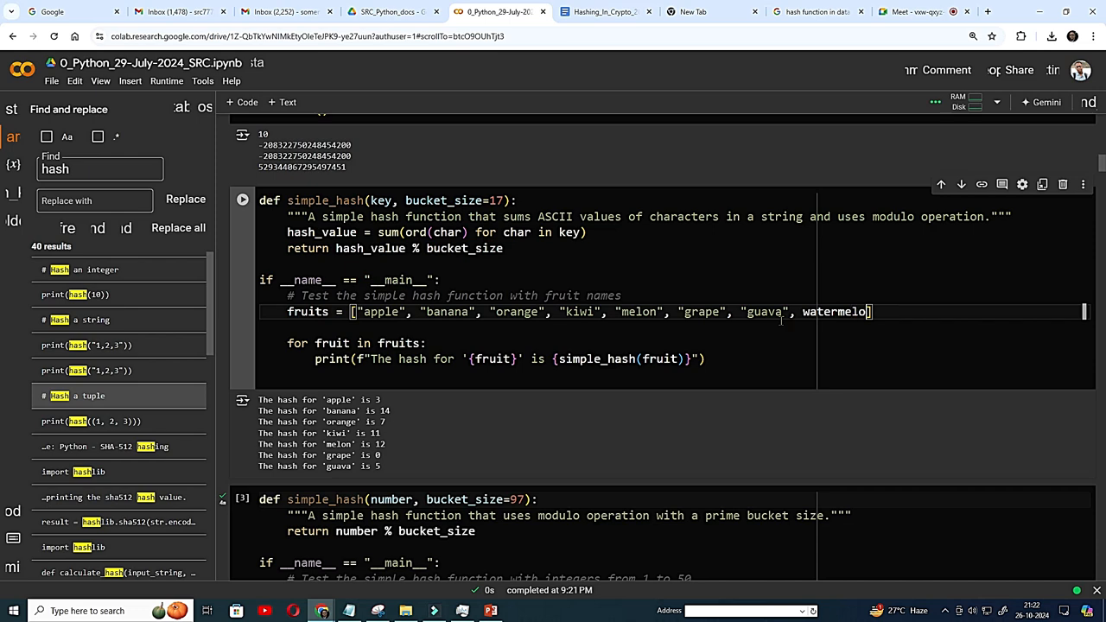
type("n\"")
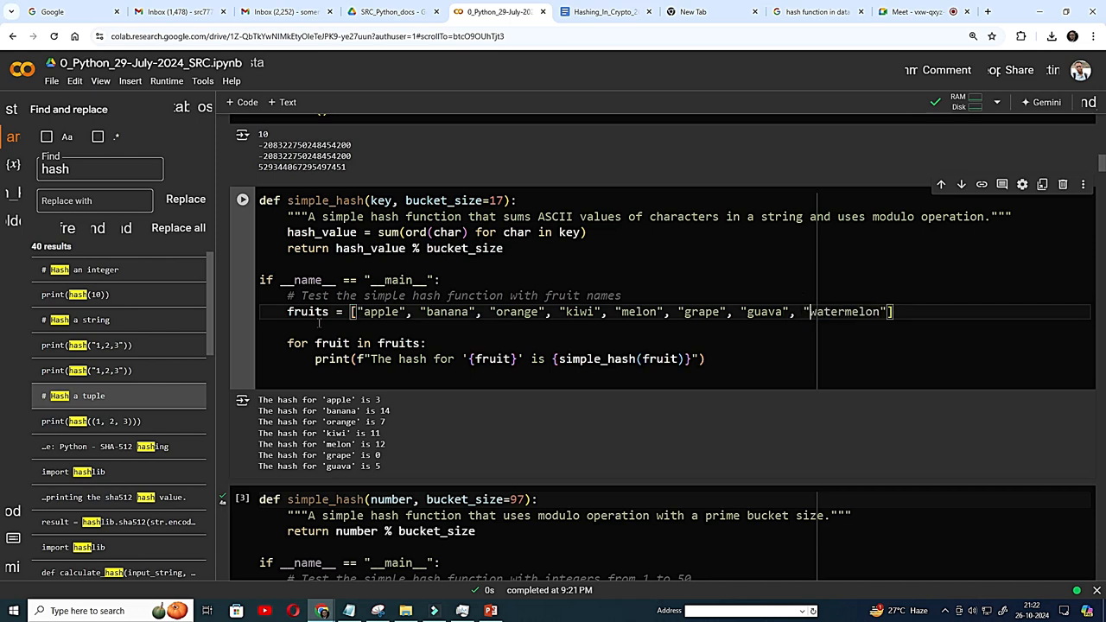
left_click(243, 199)
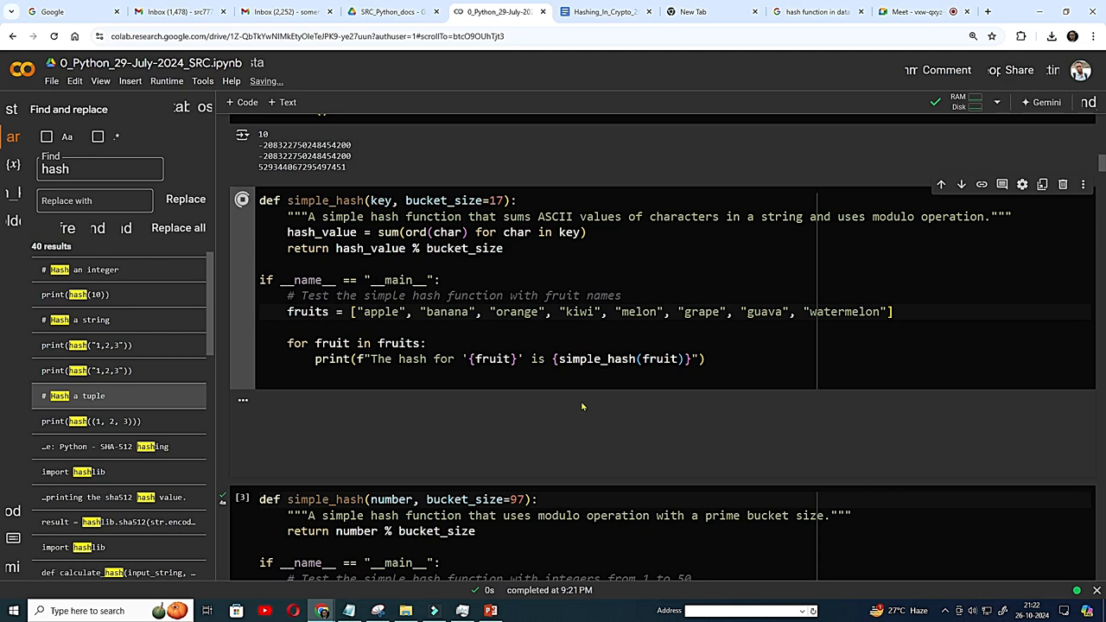
left_click(241, 200)
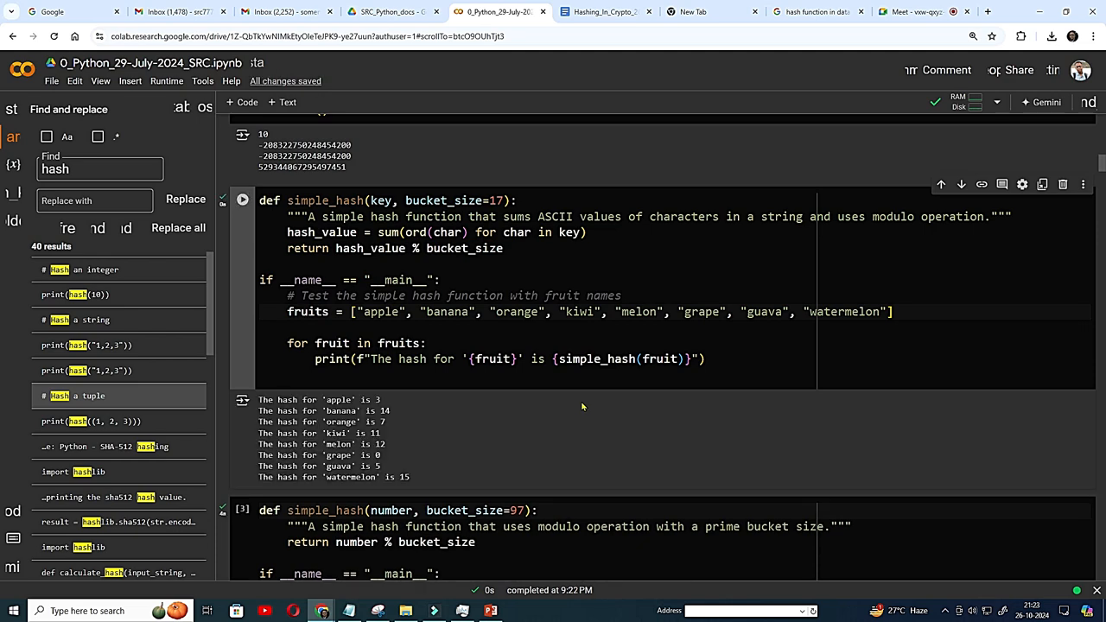
mouse_move(406, 482)
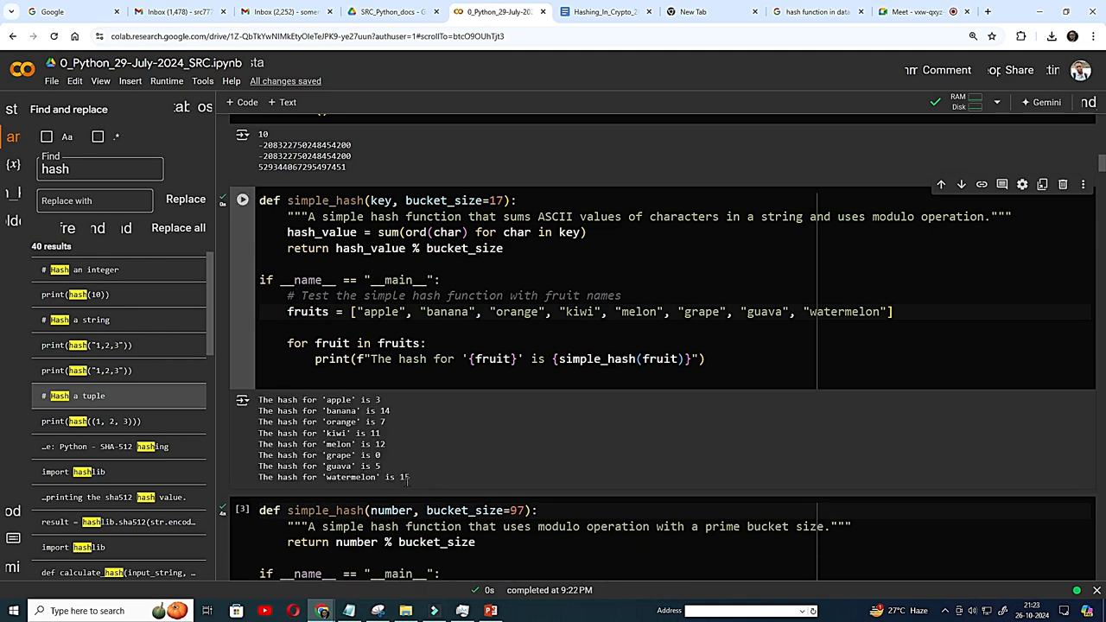
mouse_move(377, 420)
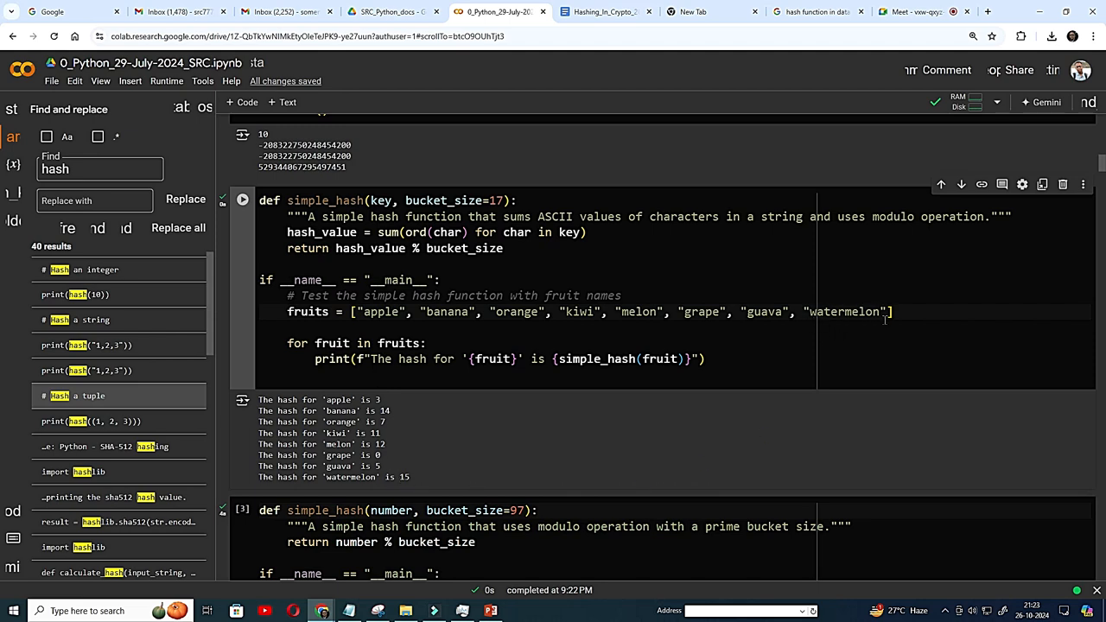
mouse_move(331, 484)
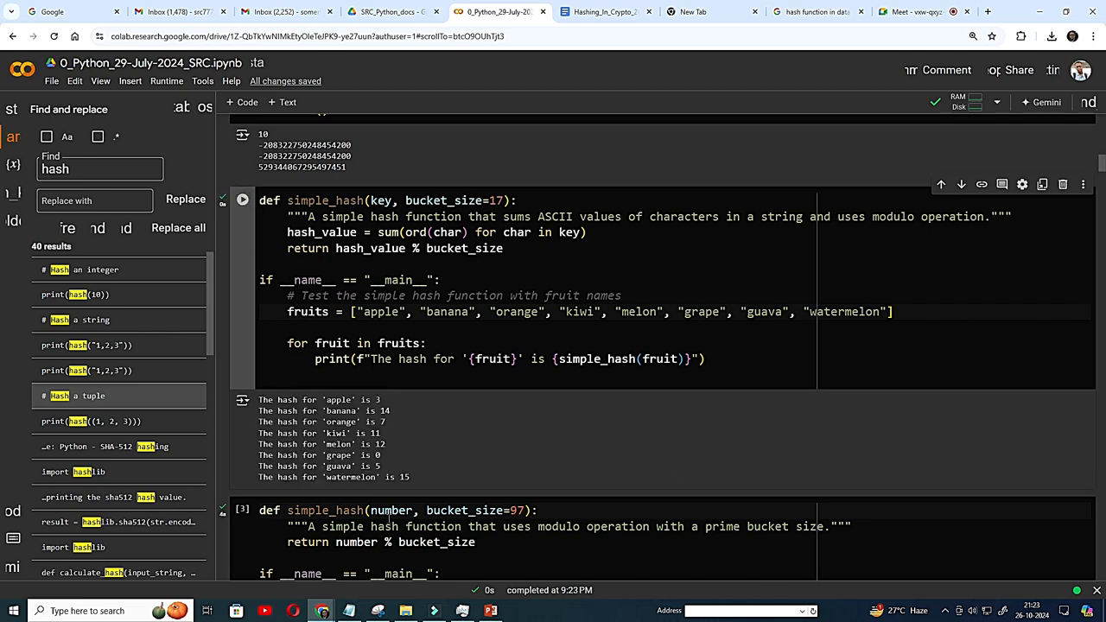
mouse_move(401, 485)
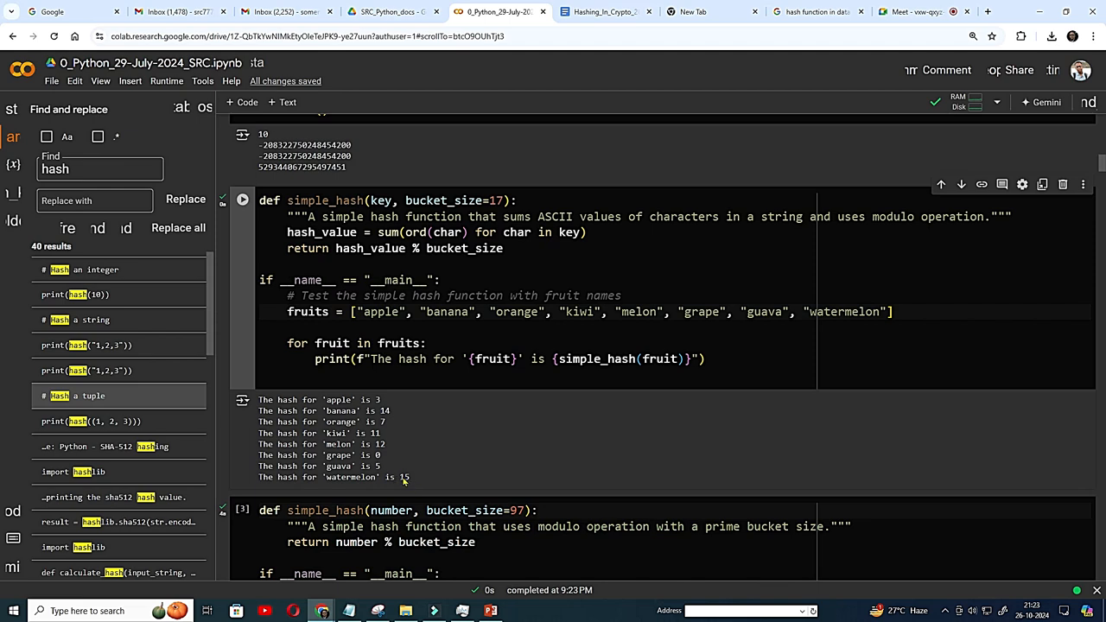
mouse_move(388, 455)
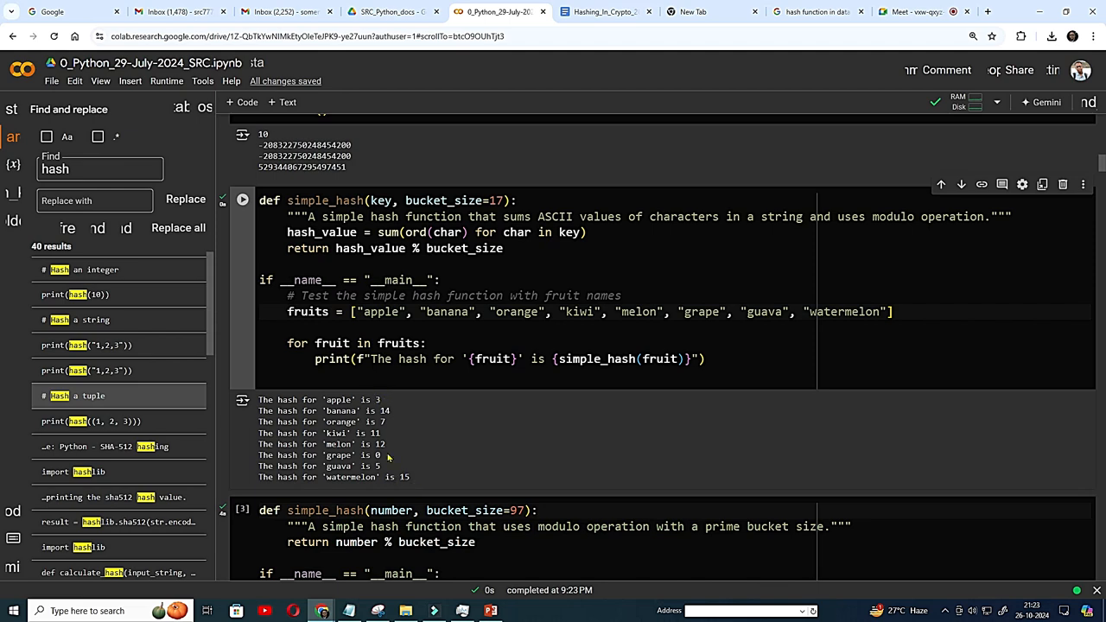
mouse_move(400, 343)
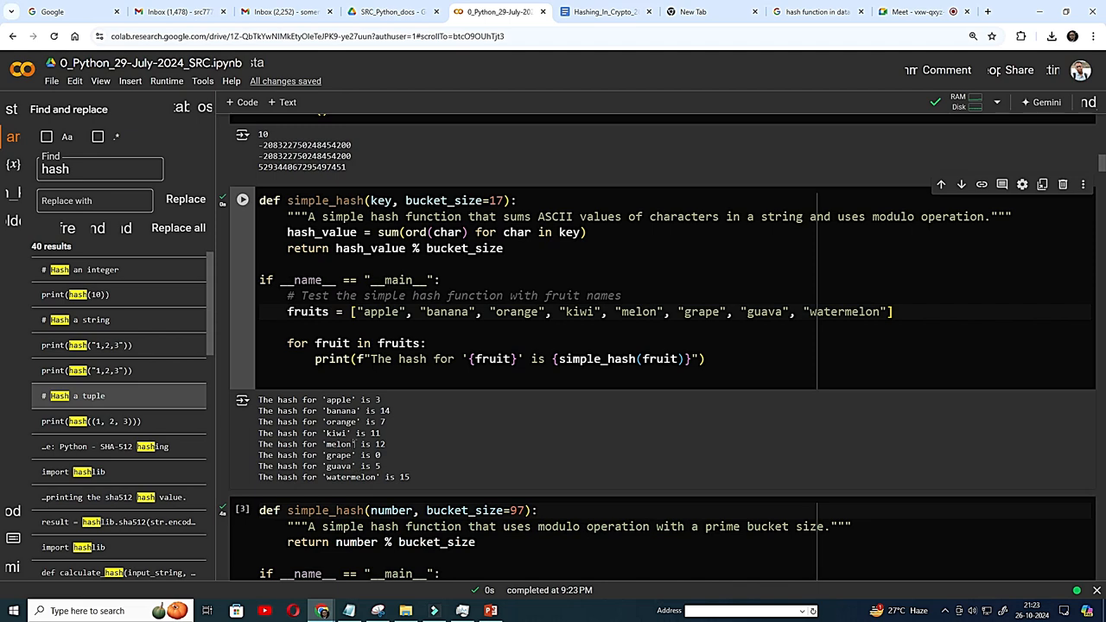
mouse_move(594, 367)
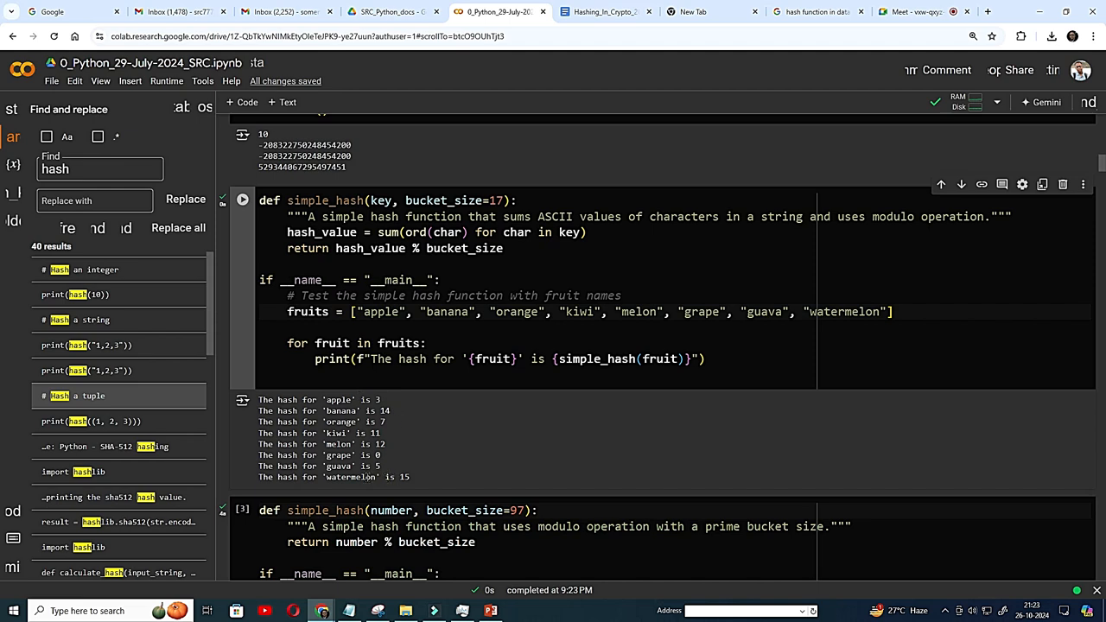
mouse_move(607, 451)
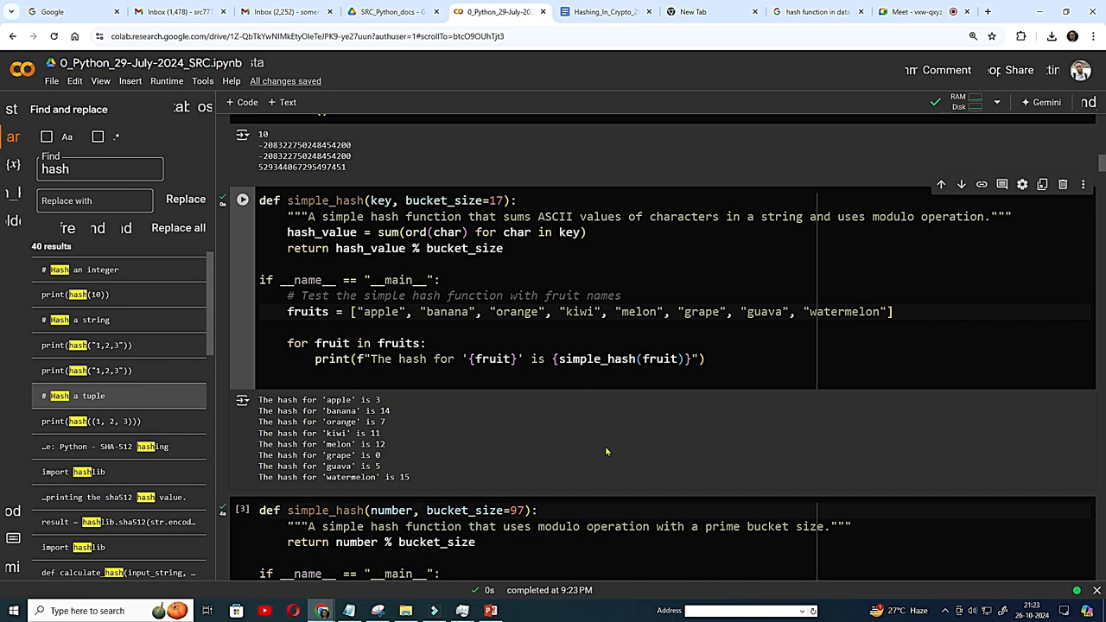
mouse_move(589, 452)
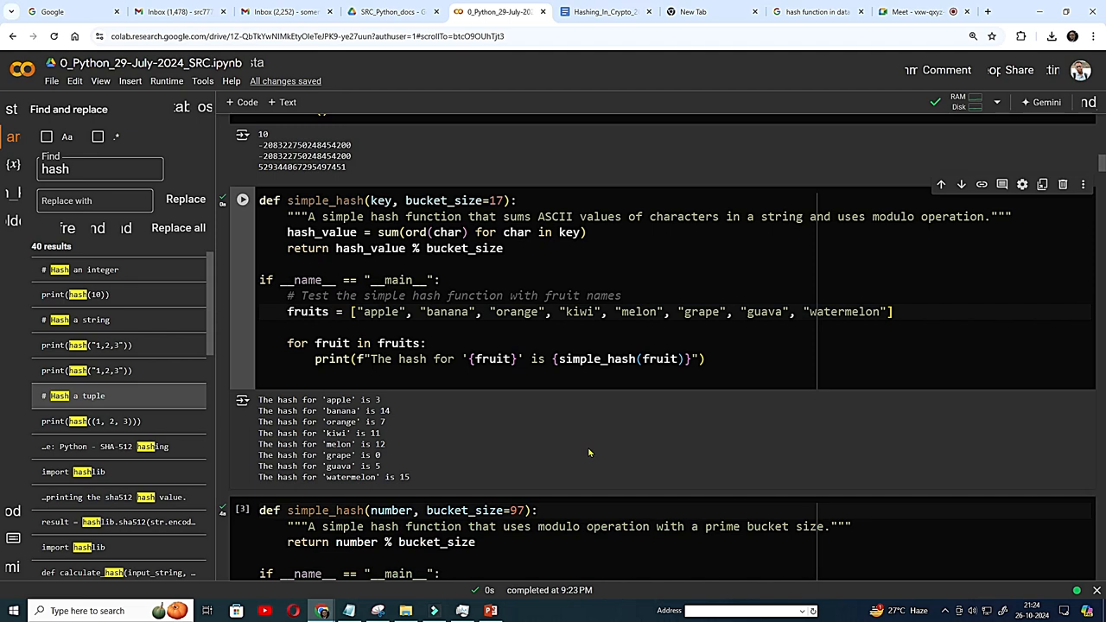
mouse_move(586, 441)
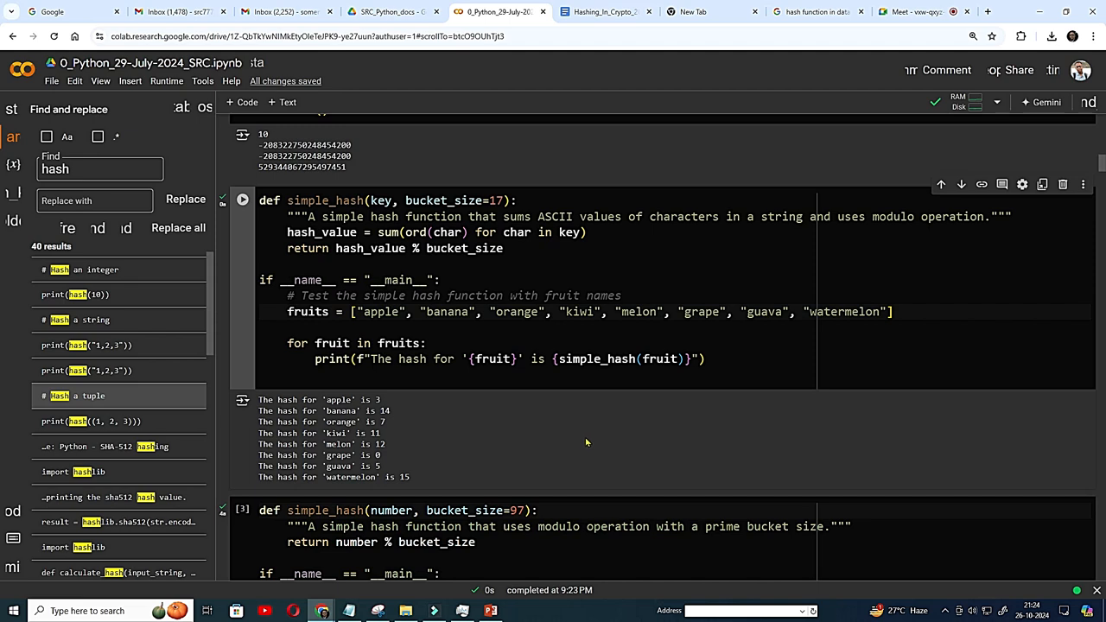
scroll("down", 3)
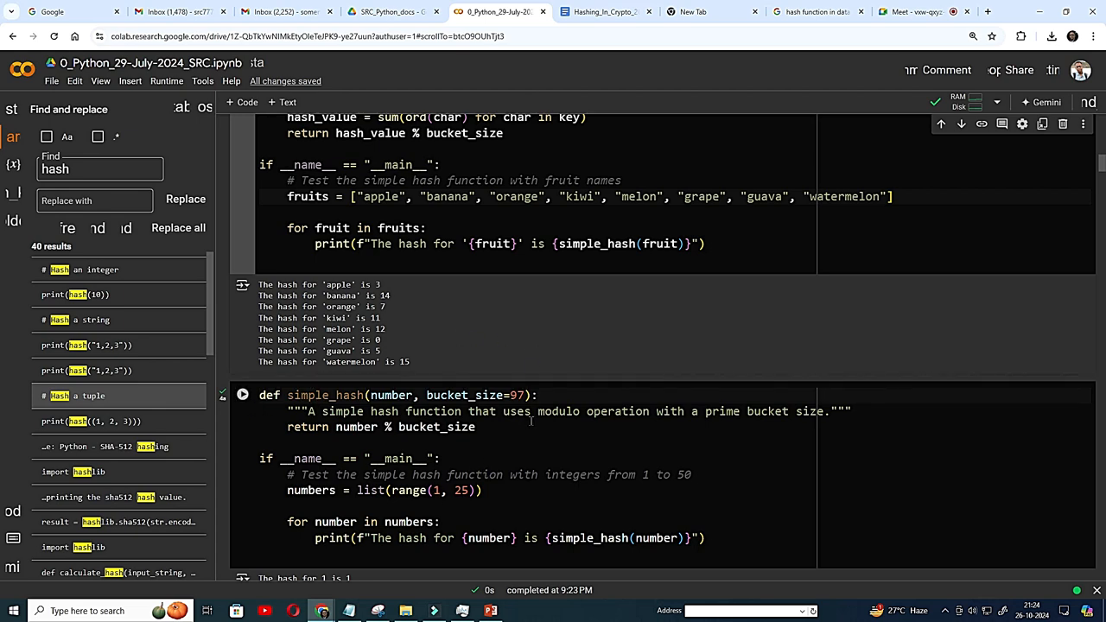
Step: Switch back to the Hashing_In_Crypto lecture notes document
left_click(574, 13)
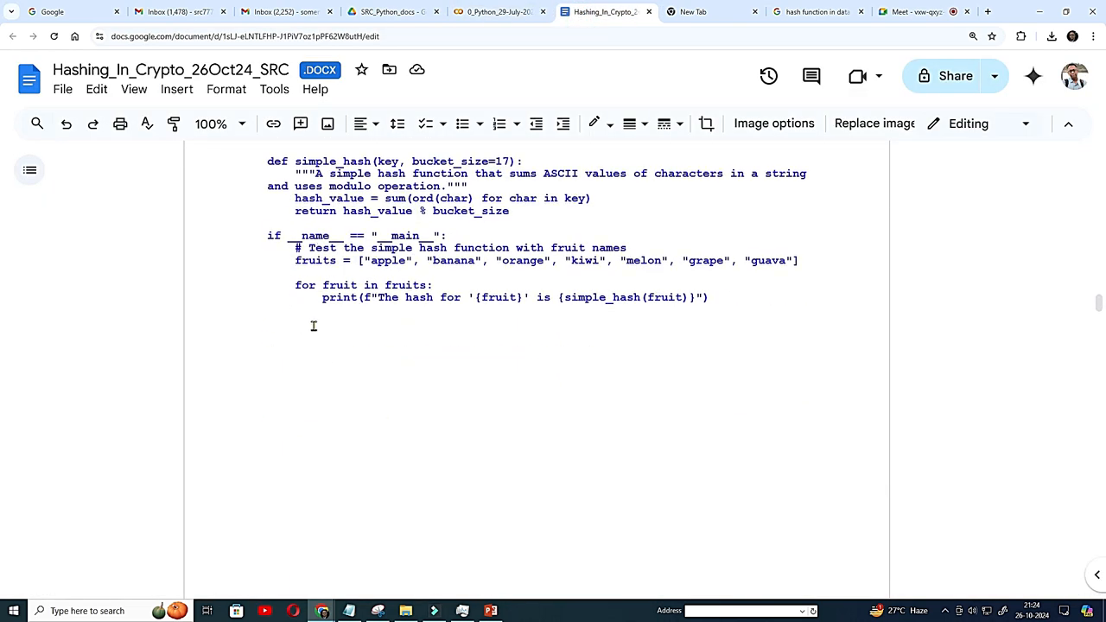
mouse_move(335, 364)
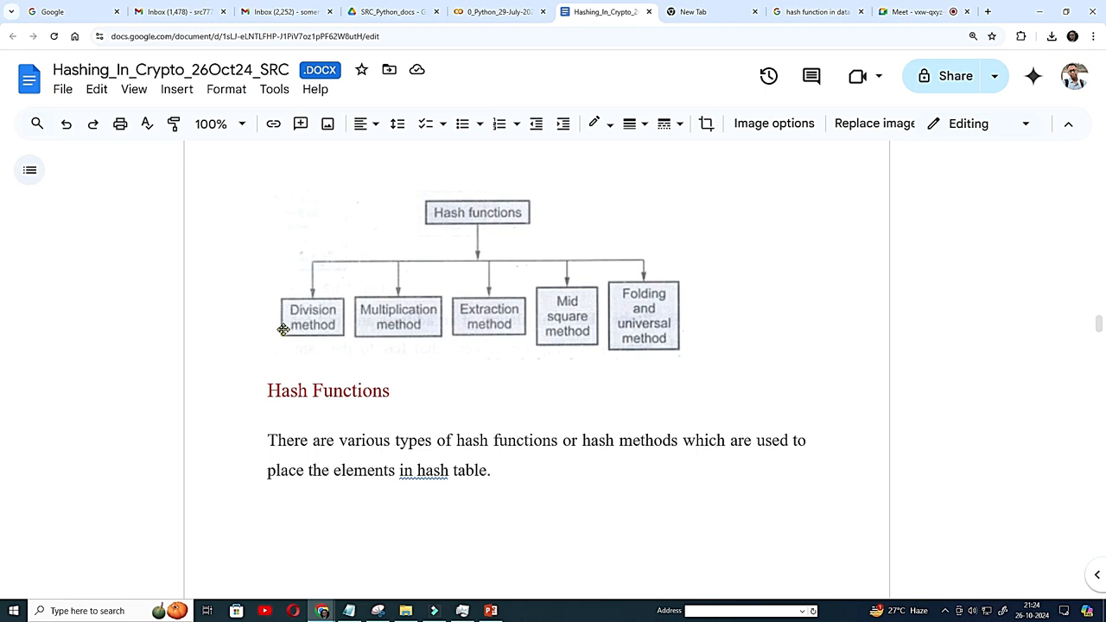
mouse_move(318, 321)
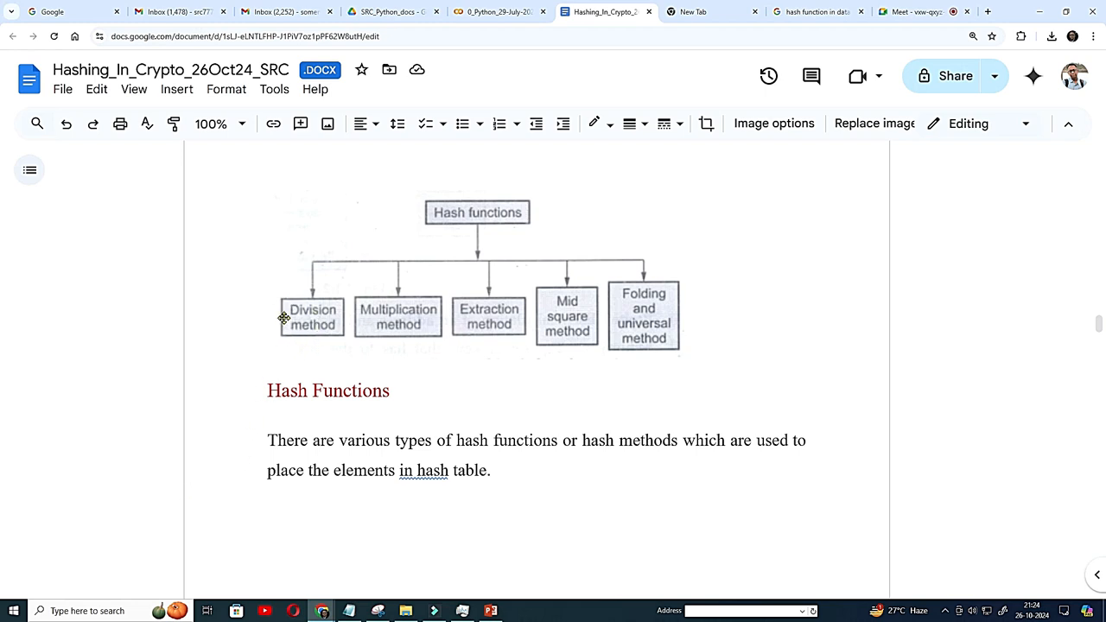
mouse_move(385, 309)
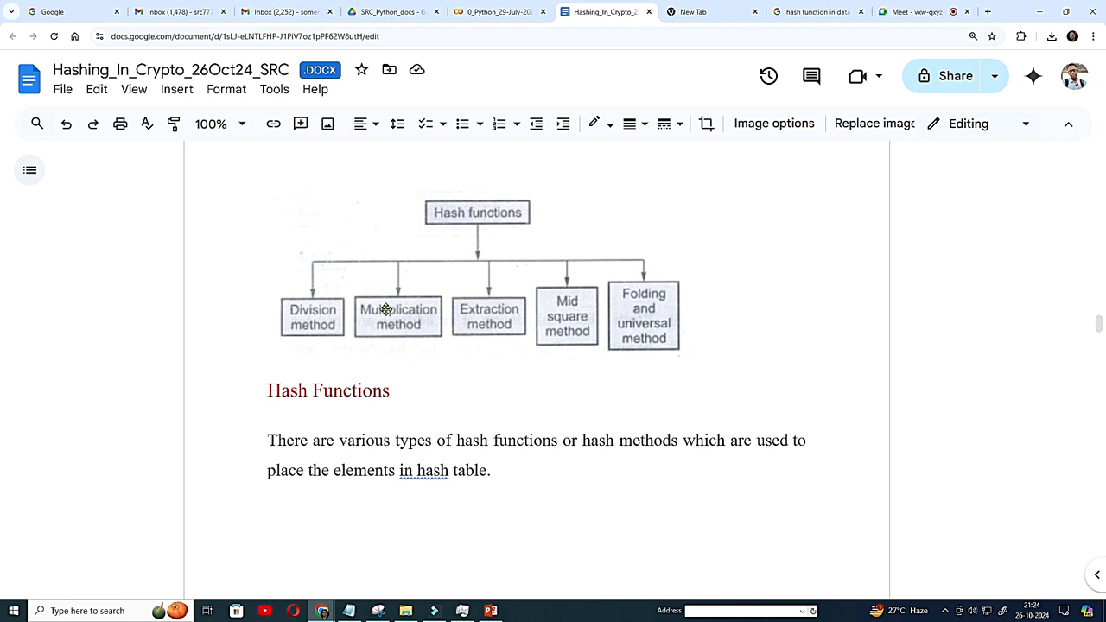
mouse_move(573, 351)
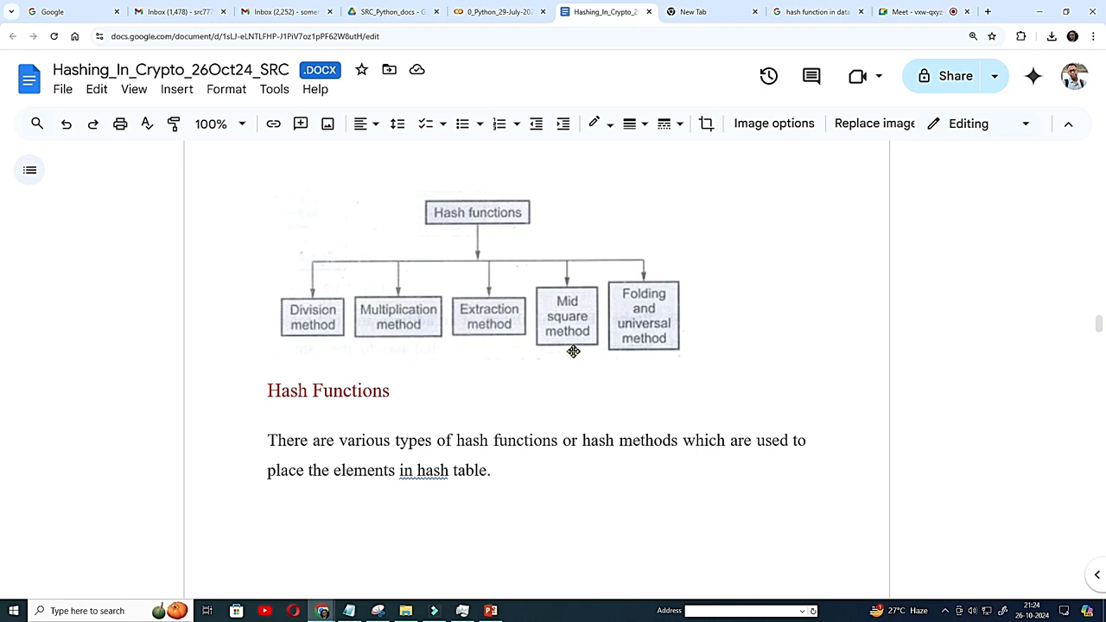
mouse_move(393, 324)
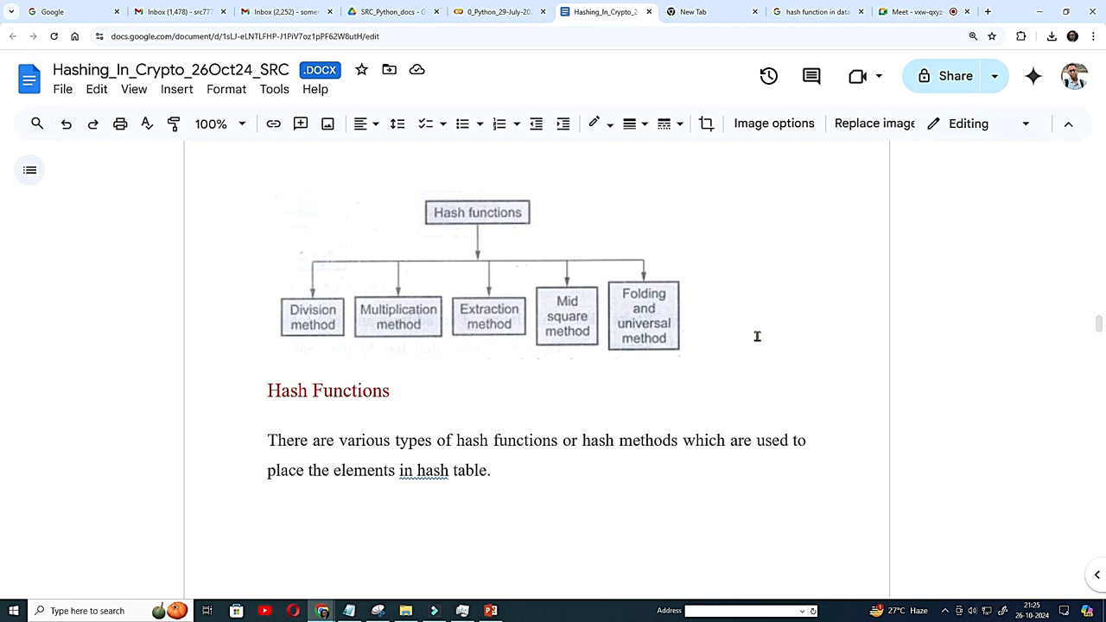
Step: Scroll to the Division Method page with records 54, 72, 89, 37 in a size-10 table
scroll("down", 3)
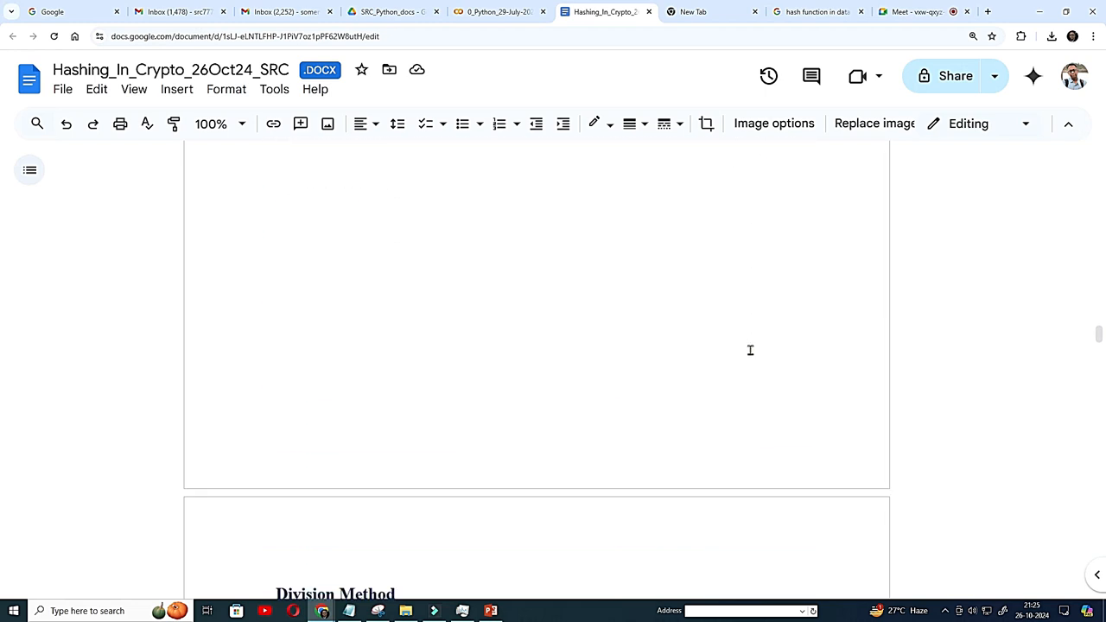
scroll("down", 3)
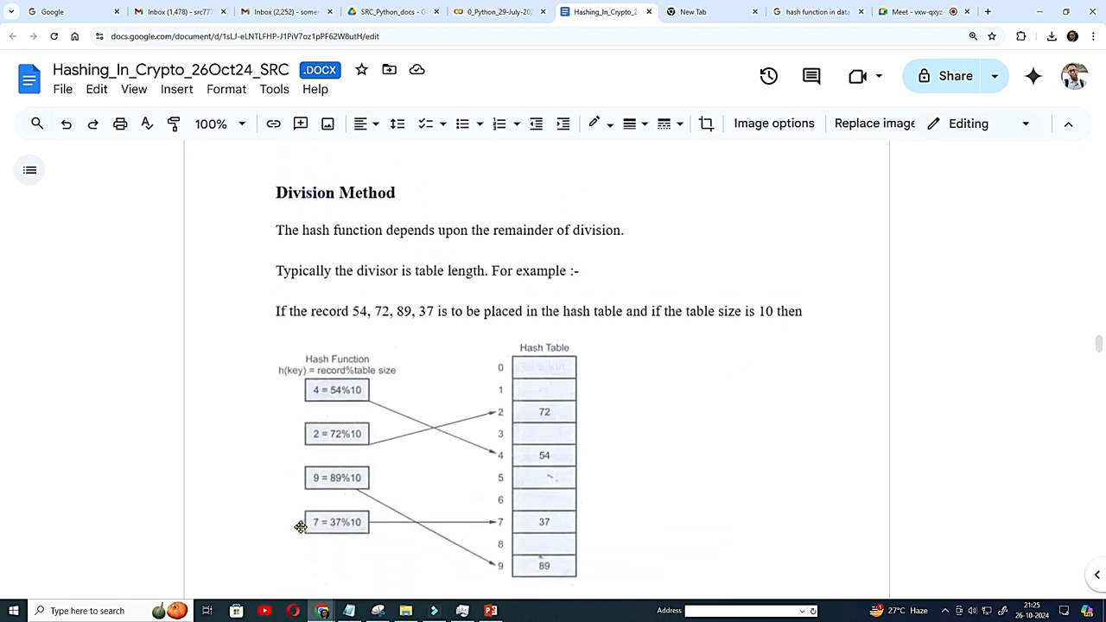
mouse_move(345, 466)
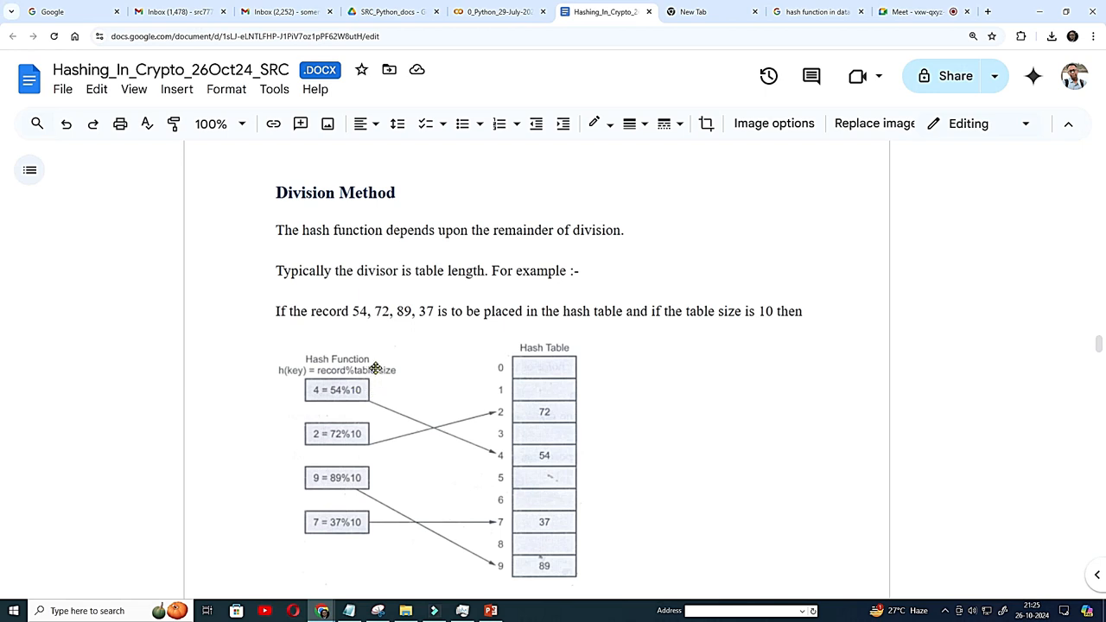
mouse_move(368, 426)
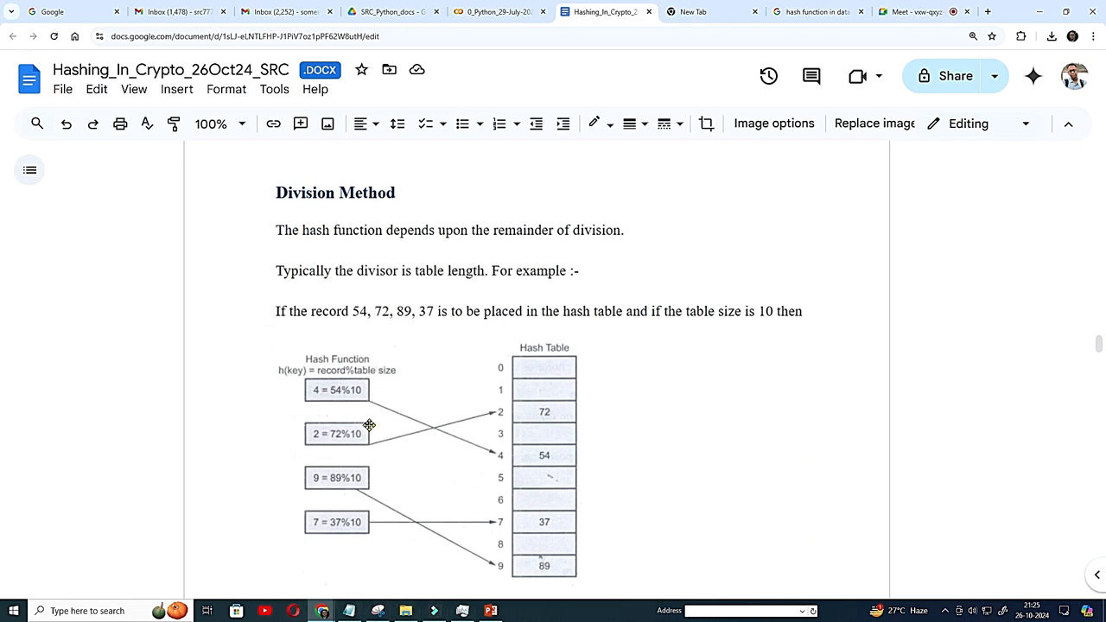
mouse_move(386, 396)
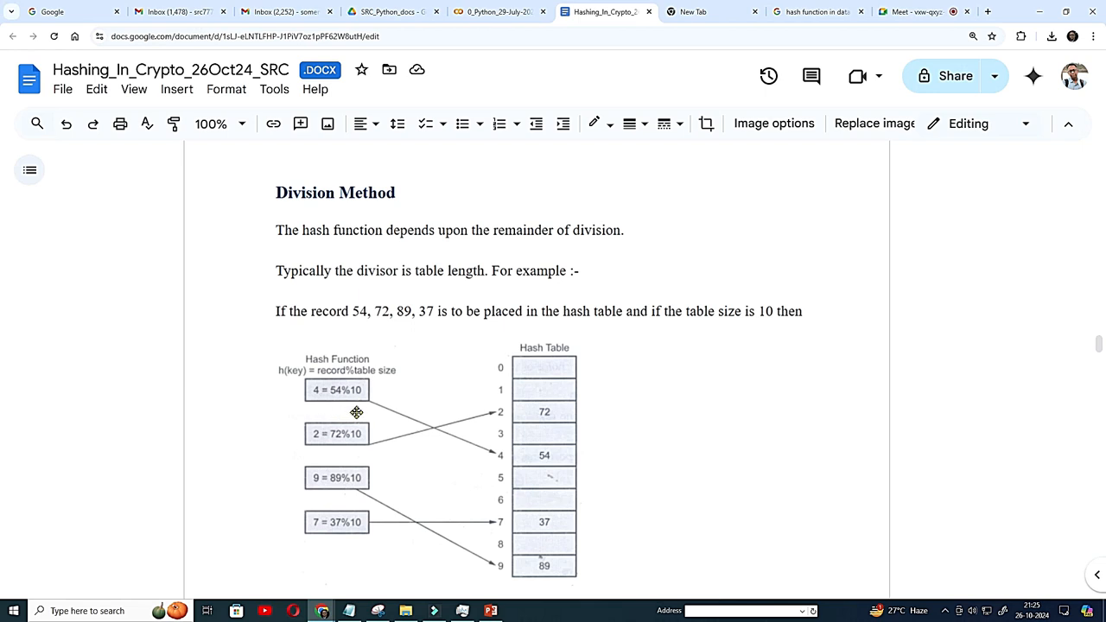
mouse_move(713, 391)
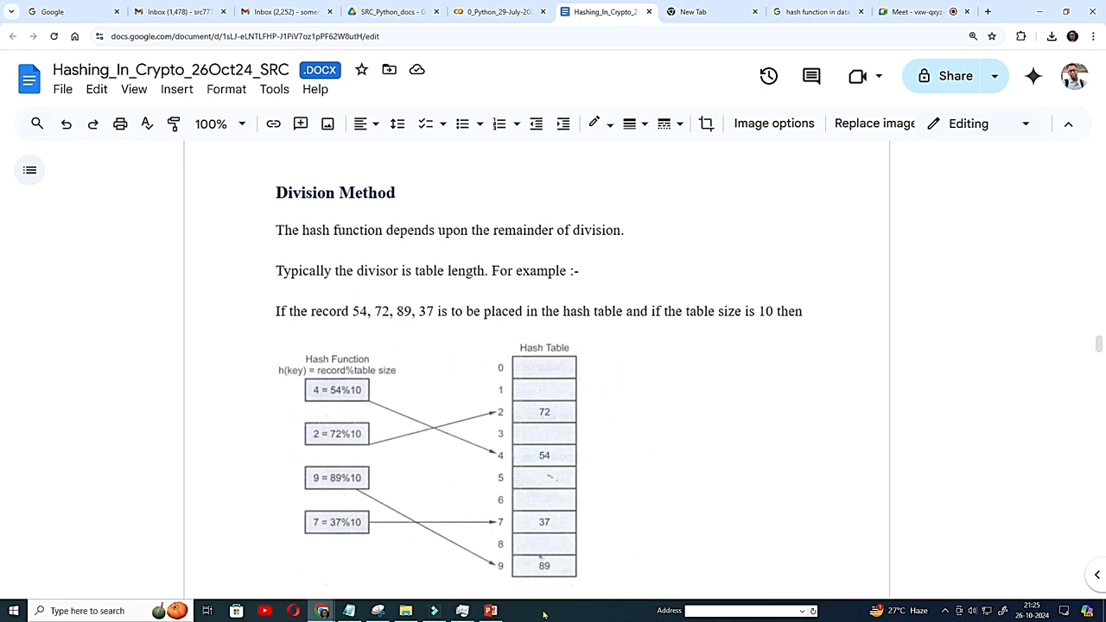
mouse_move(596, 426)
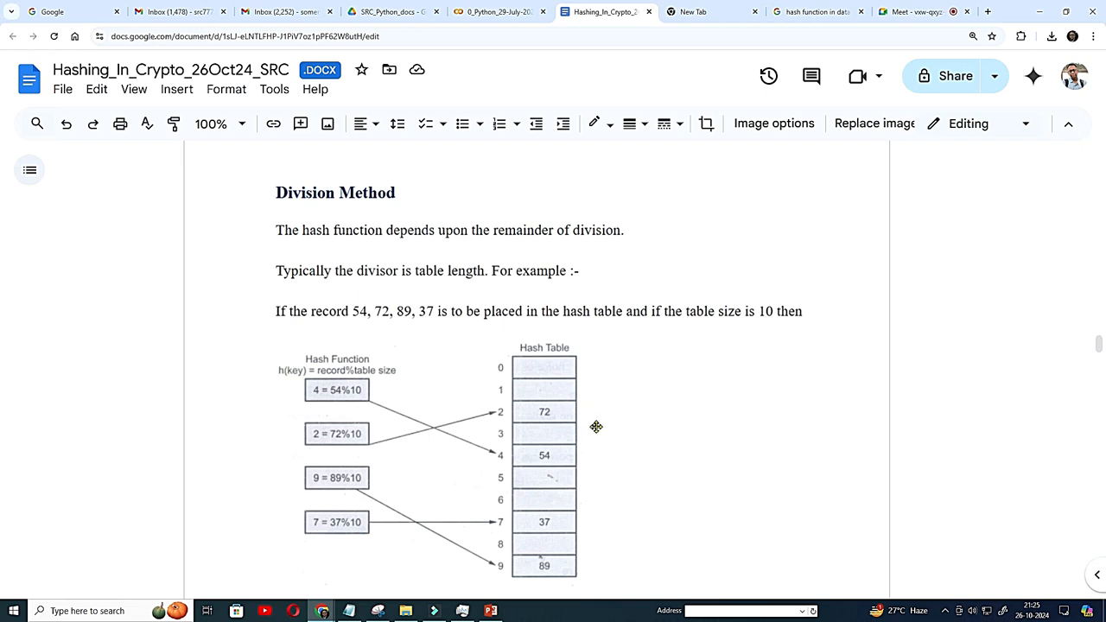
mouse_move(347, 561)
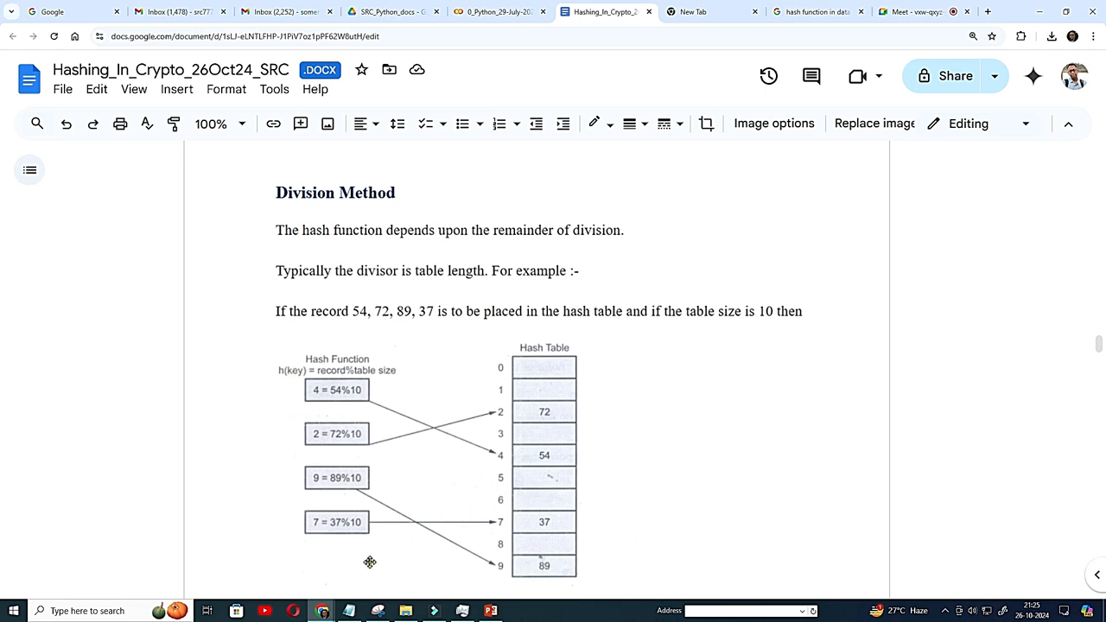
mouse_move(566, 409)
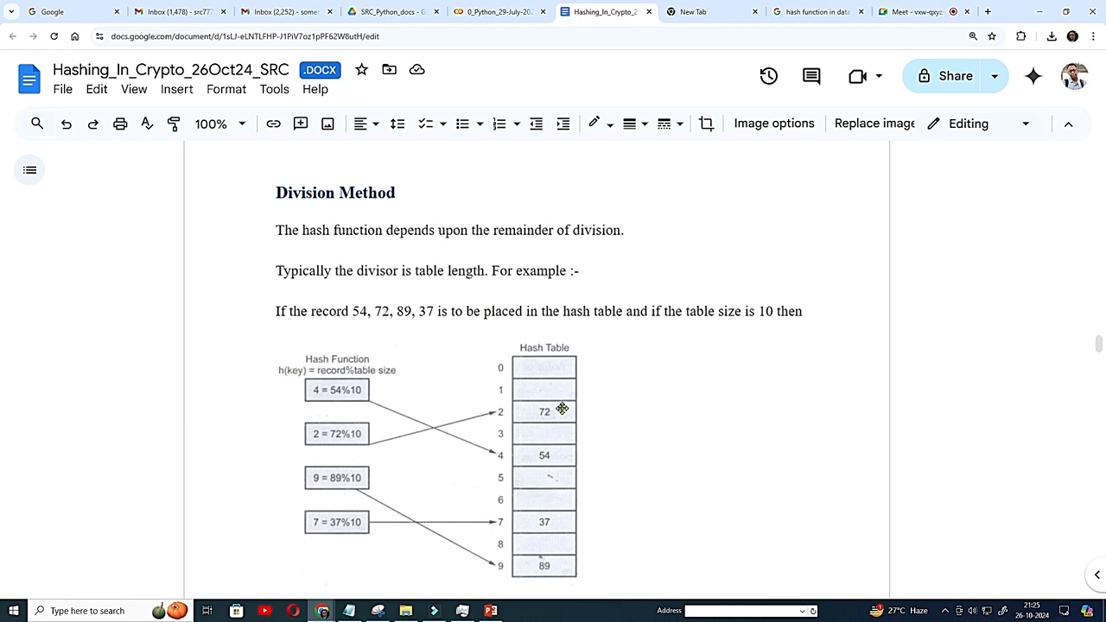
mouse_move(646, 461)
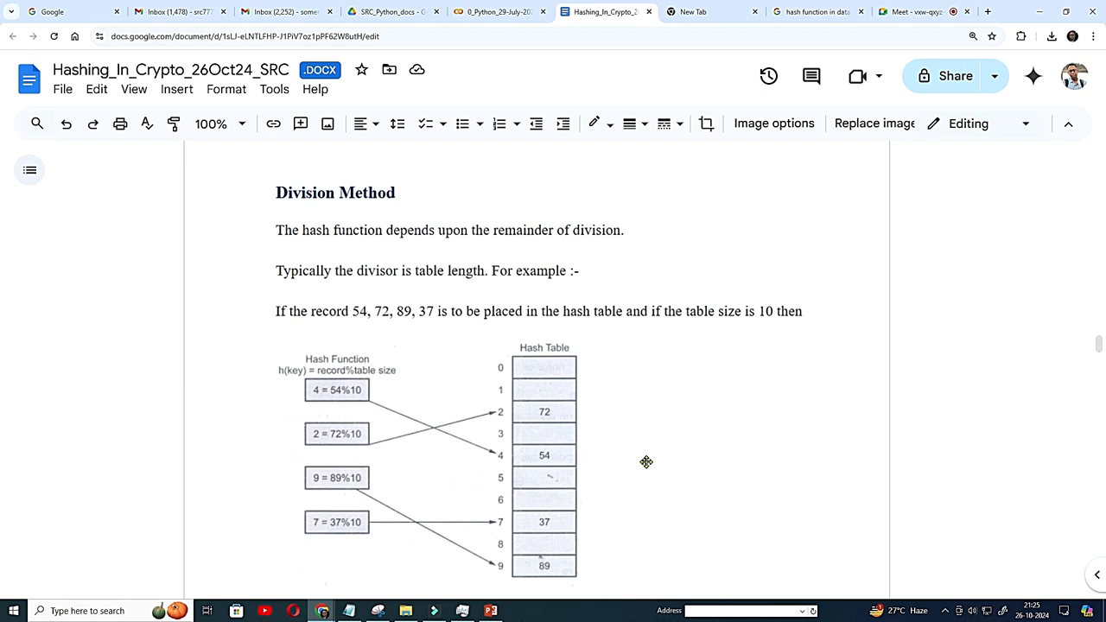
Step: Scroll to the rehashing diagram remapping inputs 7, 16, 33, 42 from mod 7 to mod 17
scroll("down", 3)
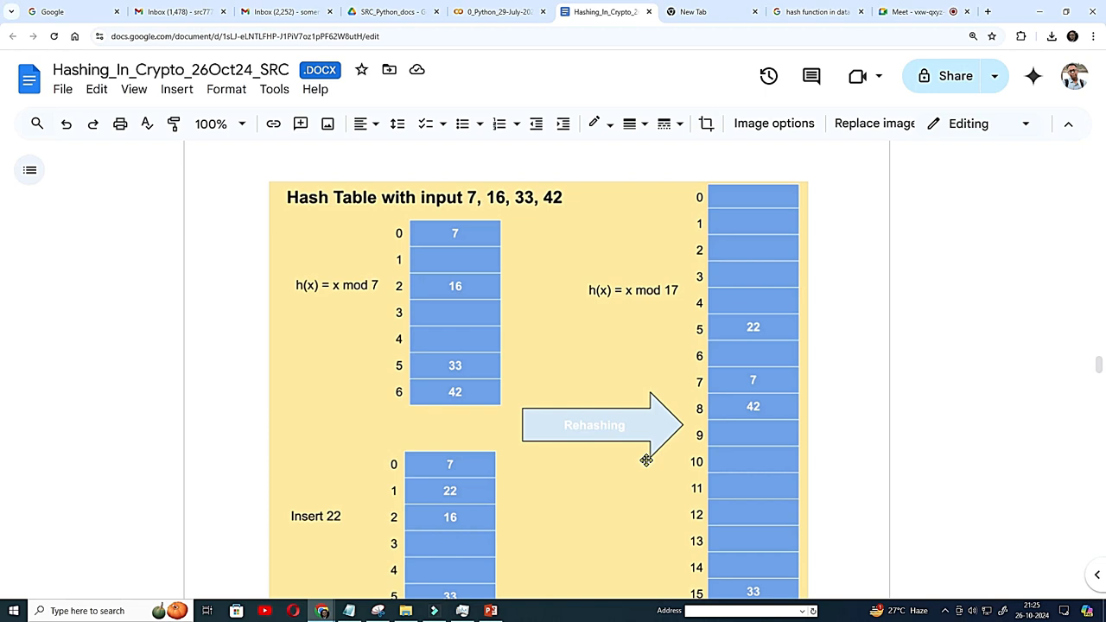
mouse_move(406, 309)
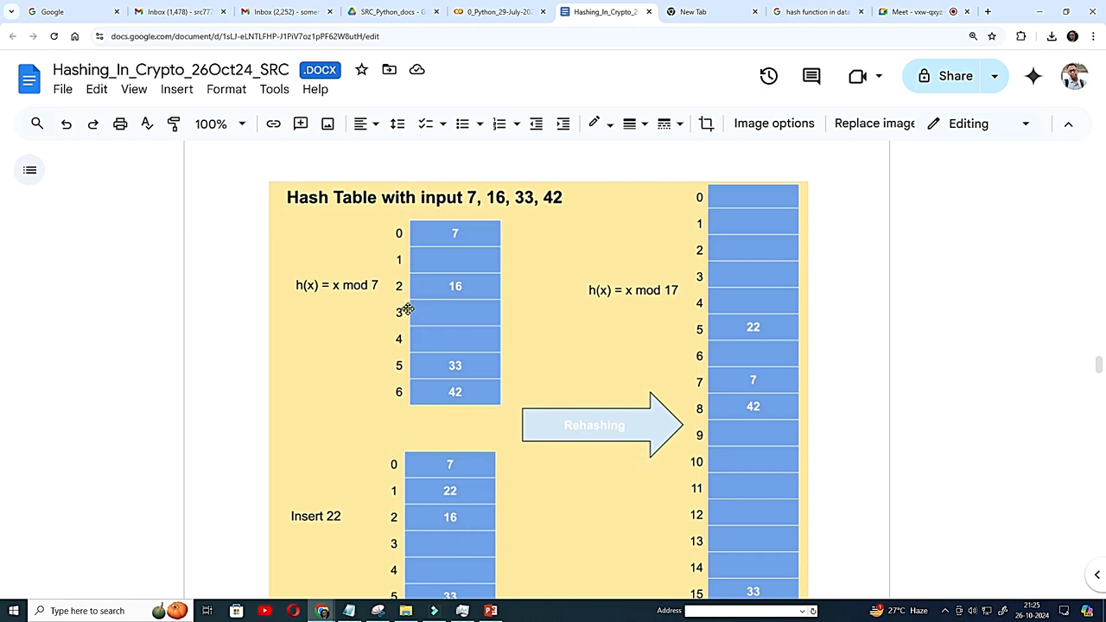
mouse_move(117, 289)
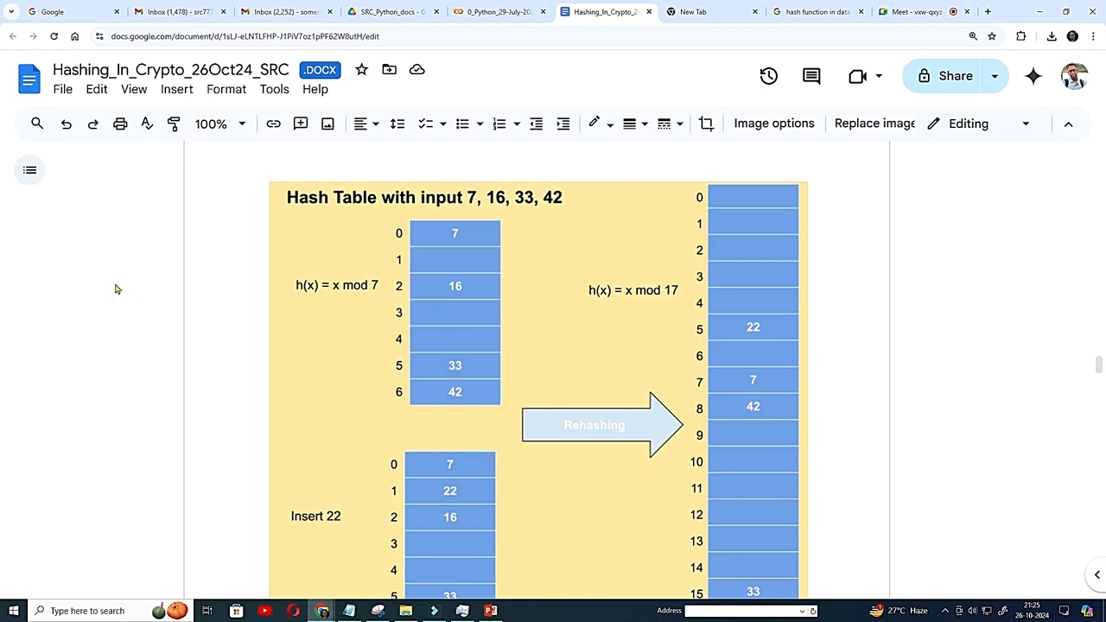
mouse_move(545, 447)
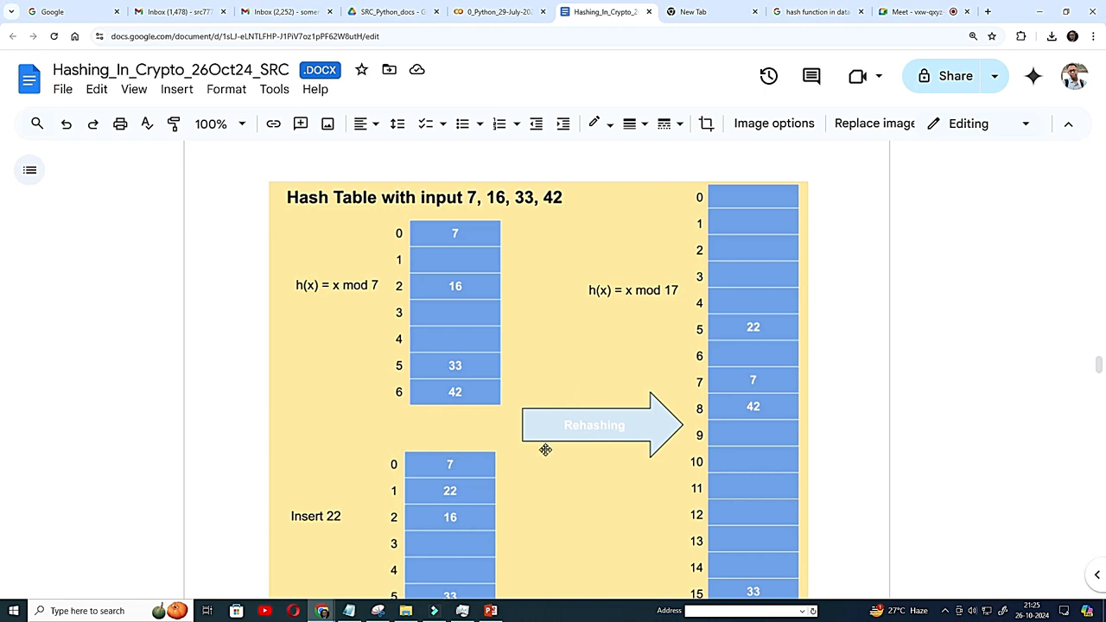
mouse_move(767, 171)
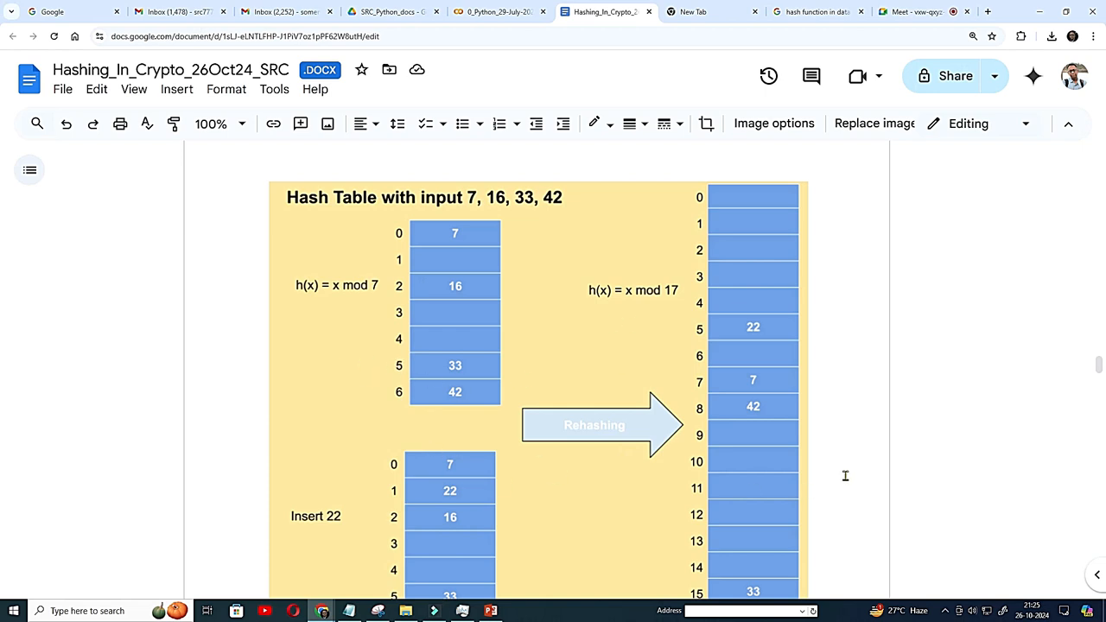
Step: Scroll to the 'What is Collision' page and its 'Solution to the problem' bullets
scroll("down", 3)
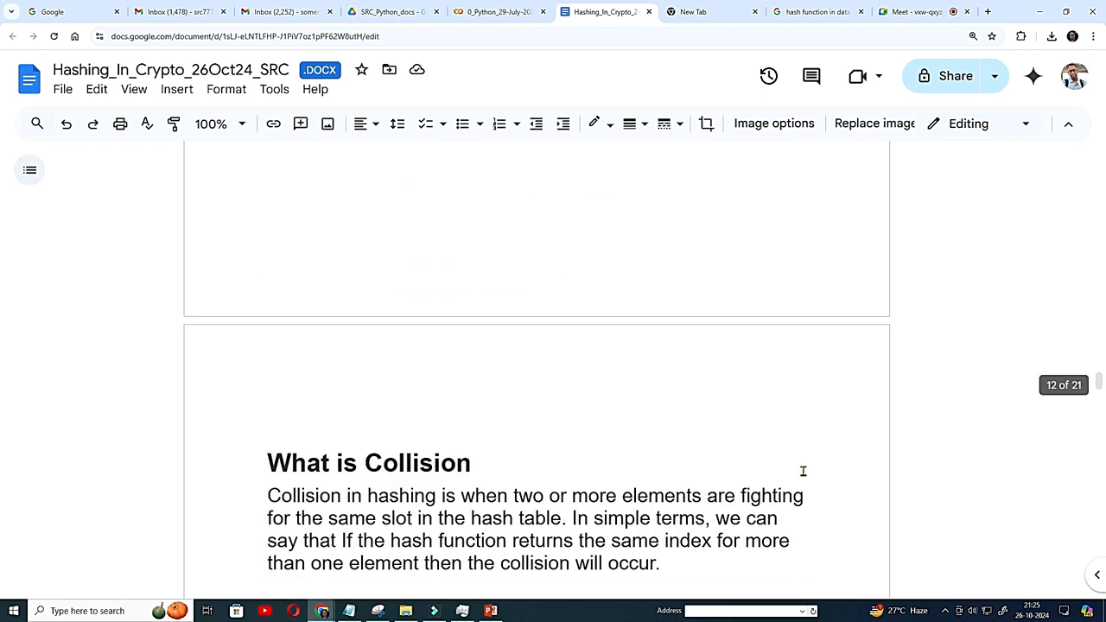
scroll("down", 3)
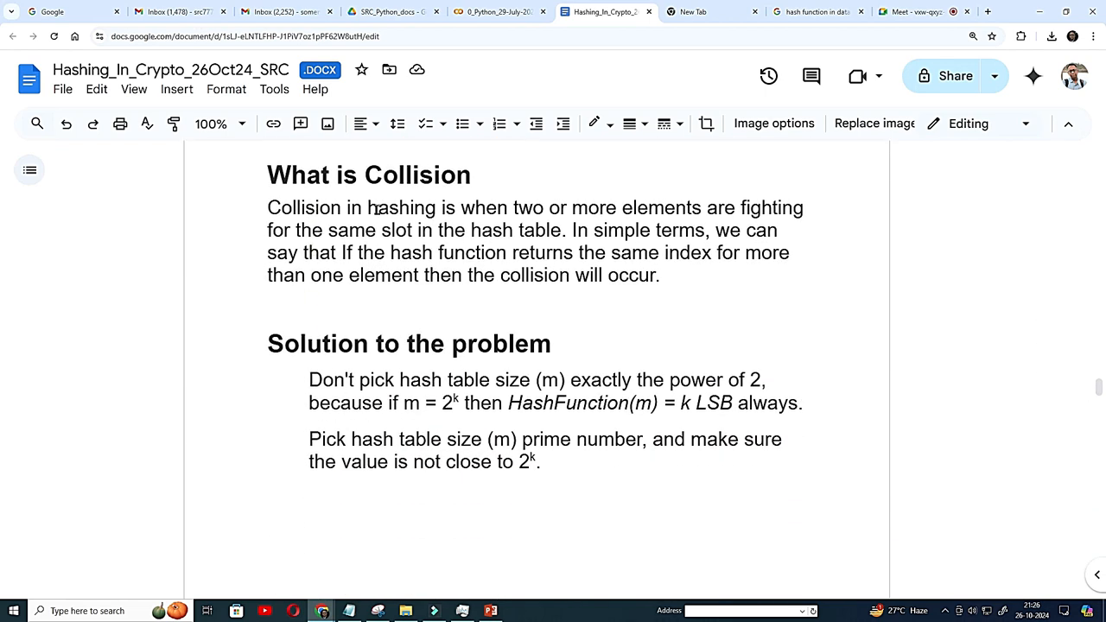
mouse_move(538, 214)
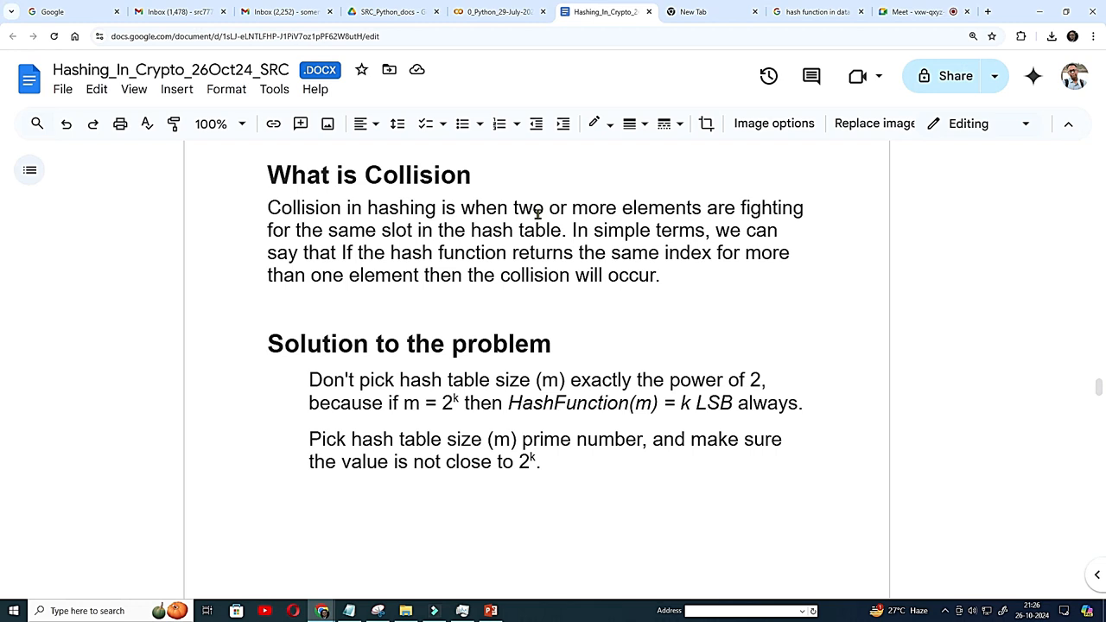
mouse_move(403, 464)
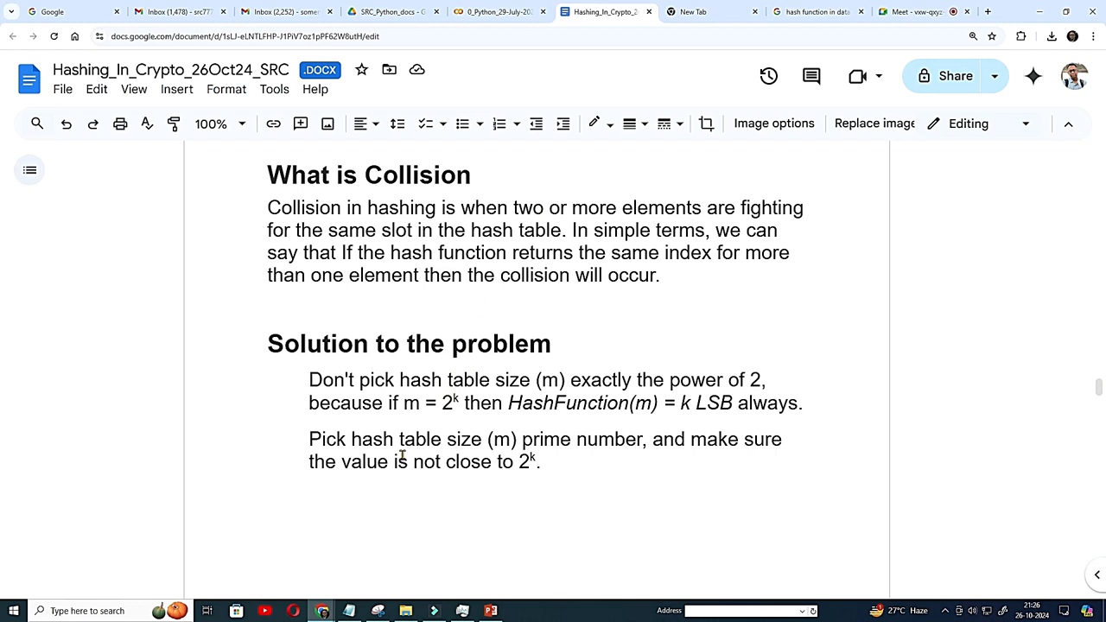
mouse_move(765, 385)
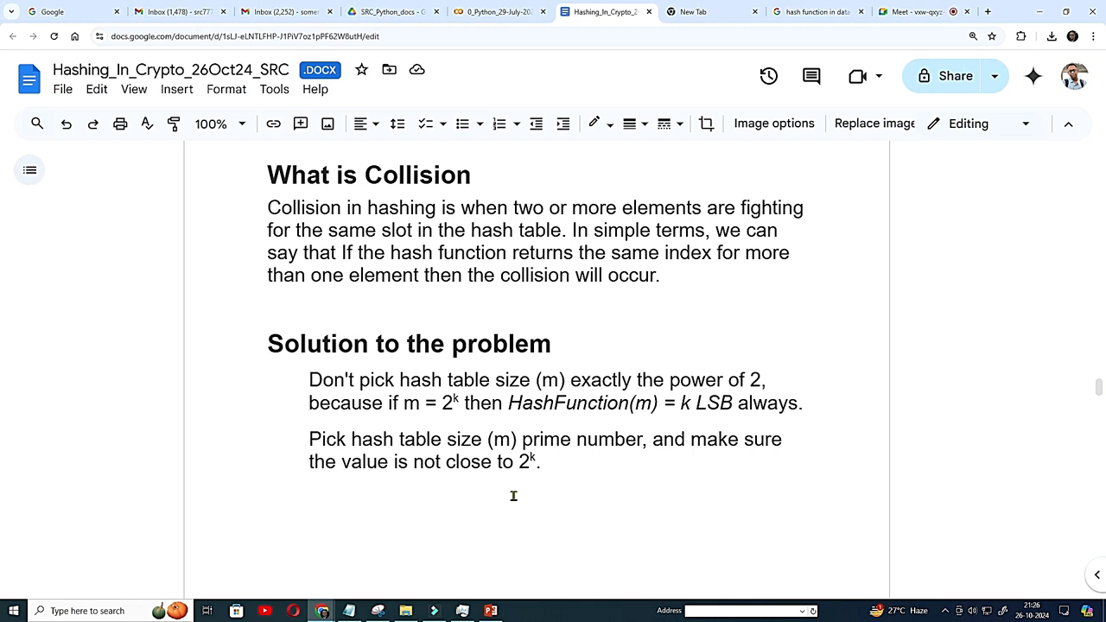
Step: Scroll down to the Characteristics of Data Structures table of advantages and disadvantages
scroll("down", 3)
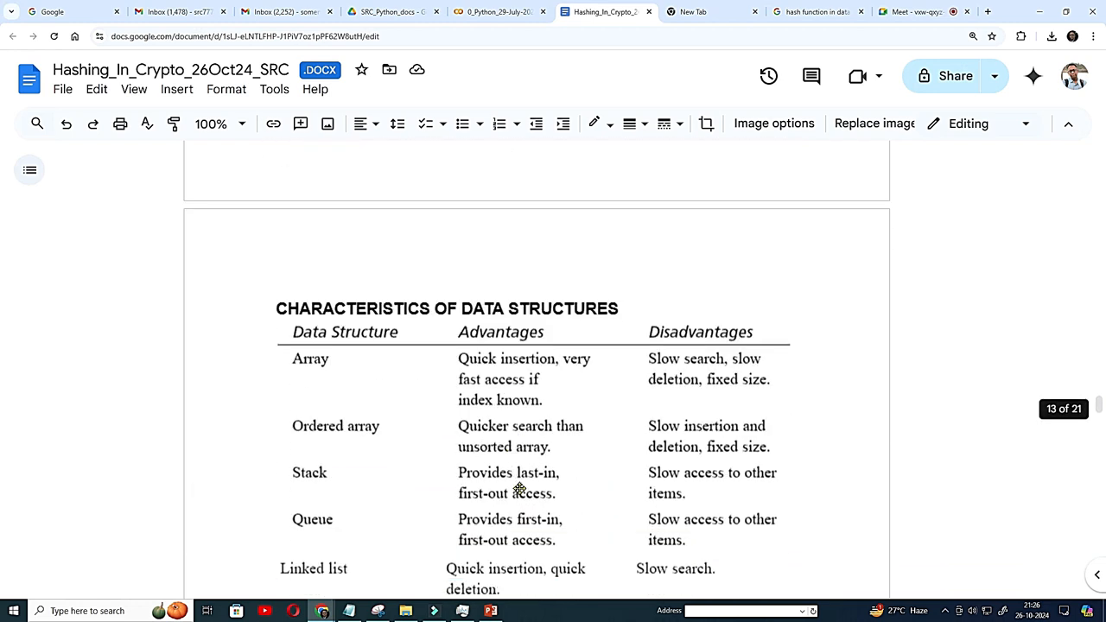
scroll("down", 3)
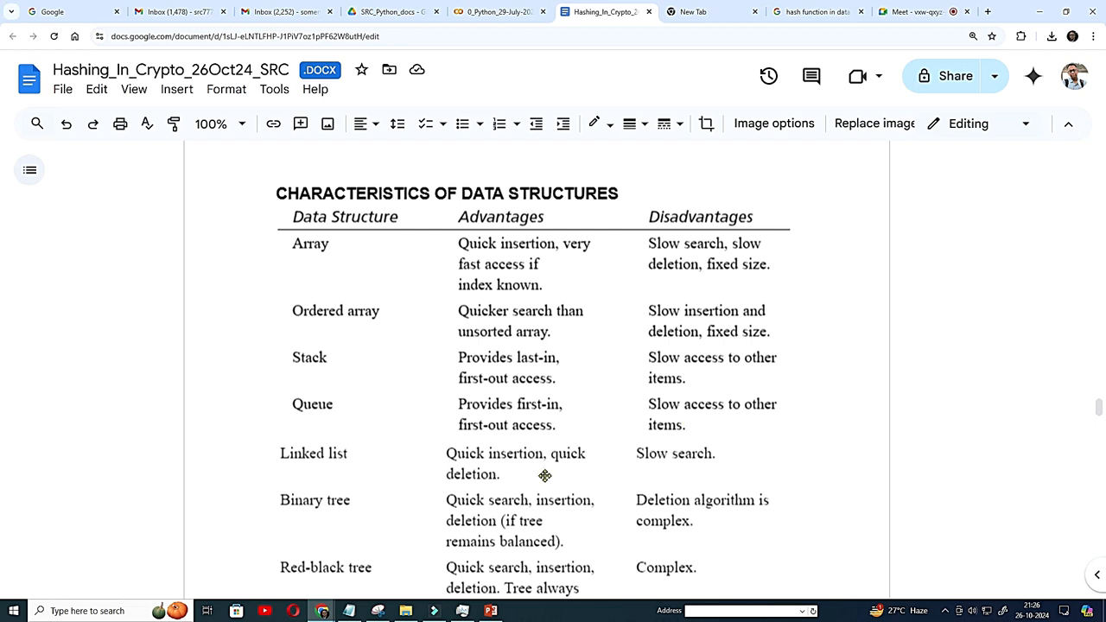
mouse_move(613, 406)
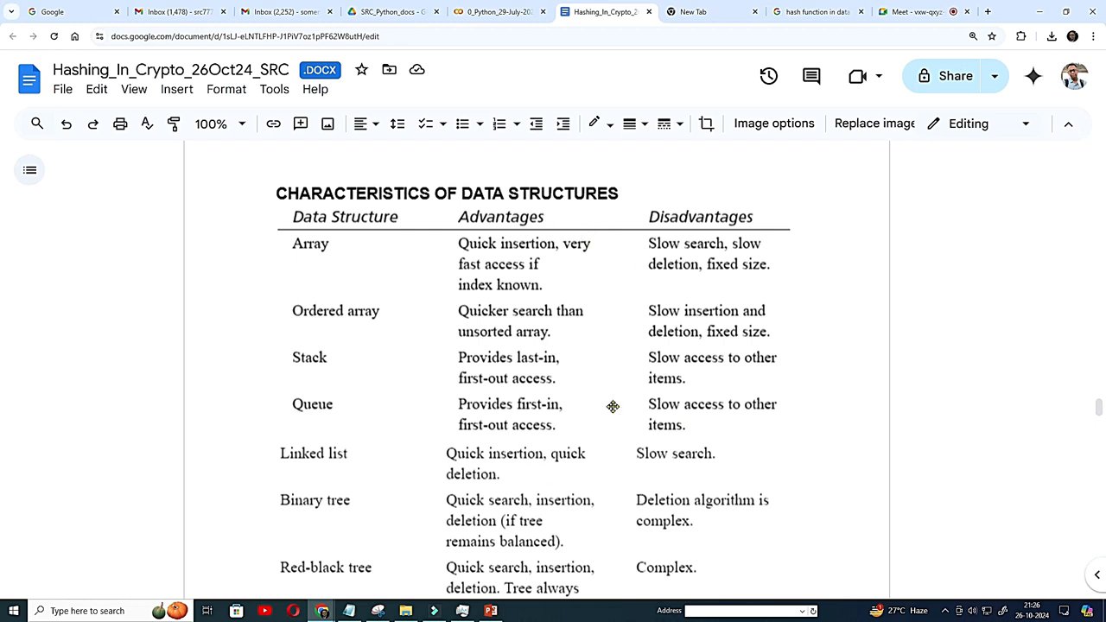
mouse_move(339, 252)
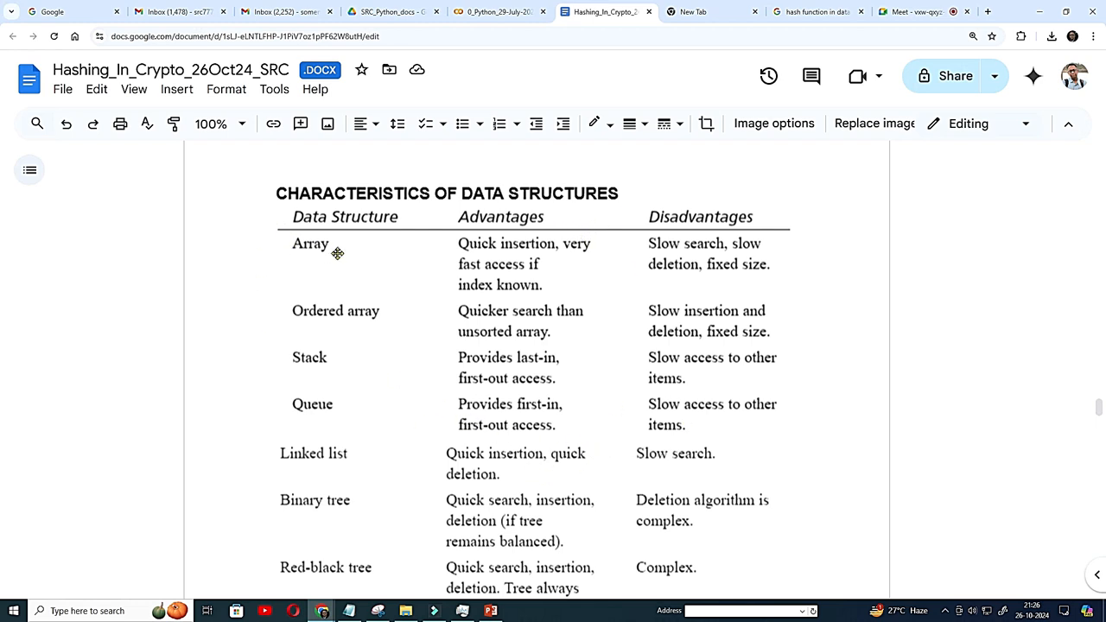
mouse_move(320, 377)
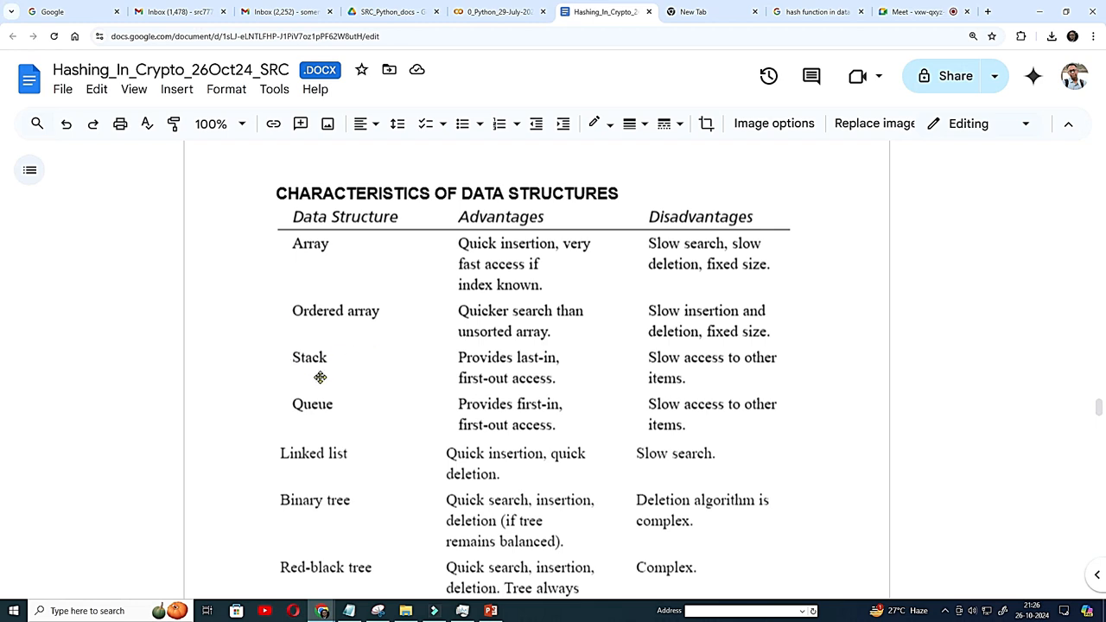
Step: Scroll to the Linked list, Binary tree, Red-black tree, 2-3-4 tree, Hash table and Heap rows
scroll("down", 3)
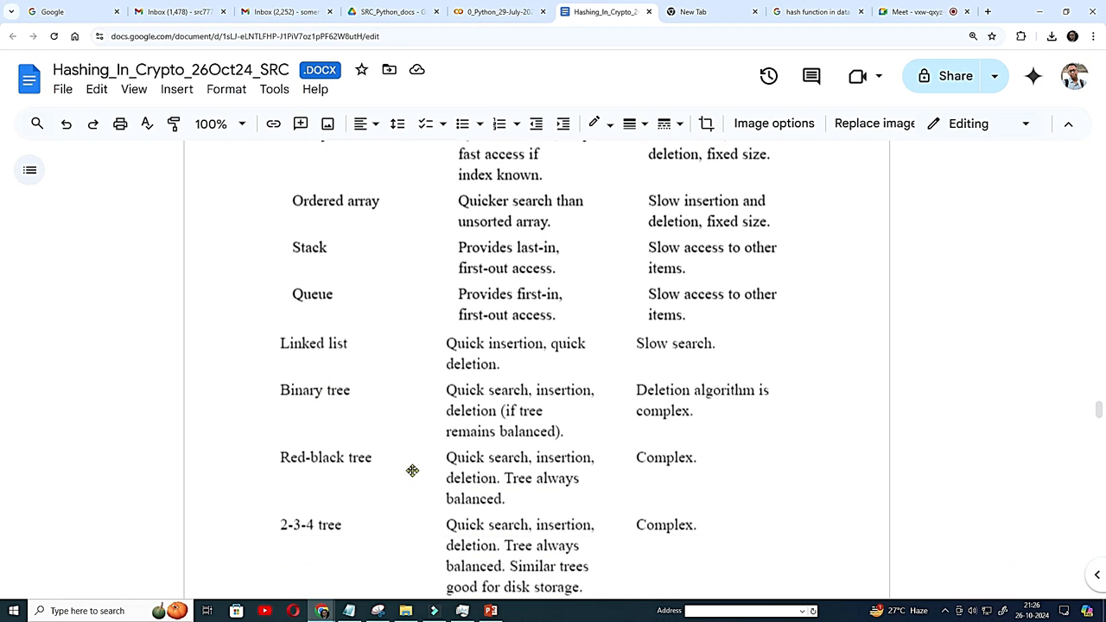
scroll("down", 3)
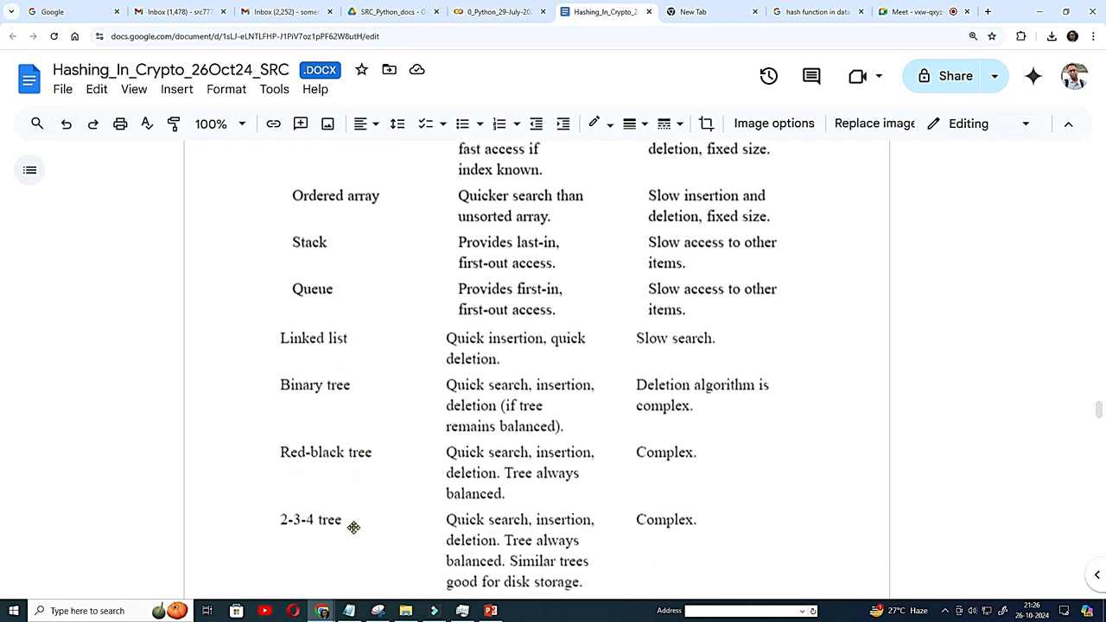
scroll("down", 3)
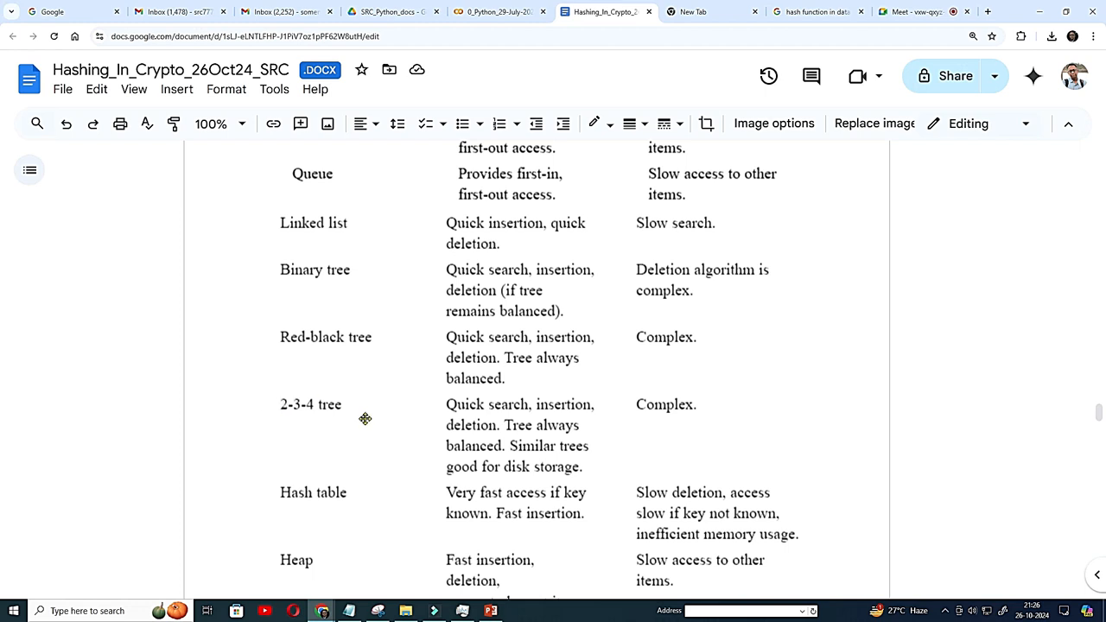
mouse_move(275, 424)
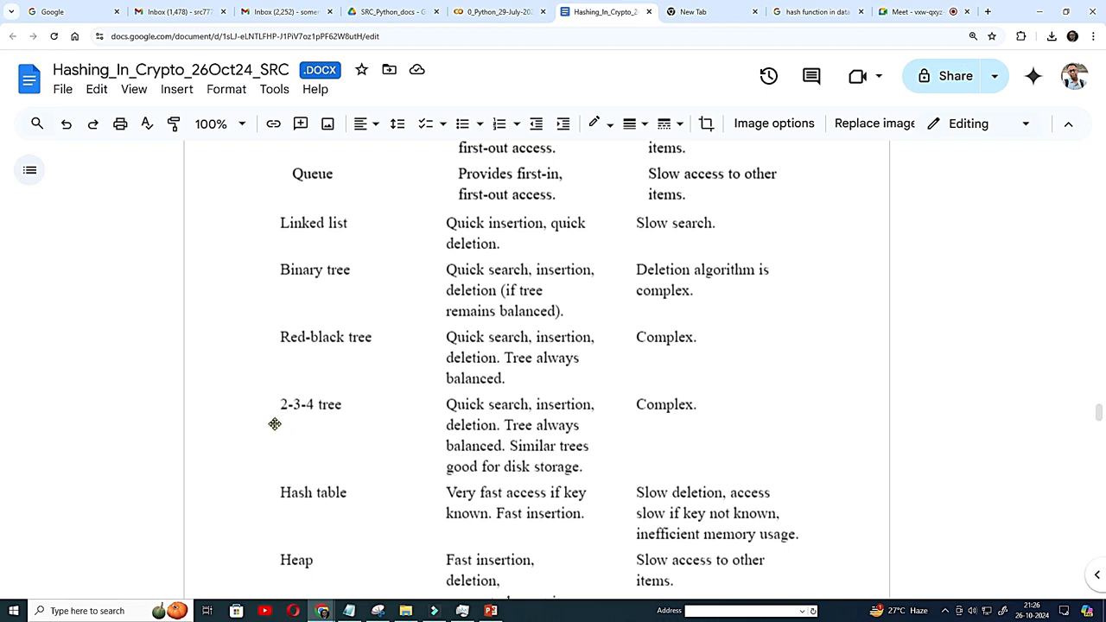
mouse_move(360, 429)
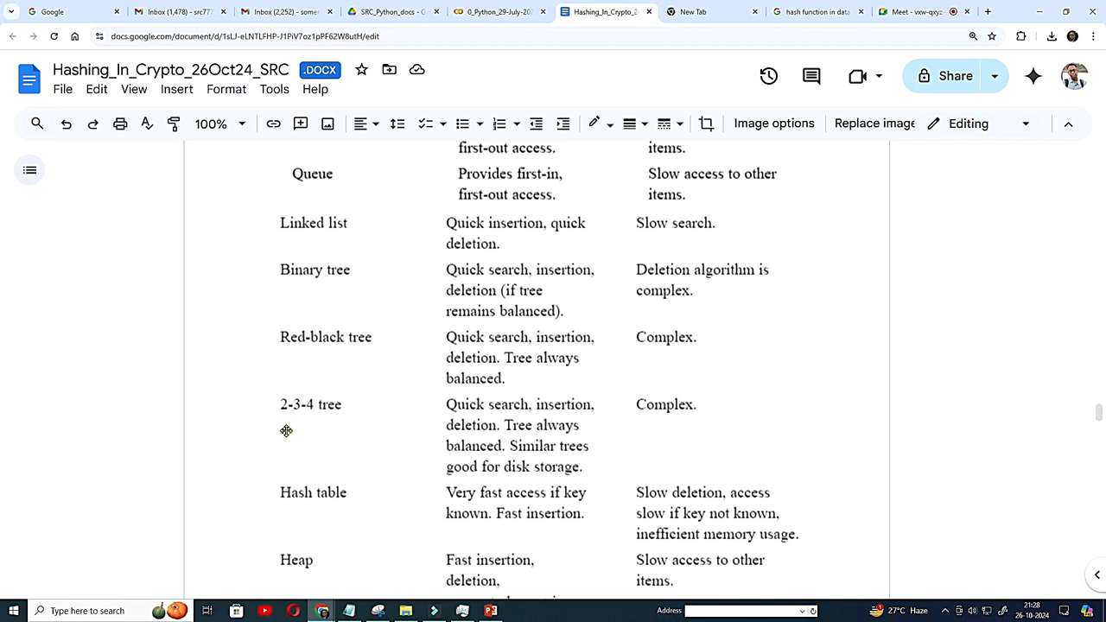
Step: Scroll past the Heap row and page break to the table's continuation at 2-3-4 tree
scroll("down", 3)
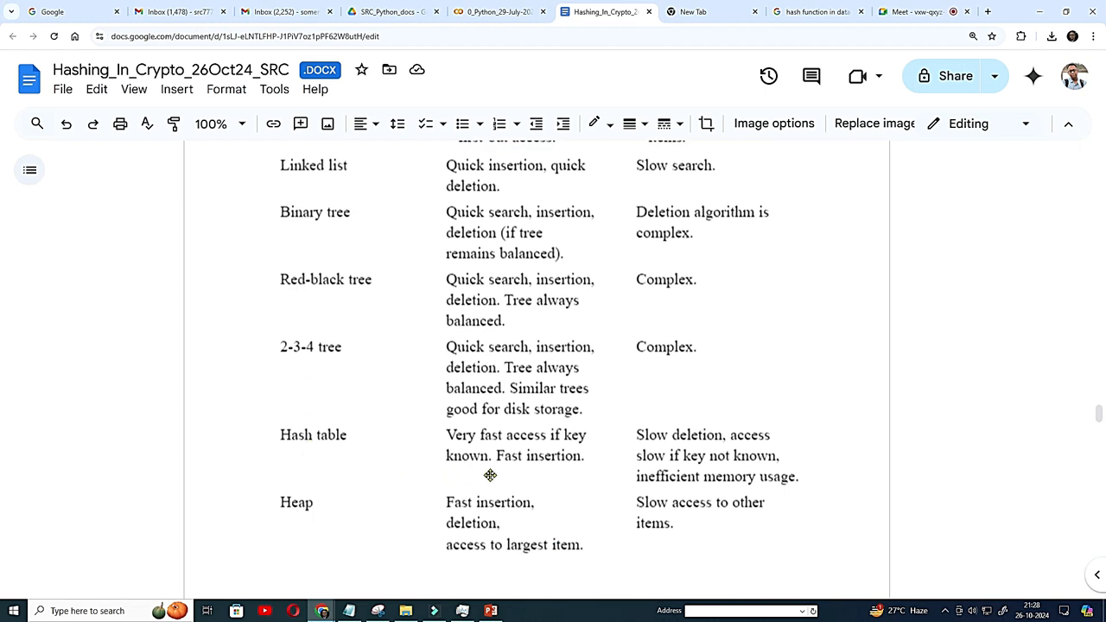
mouse_move(532, 477)
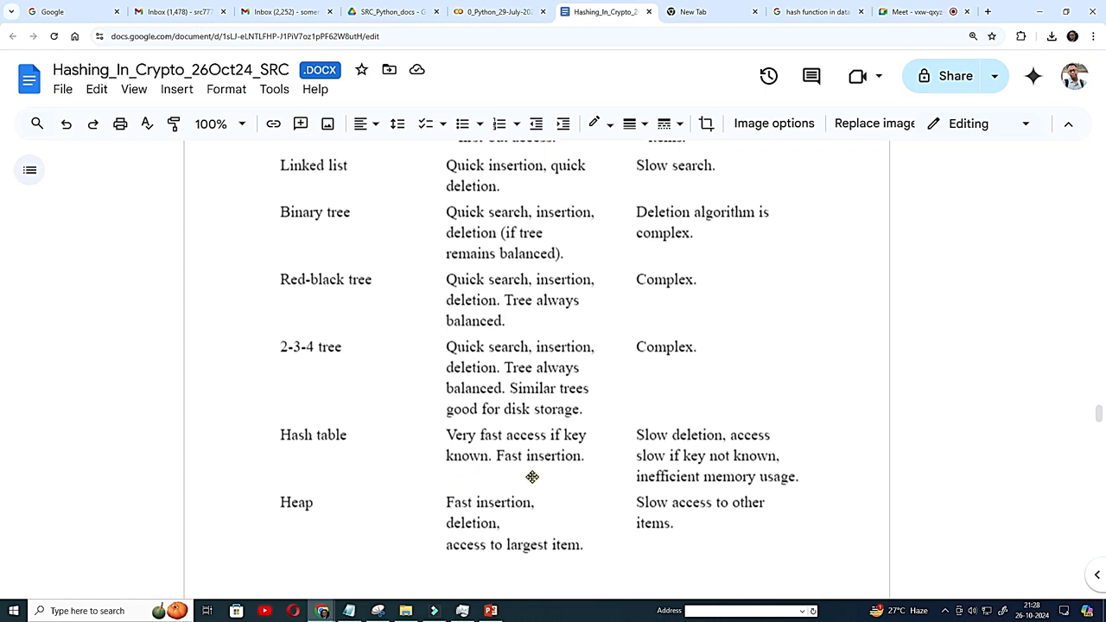
mouse_move(686, 447)
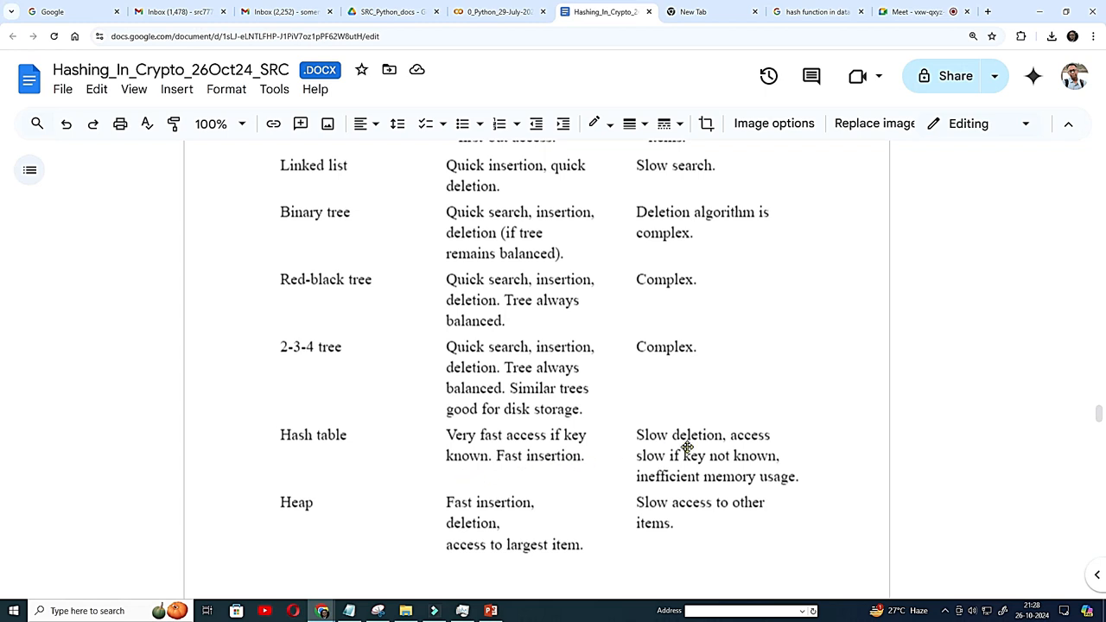
mouse_move(665, 502)
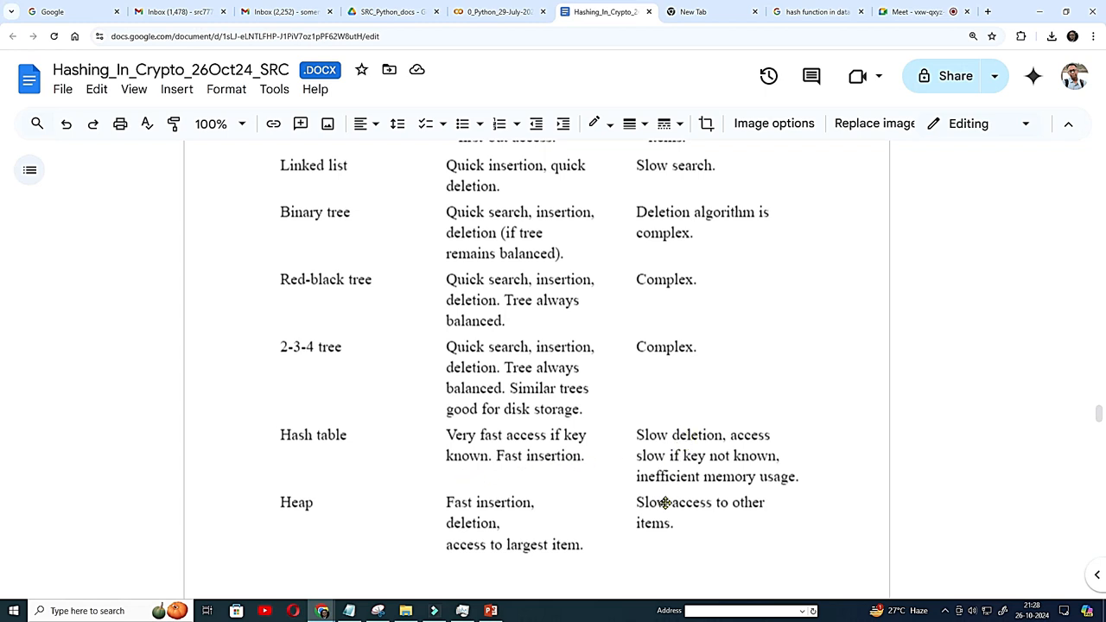
mouse_move(788, 484)
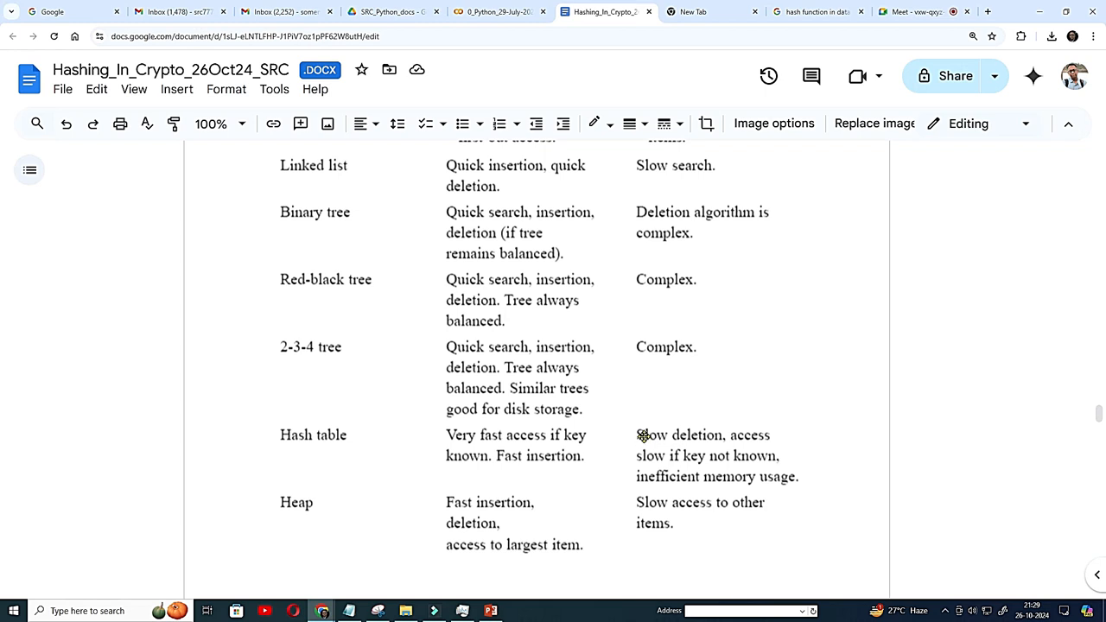
scroll("down", 3)
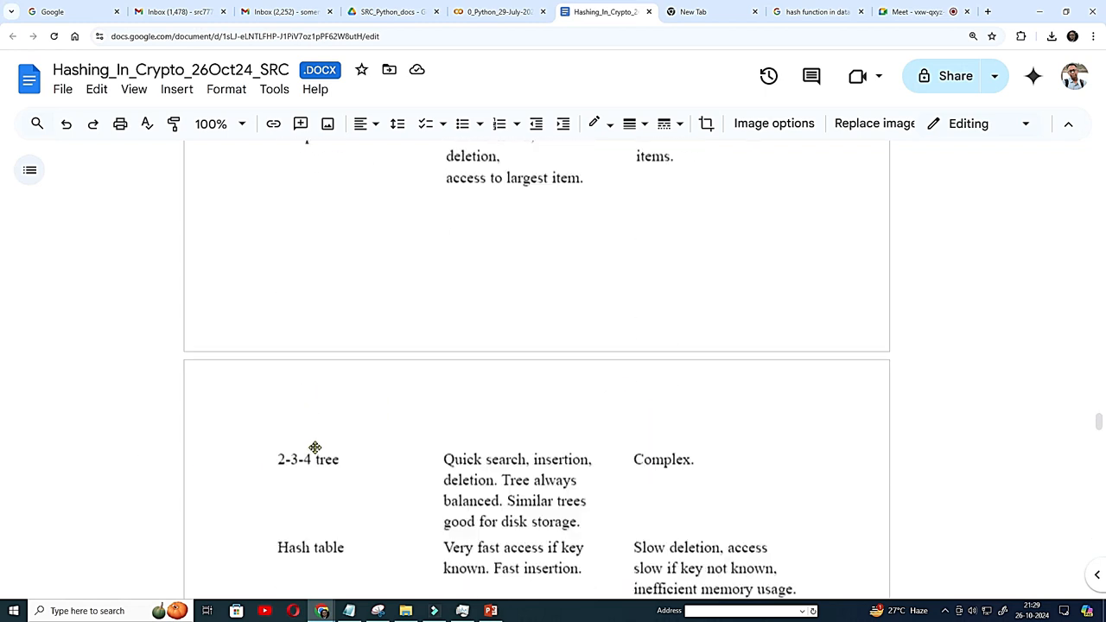
Step: Scroll to the Hash Table Operations and Time Complexity table (O(1) operations, O(n) rehashing)
scroll("down", 3)
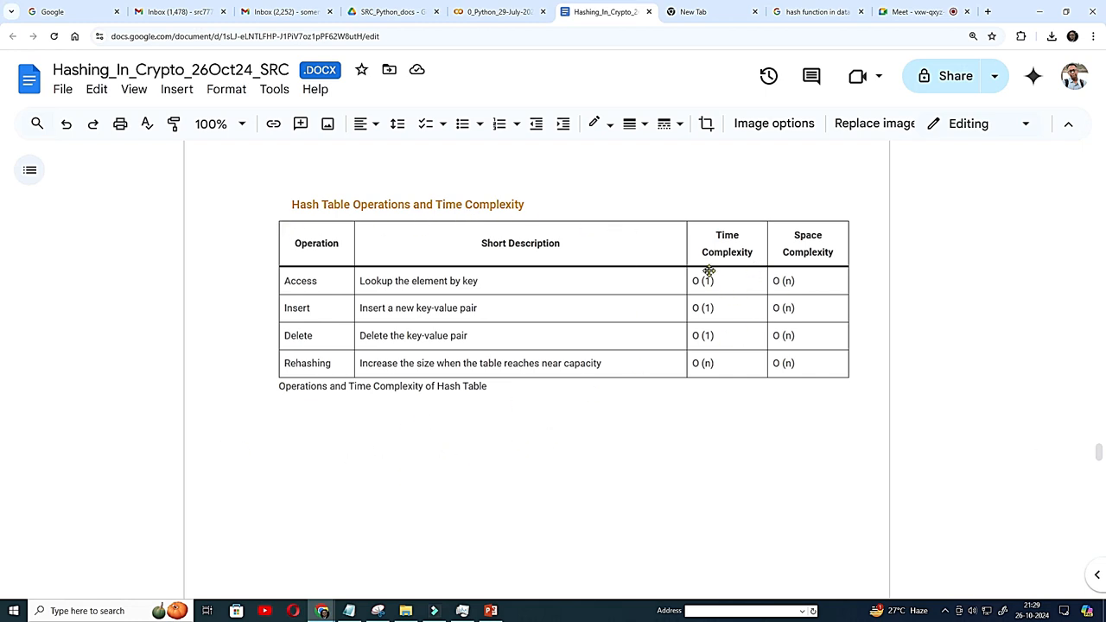
mouse_move(711, 326)
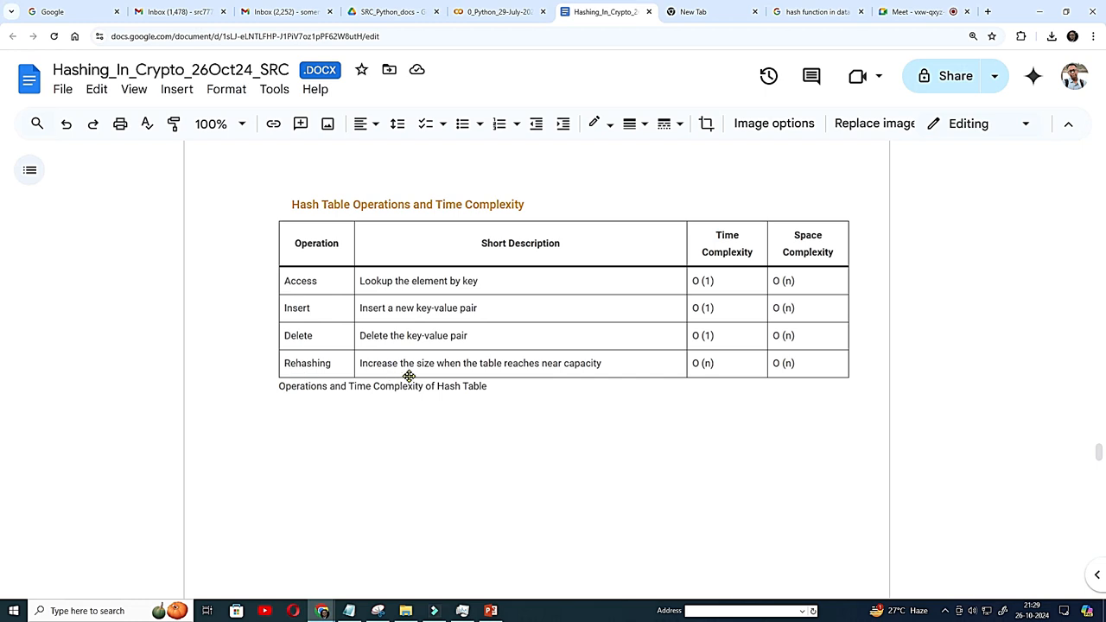
mouse_move(693, 371)
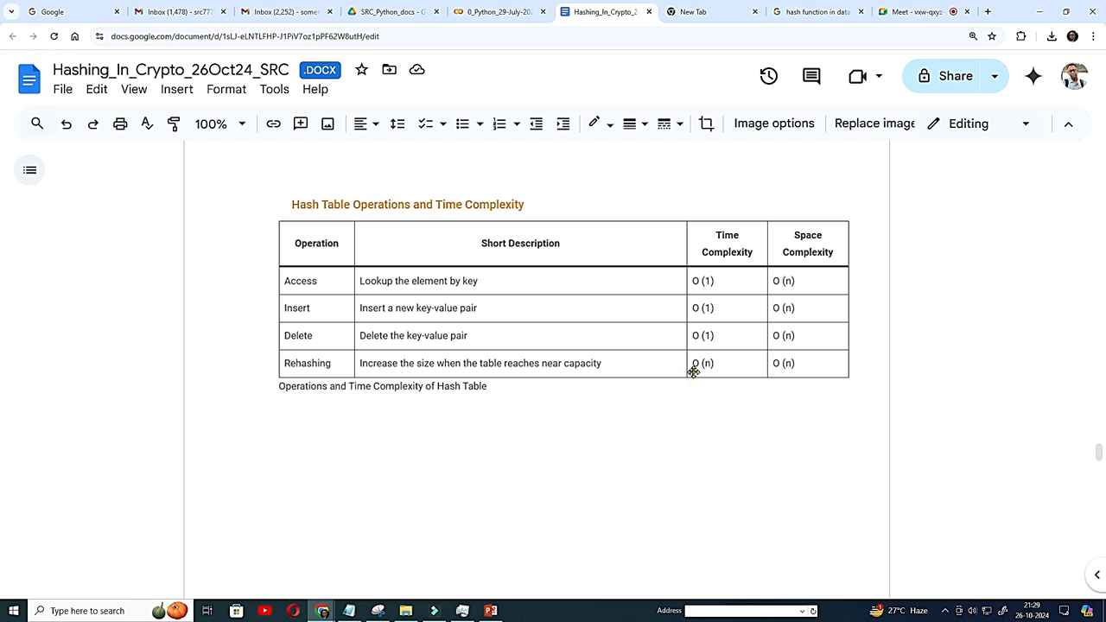
mouse_move(356, 378)
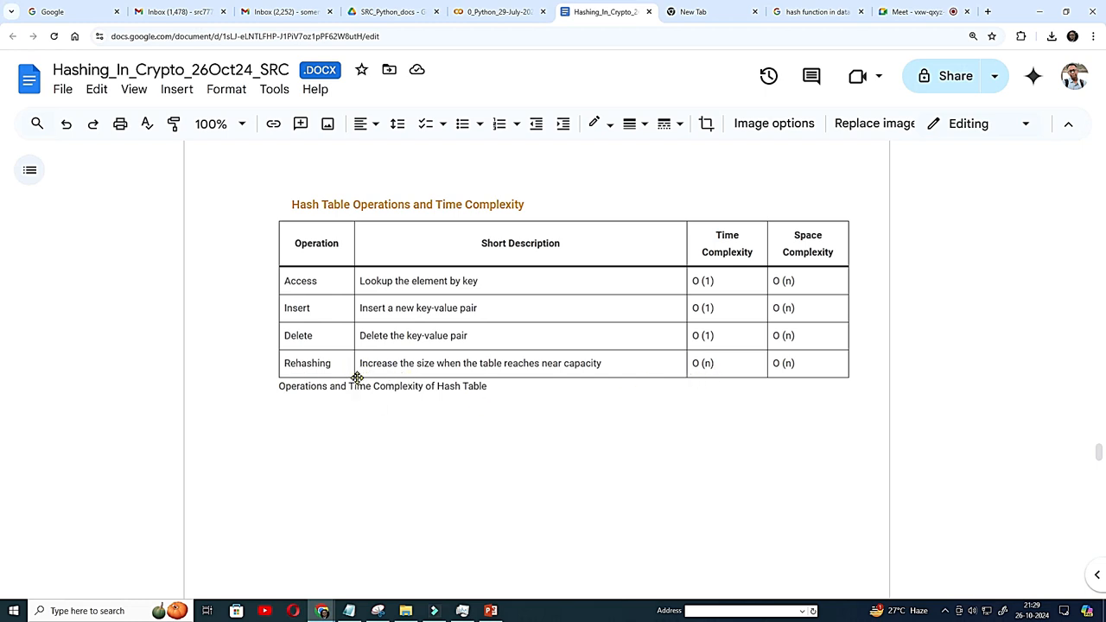
mouse_move(350, 379)
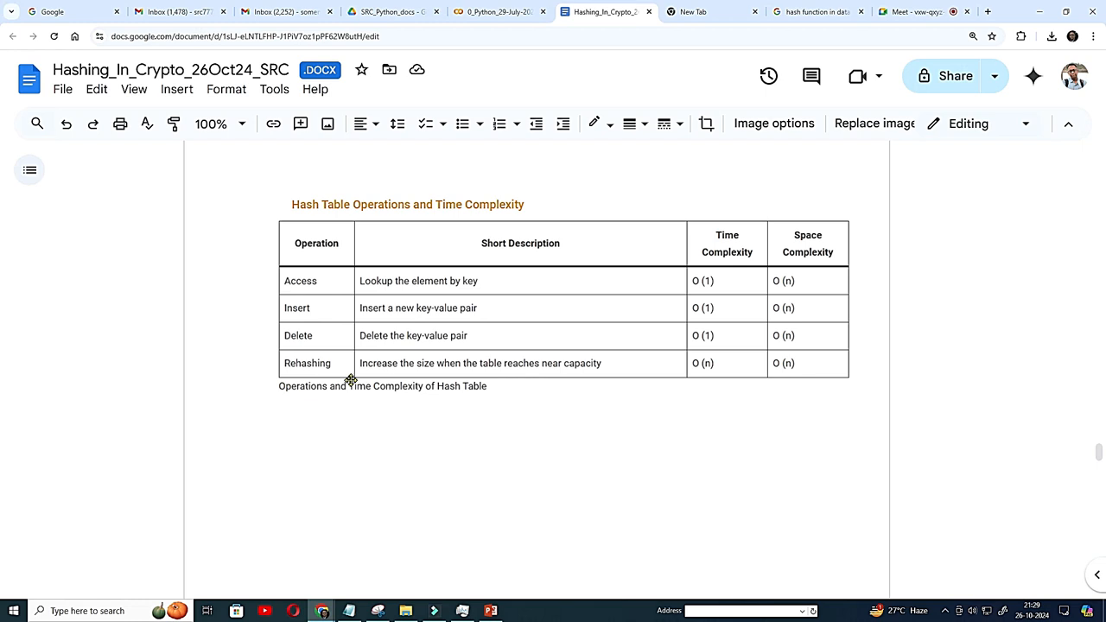
mouse_move(373, 383)
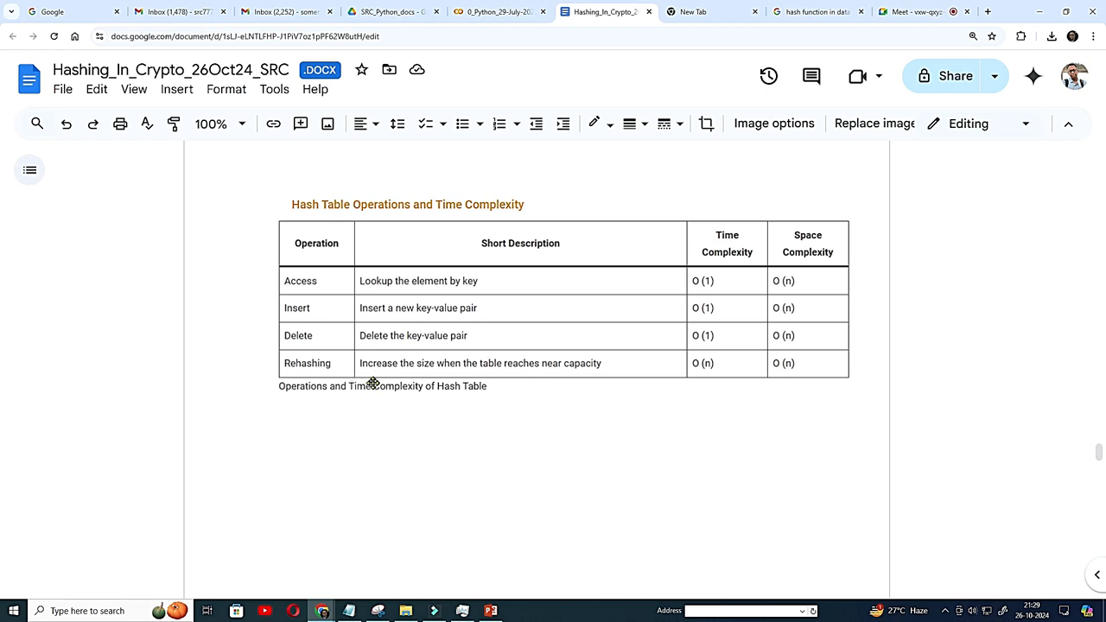
mouse_move(709, 278)
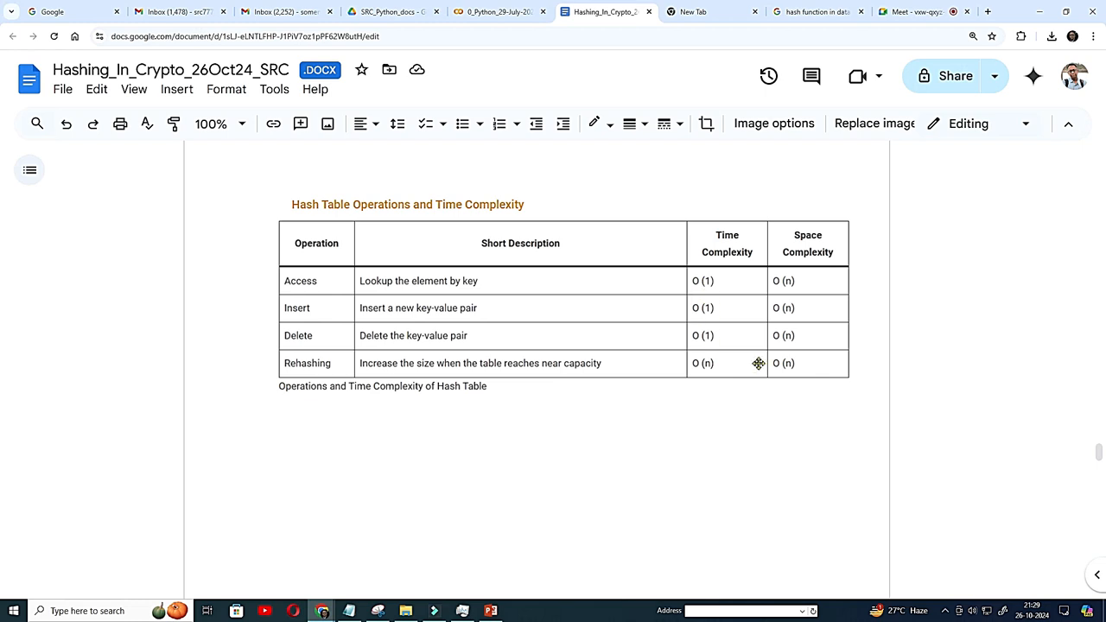
mouse_move(813, 279)
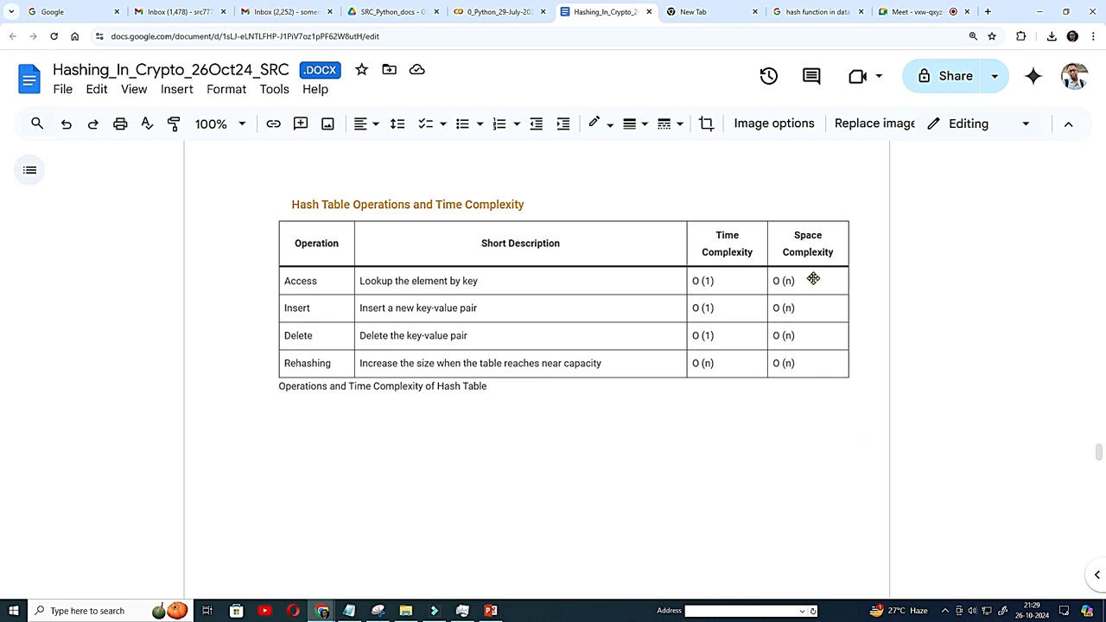
mouse_move(783, 353)
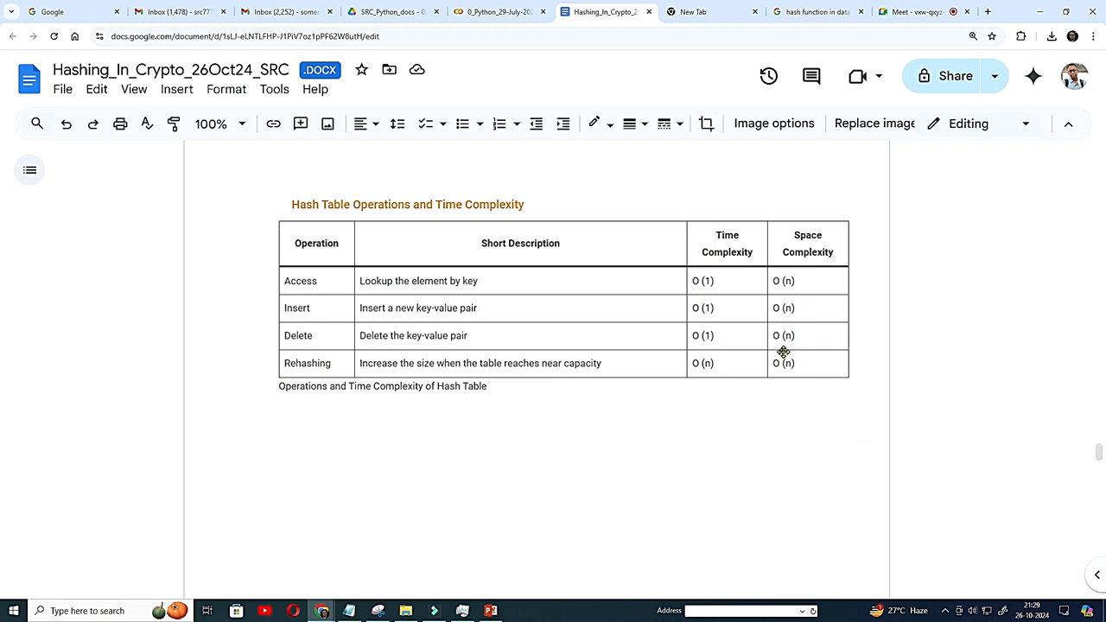
mouse_move(785, 293)
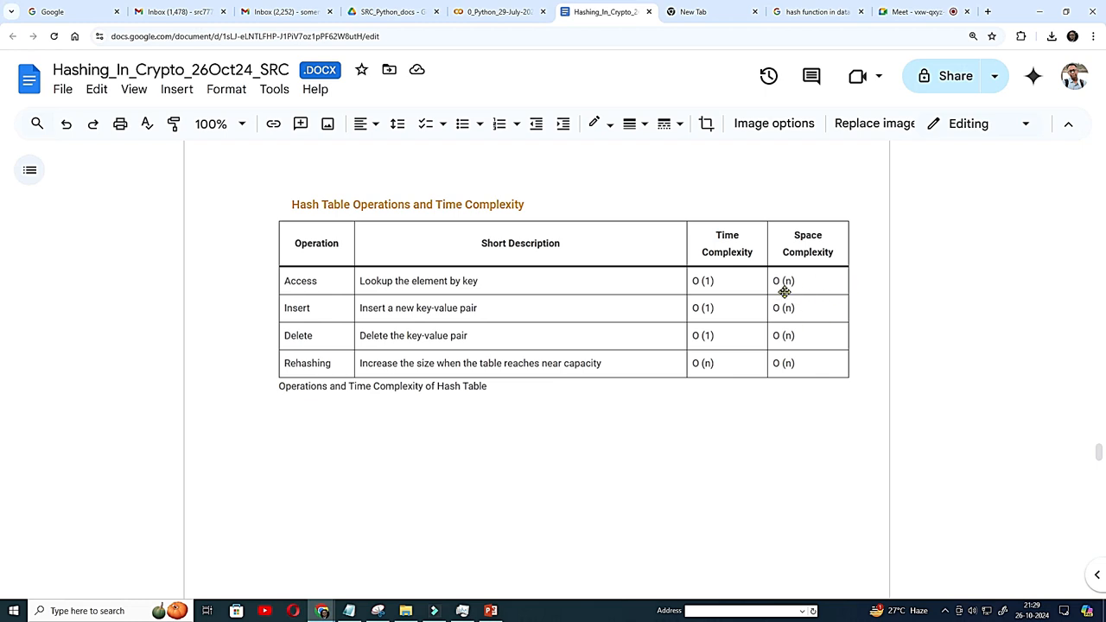
mouse_move(820, 294)
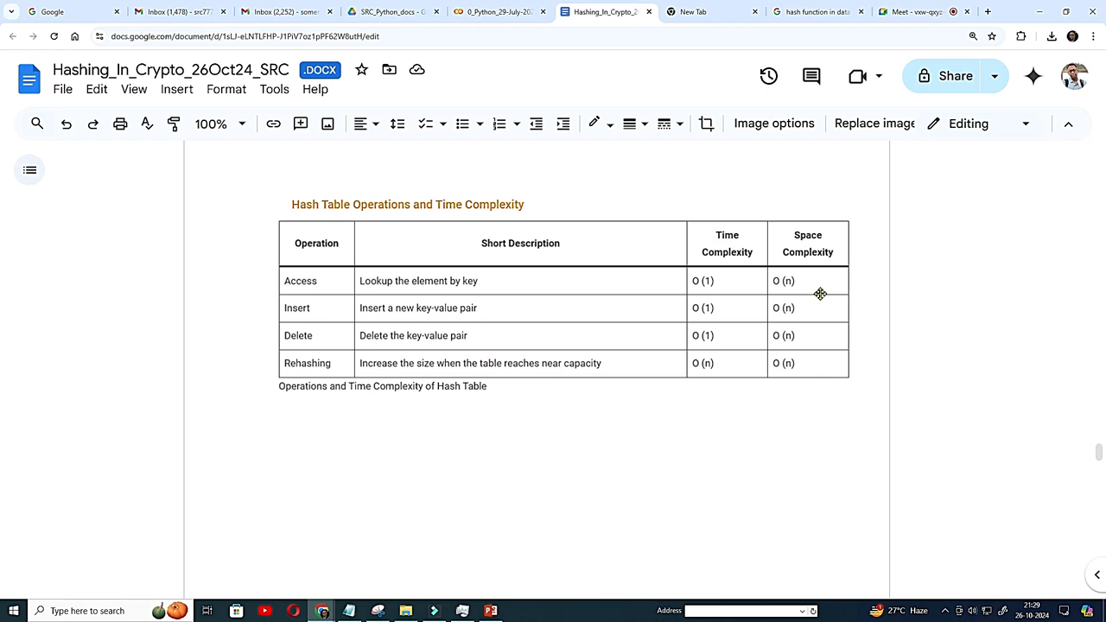
Step: Scroll through the real-time hash table applications list to the blank page area beyond
scroll("down", 3)
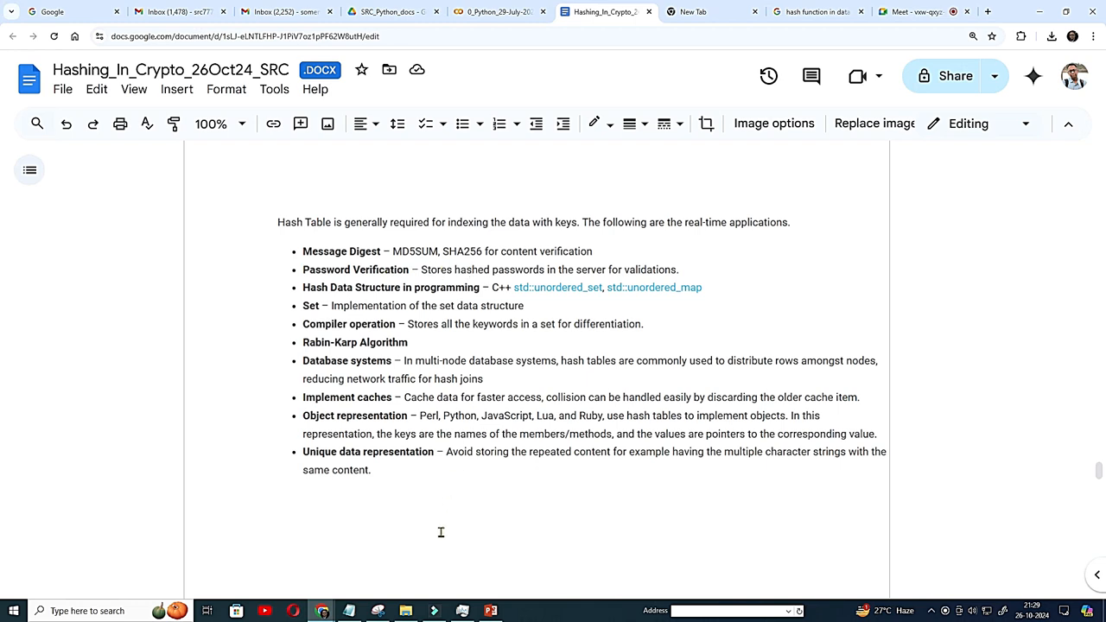
mouse_move(342, 370)
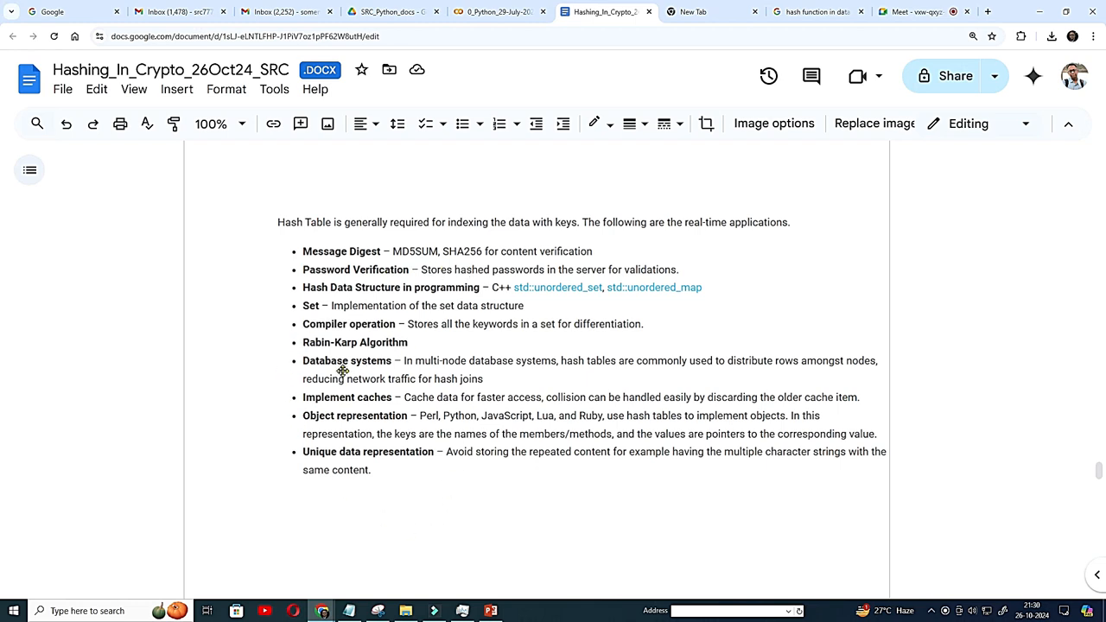
mouse_move(265, 399)
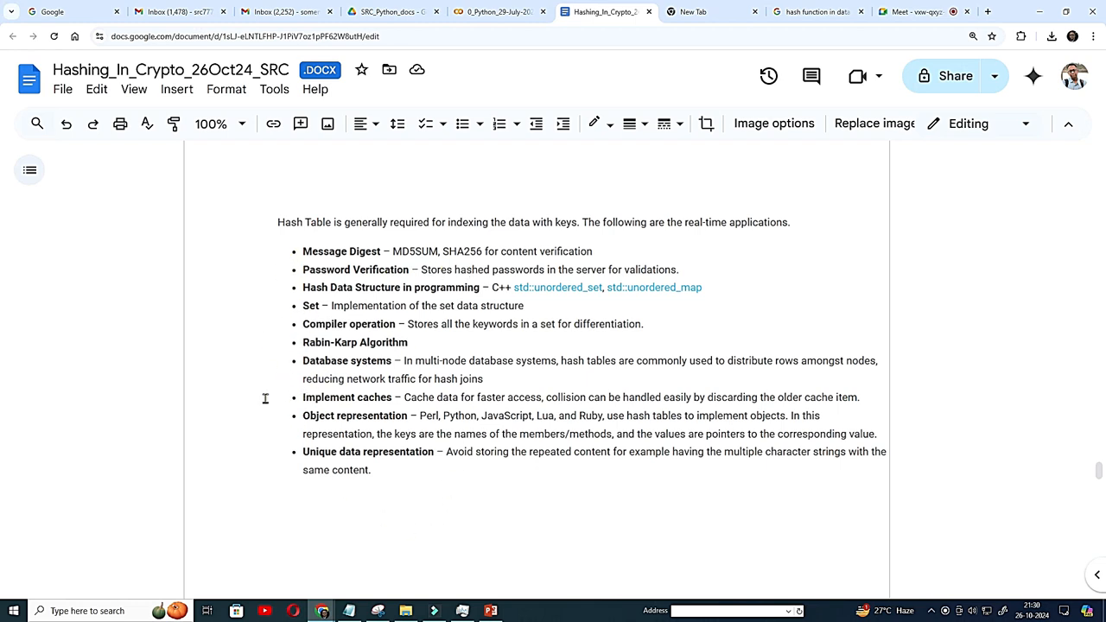
mouse_move(458, 533)
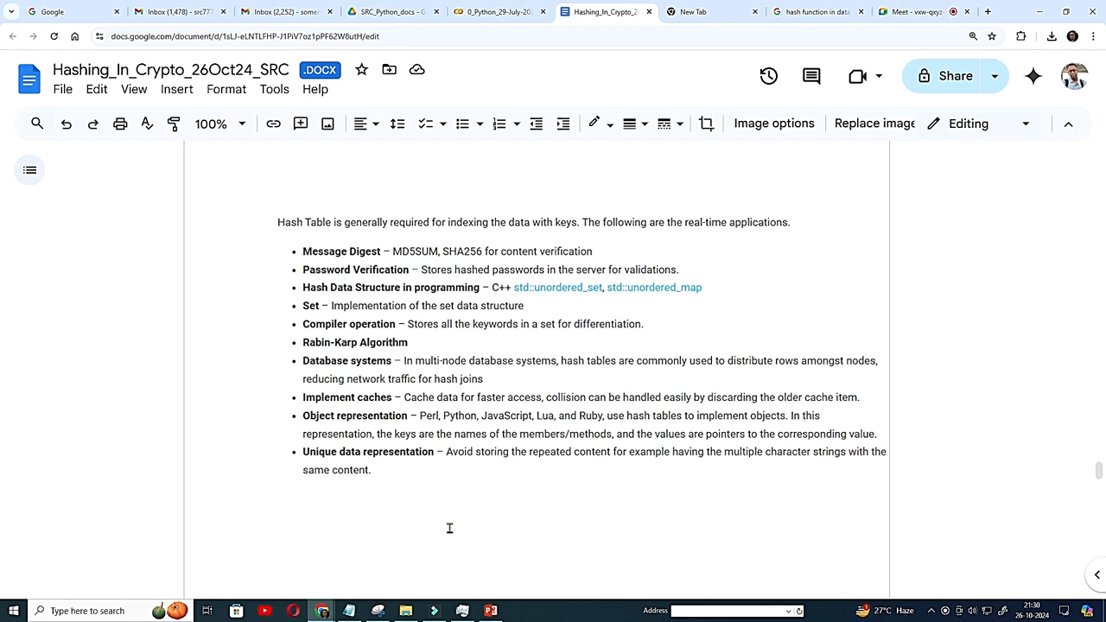
mouse_move(454, 526)
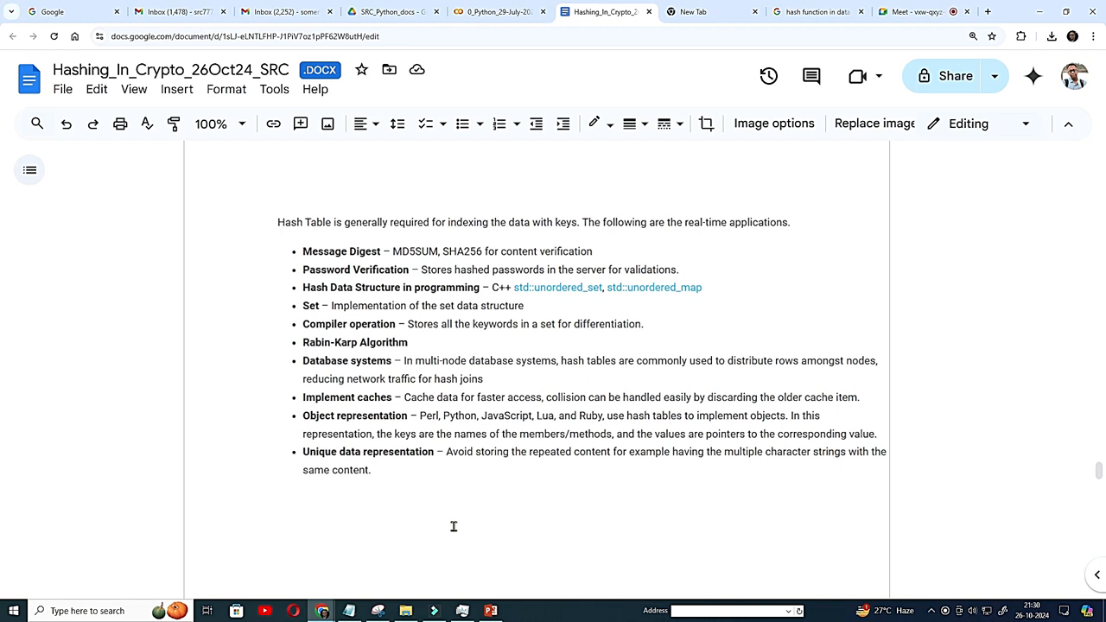
scroll("down", 3)
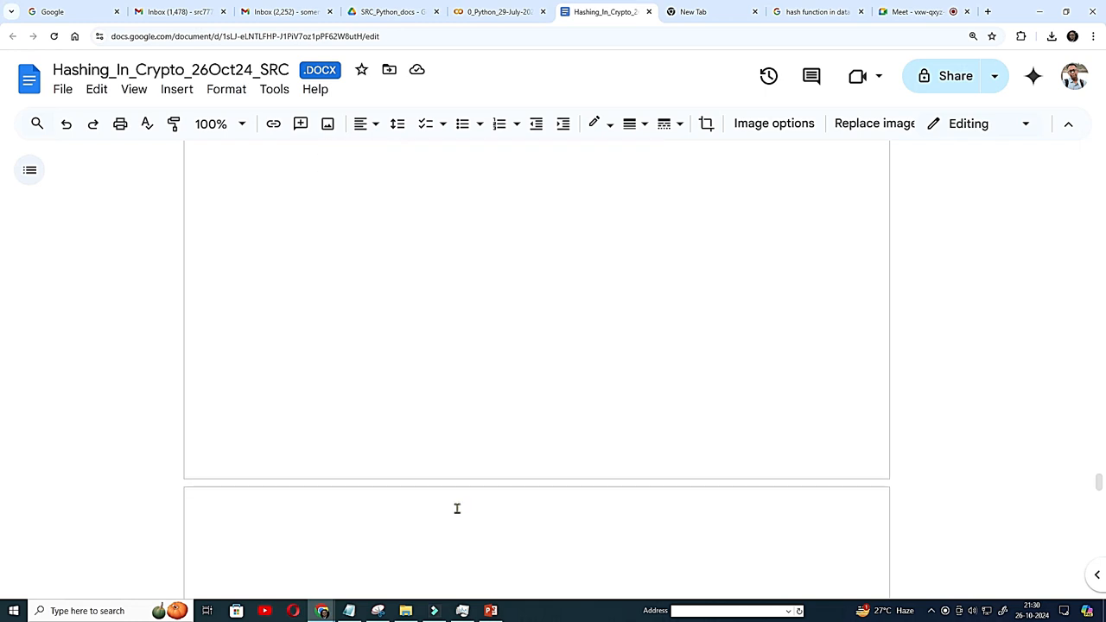